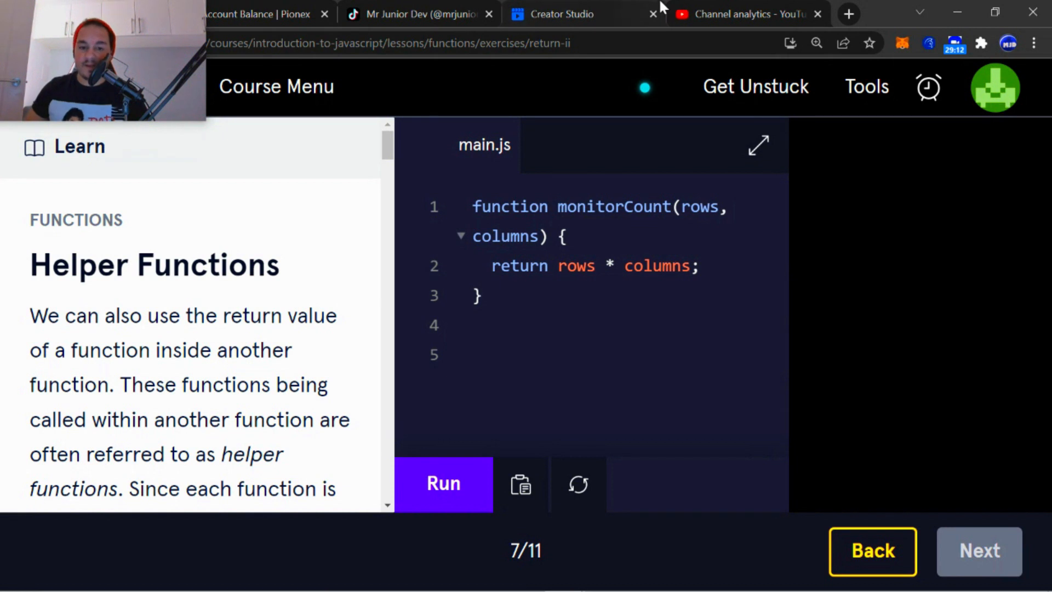
{"action": "mouse_move", "coordinate": [384, 159]}
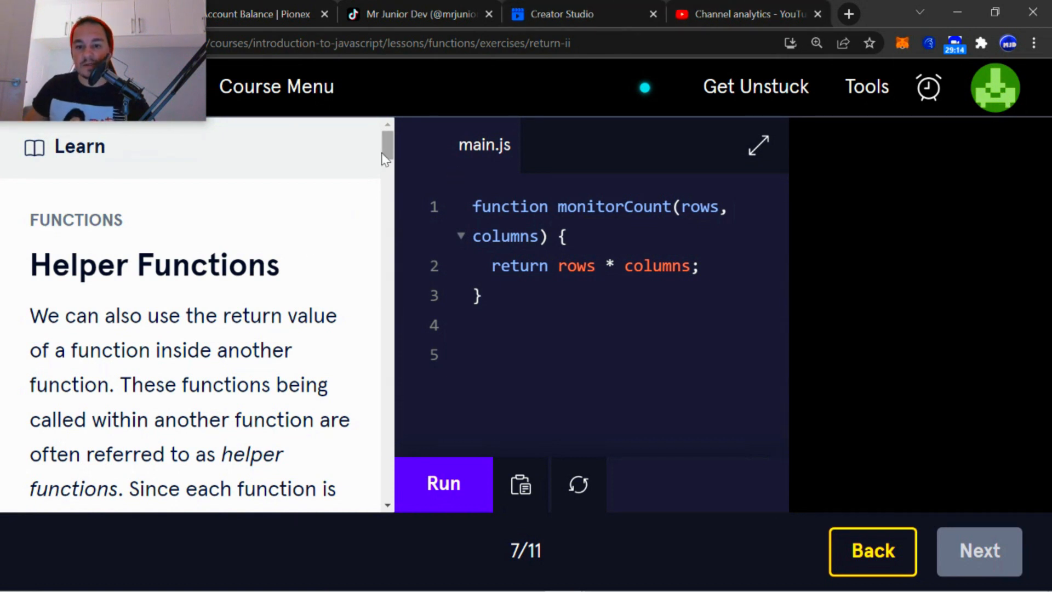
Scroll the lesson to step 1's instructions for costOfMonitors with rows and columns
{"action": "scroll", "scroll_direction": "down", "scroll_amount": 3}
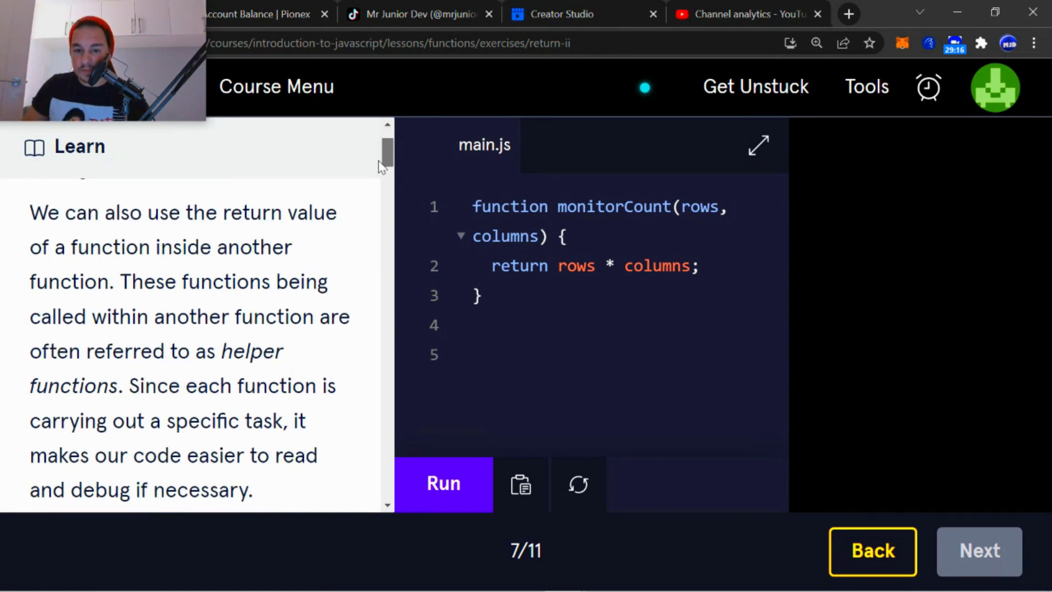
{"action": "scroll", "scroll_direction": "down", "scroll_amount": 3}
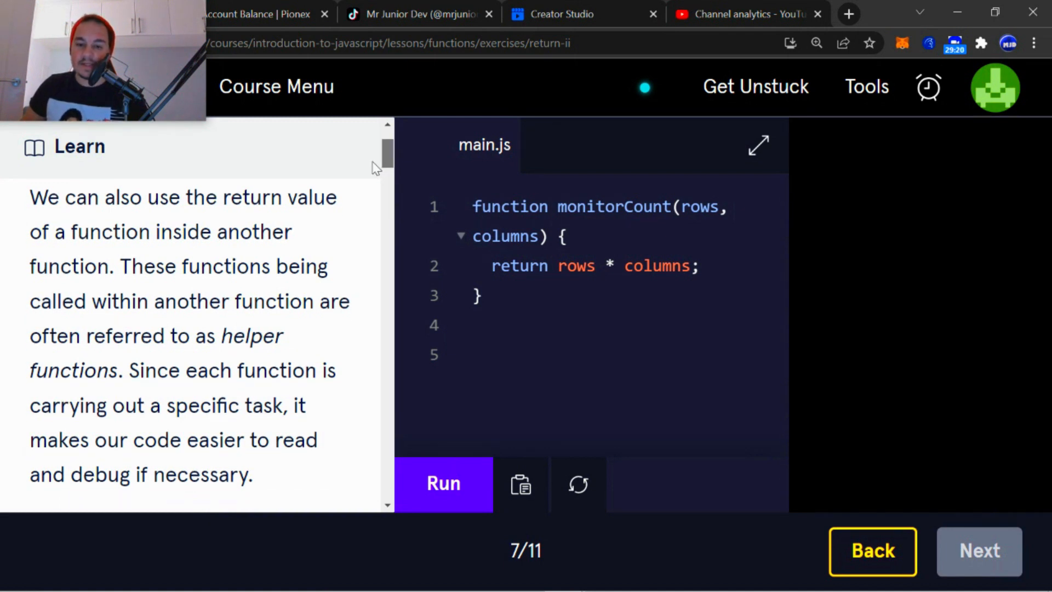
{"action": "scroll", "scroll_direction": "down", "scroll_amount": 3}
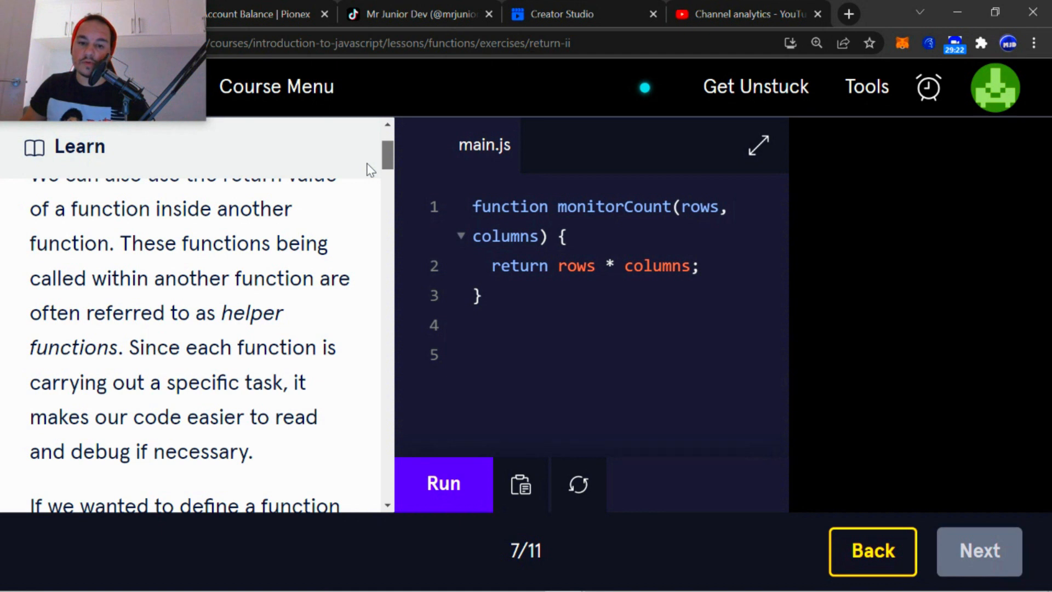
{"action": "scroll", "scroll_direction": "down", "scroll_amount": 3}
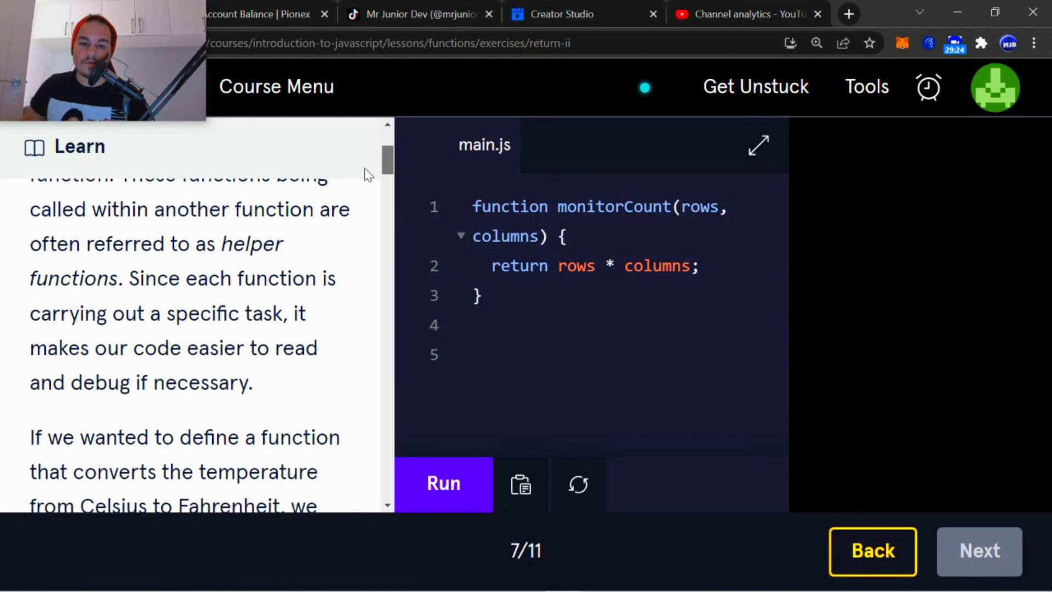
{"action": "scroll", "scroll_direction": "down", "scroll_amount": 3}
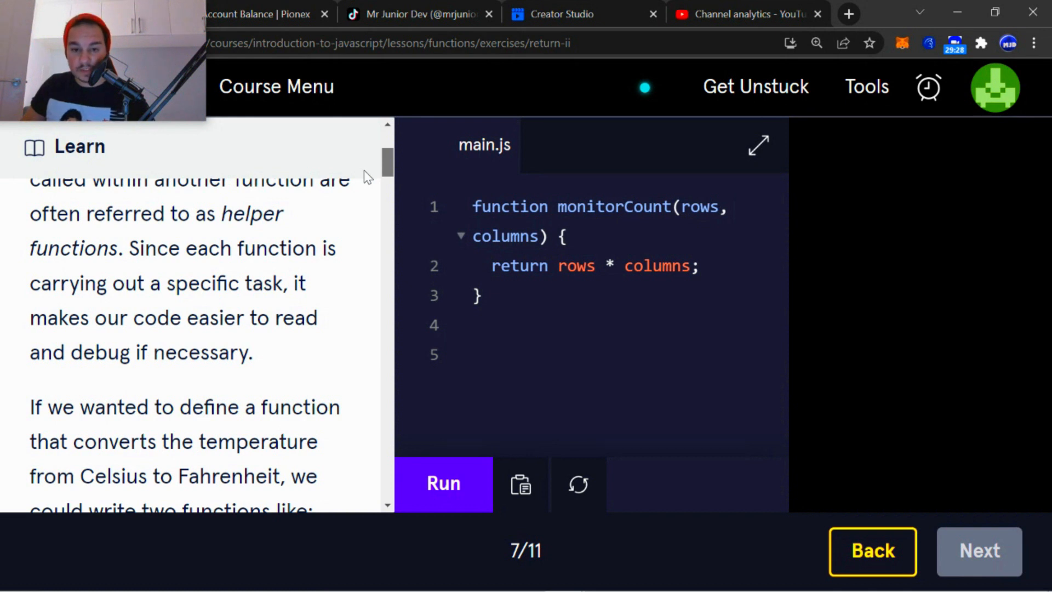
{"action": "scroll", "scroll_direction": "down", "scroll_amount": 3}
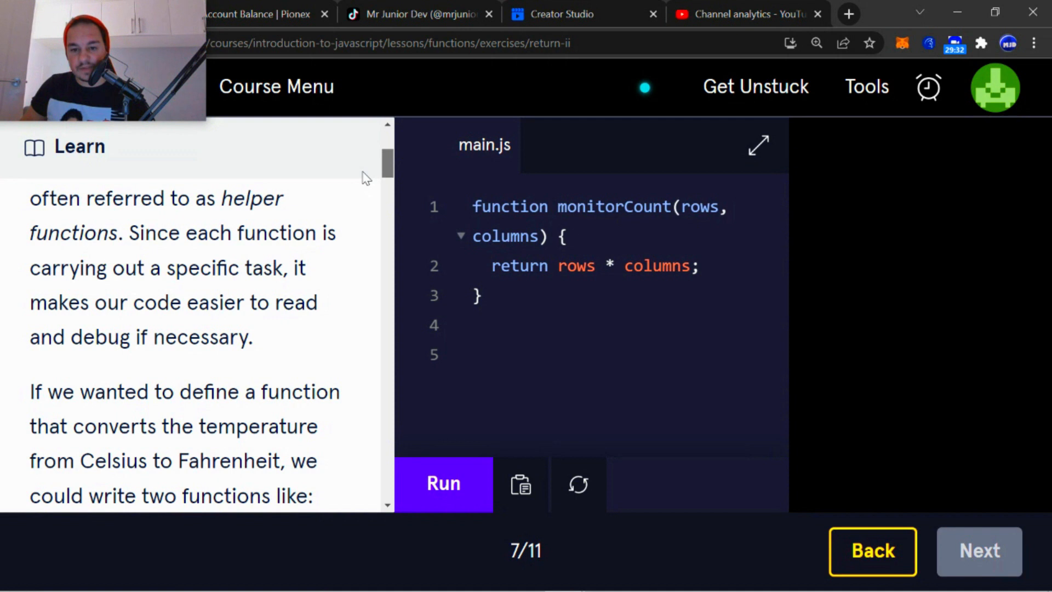
{"action": "scroll", "scroll_direction": "down", "scroll_amount": 3}
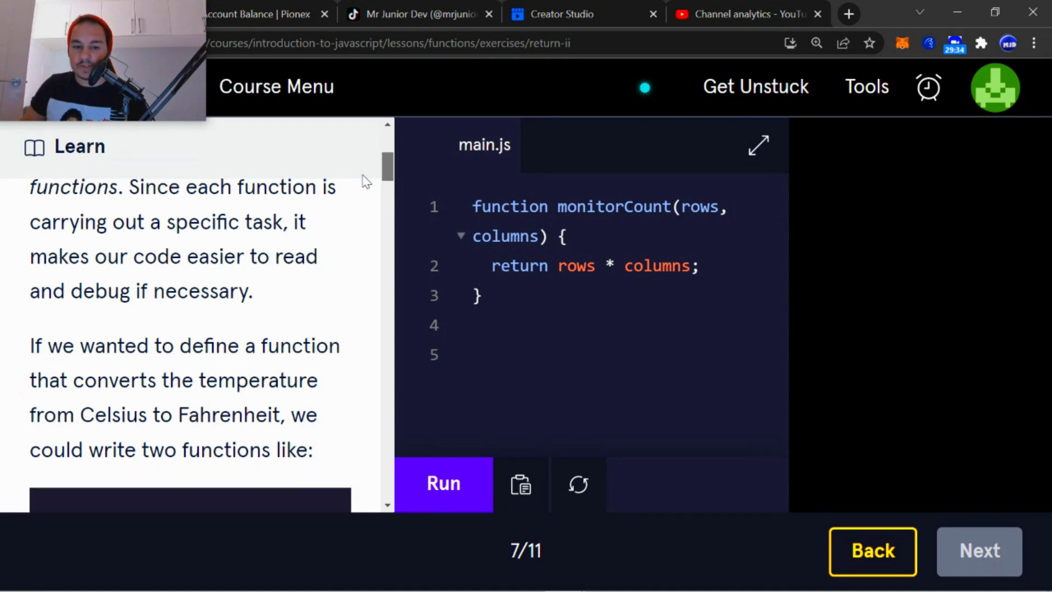
{"action": "scroll", "scroll_direction": "down", "scroll_amount": 3}
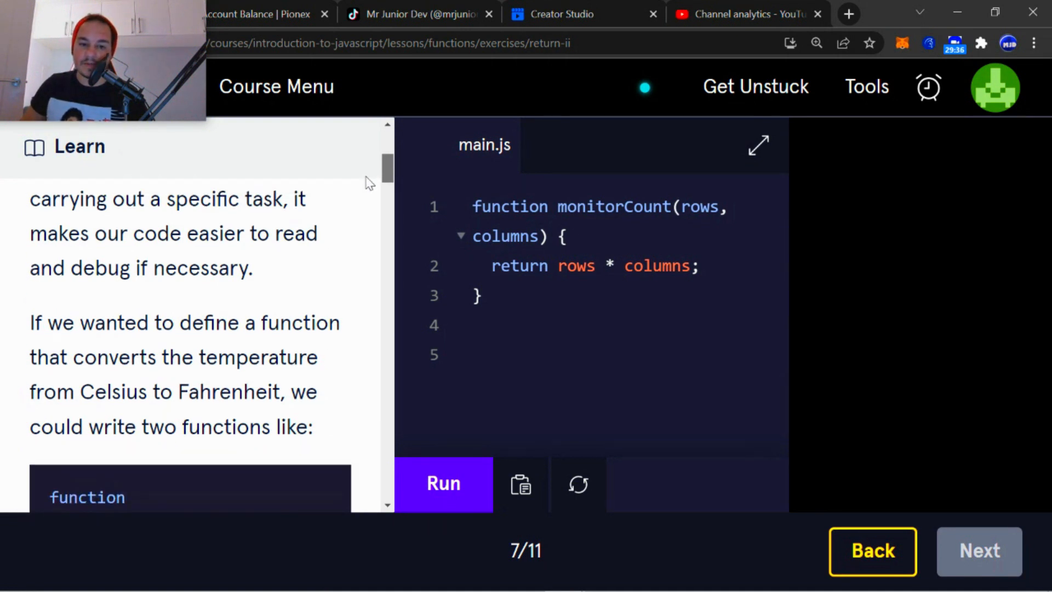
{"action": "scroll", "scroll_direction": "down", "scroll_amount": 3}
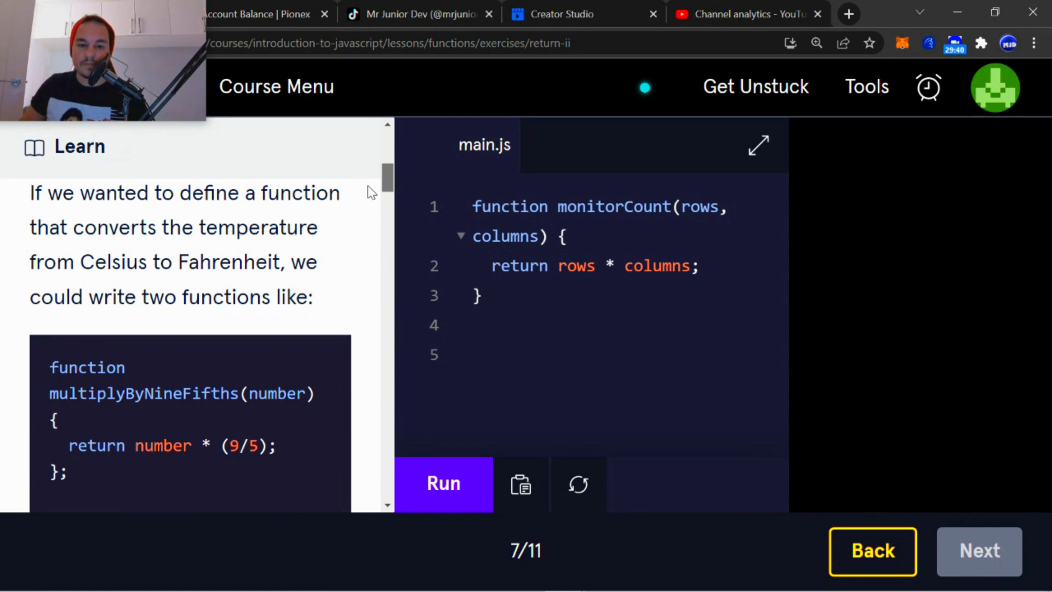
{"action": "scroll", "scroll_direction": "down", "scroll_amount": 3}
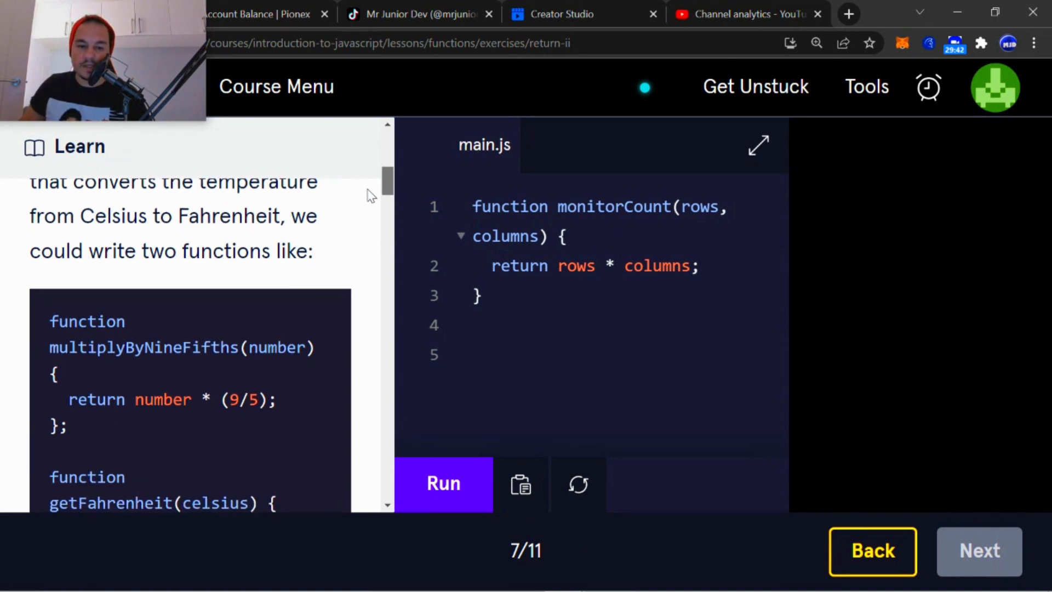
{"action": "scroll", "scroll_direction": "down", "scroll_amount": 3}
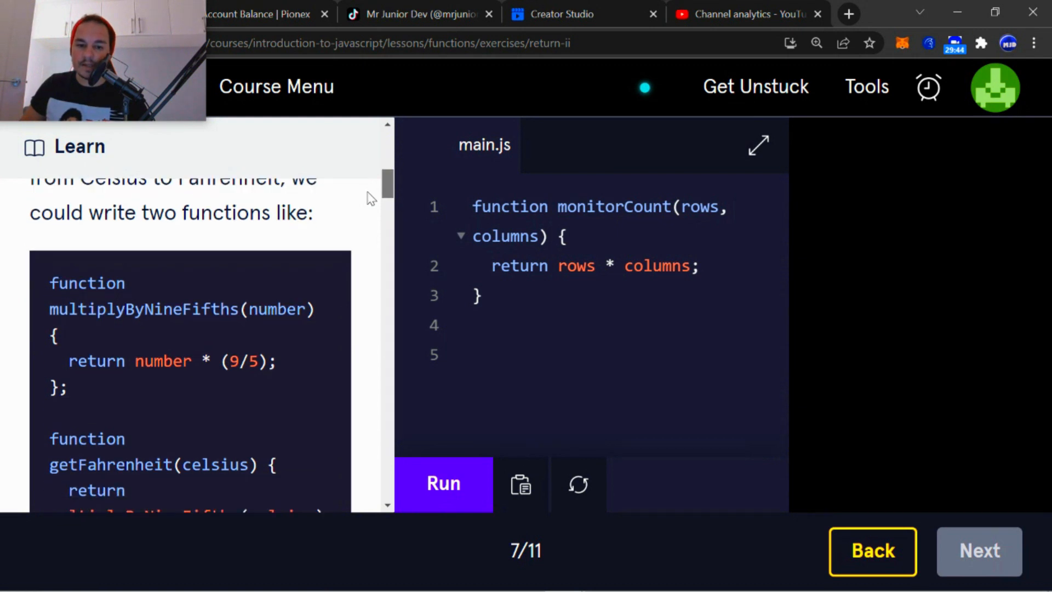
{"action": "scroll", "scroll_direction": "down", "scroll_amount": 3}
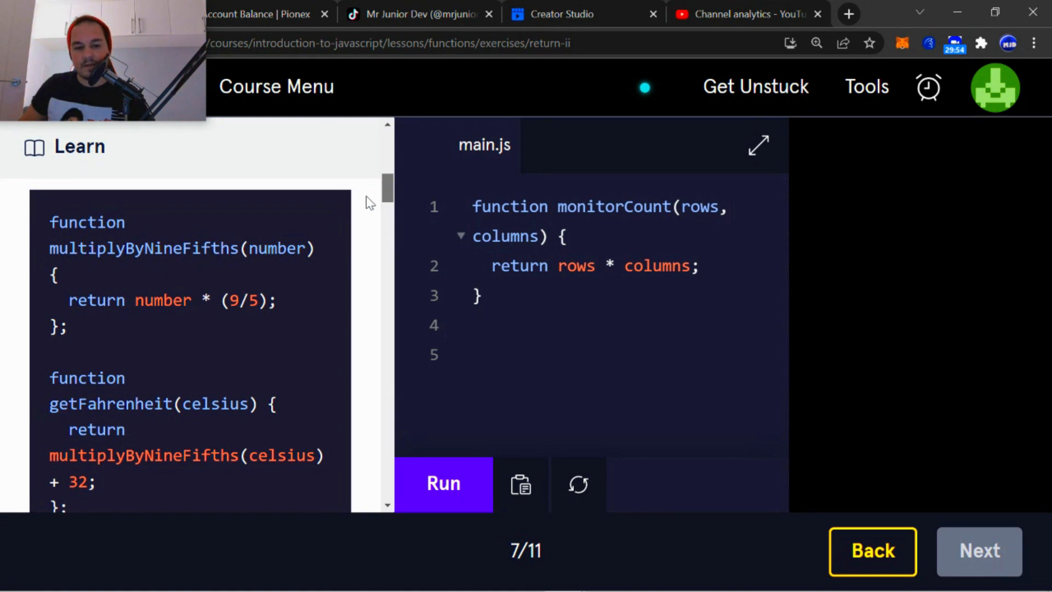
{"action": "scroll", "scroll_direction": "down", "scroll_amount": 3}
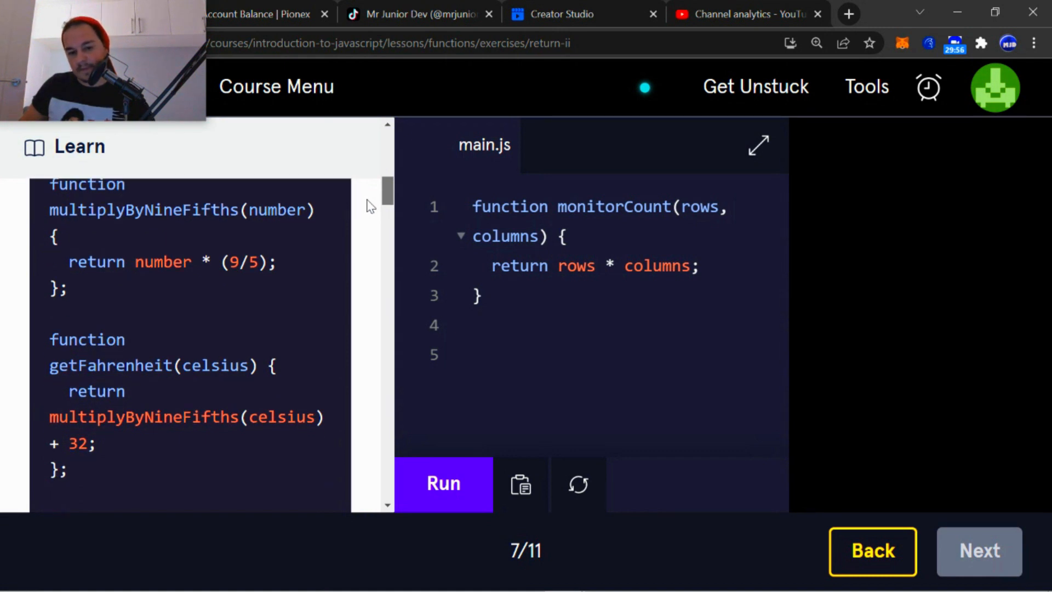
{"action": "scroll", "scroll_direction": "down", "scroll_amount": 3}
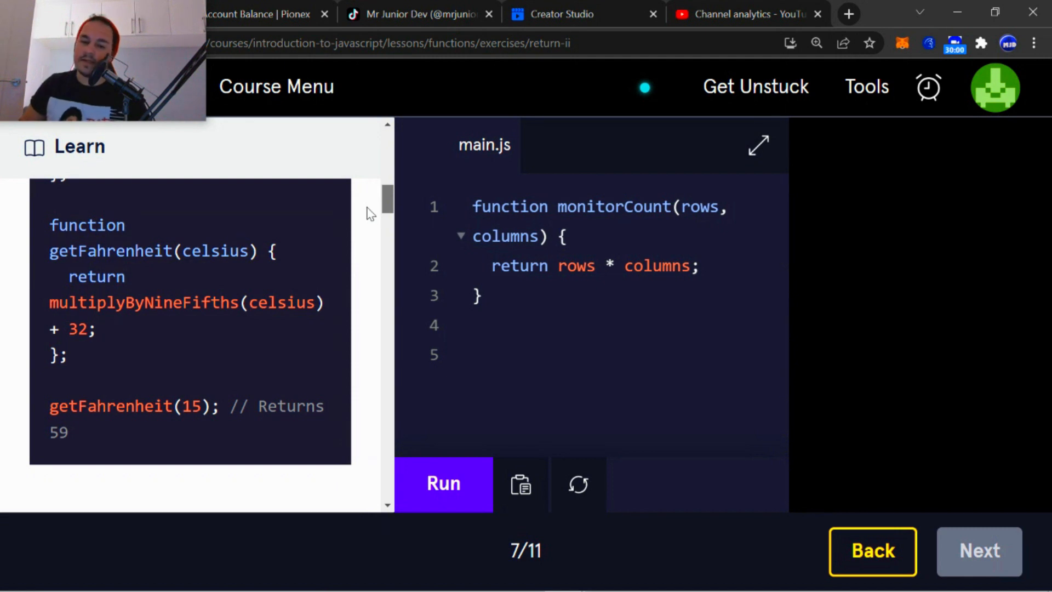
{"action": "scroll", "scroll_direction": "up", "scroll_amount": 3}
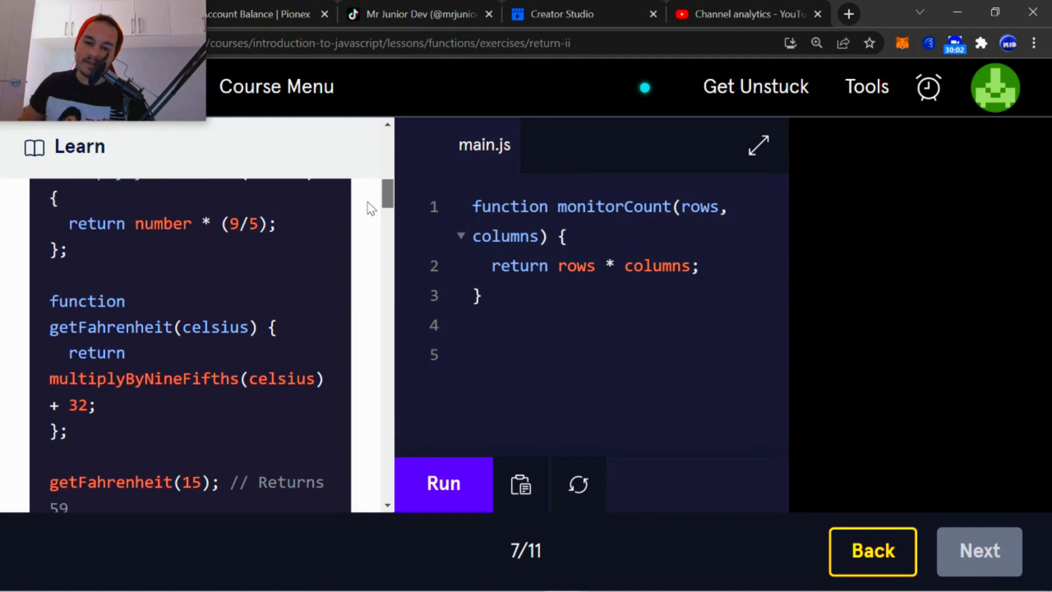
{"action": "scroll", "scroll_direction": "down", "scroll_amount": 3}
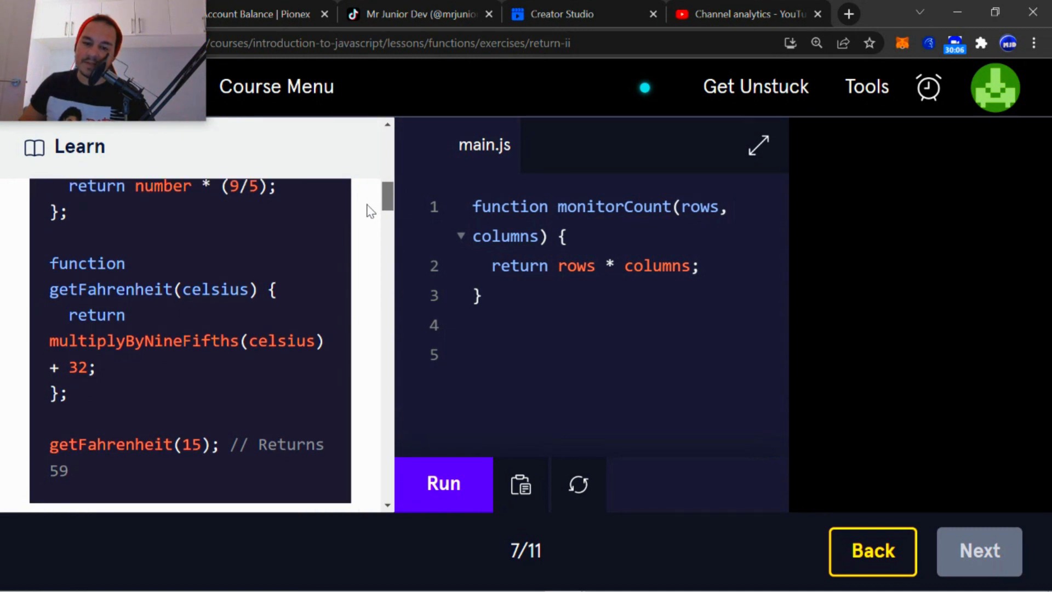
{"action": "scroll", "scroll_direction": "down", "scroll_amount": 3}
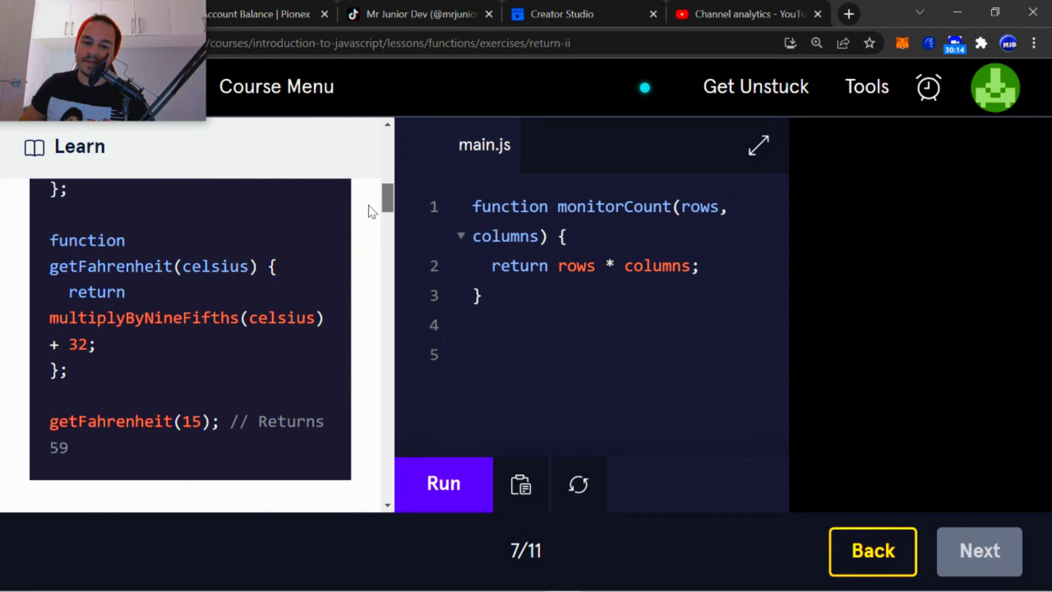
{"action": "scroll", "scroll_direction": "down", "scroll_amount": 3}
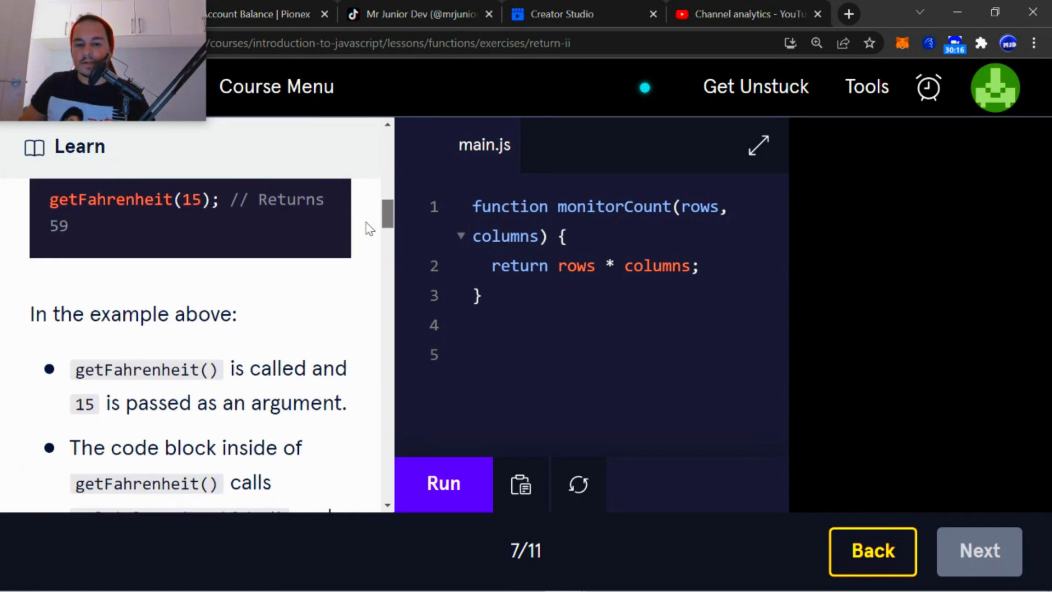
{"action": "scroll", "scroll_direction": "down", "scroll_amount": 3}
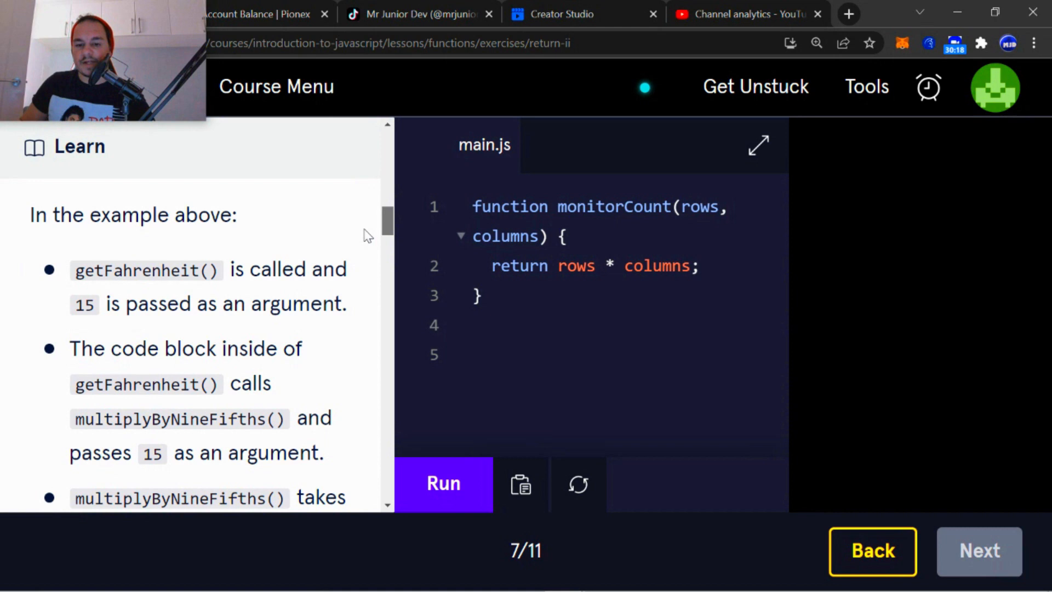
{"action": "scroll", "scroll_direction": "down", "scroll_amount": 3}
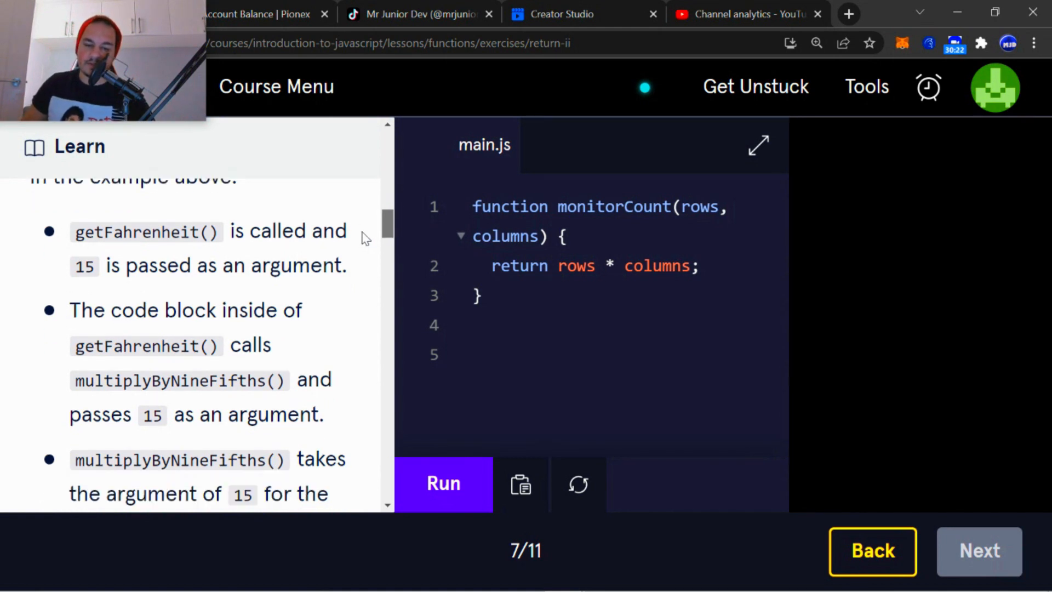
{"action": "scroll", "scroll_direction": "down", "scroll_amount": 3}
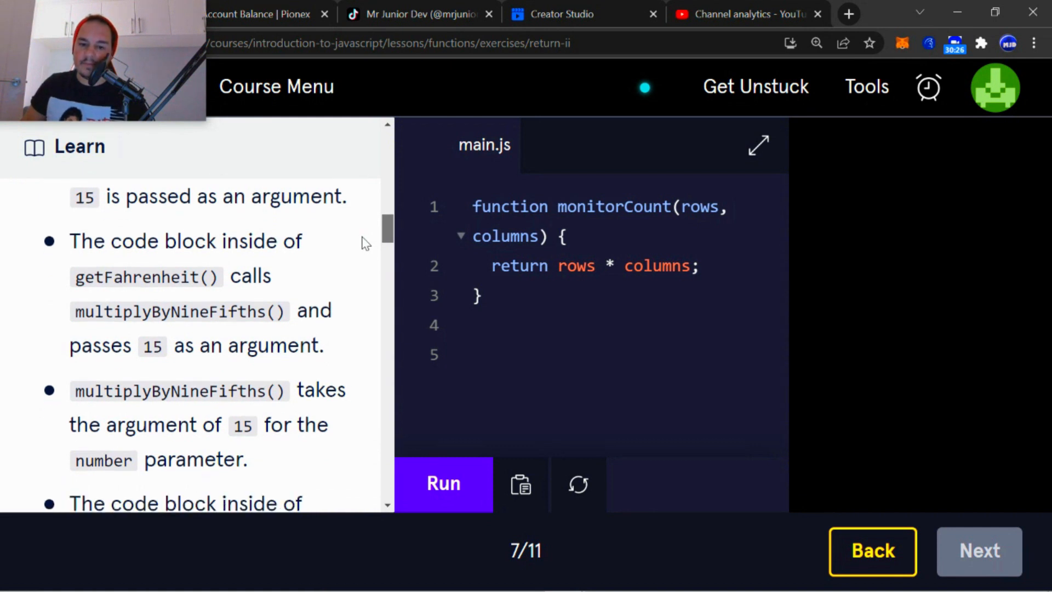
{"action": "scroll", "scroll_direction": "down", "scroll_amount": 3}
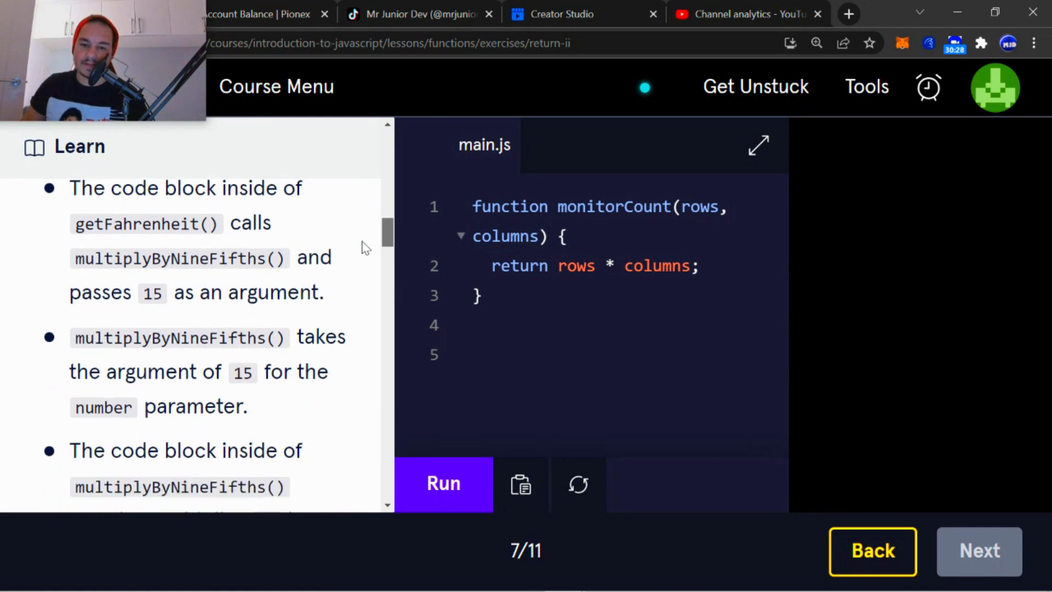
{"action": "scroll", "scroll_direction": "down", "scroll_amount": 3}
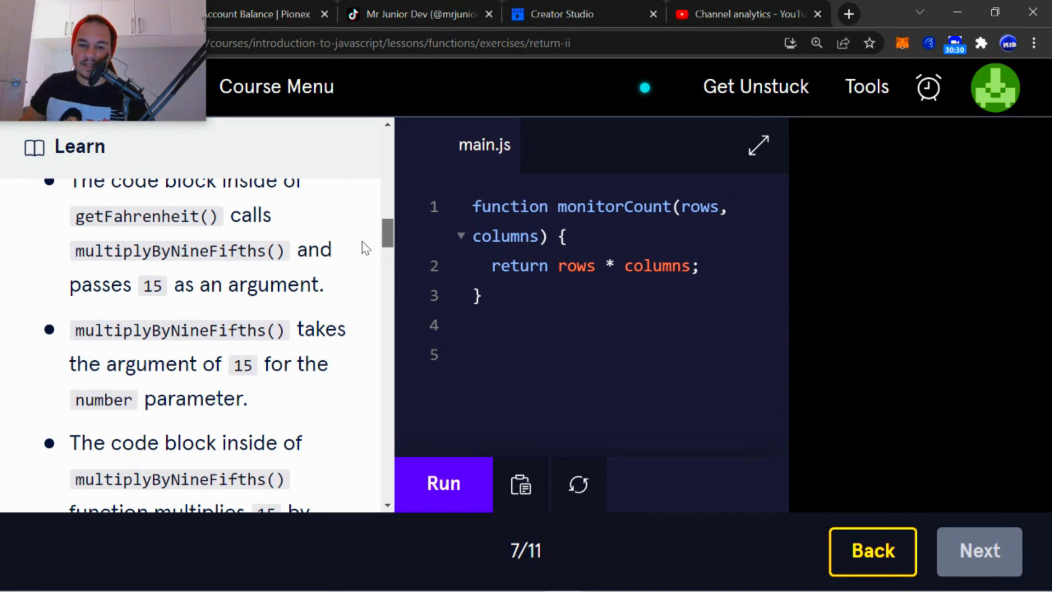
{"action": "scroll", "scroll_direction": "down", "scroll_amount": 3}
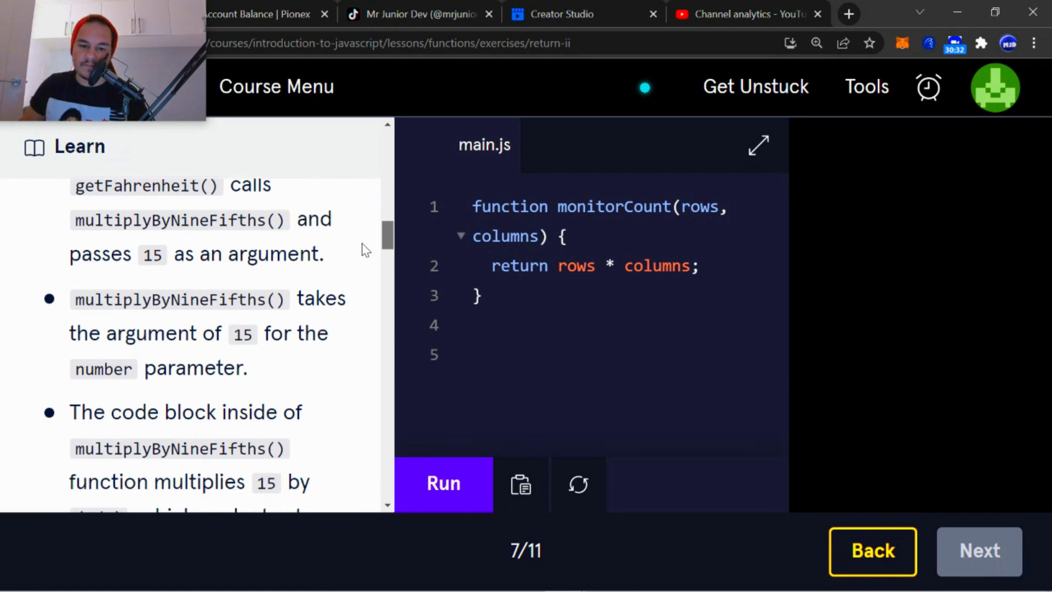
{"action": "scroll", "scroll_direction": "down", "scroll_amount": 3}
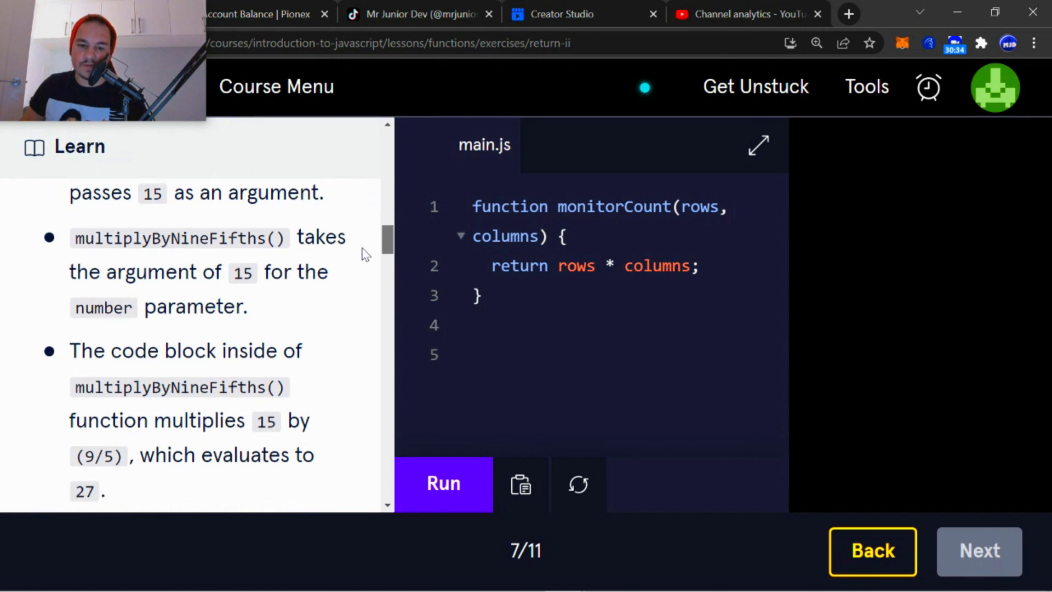
{"action": "scroll", "scroll_direction": "down", "scroll_amount": 3}
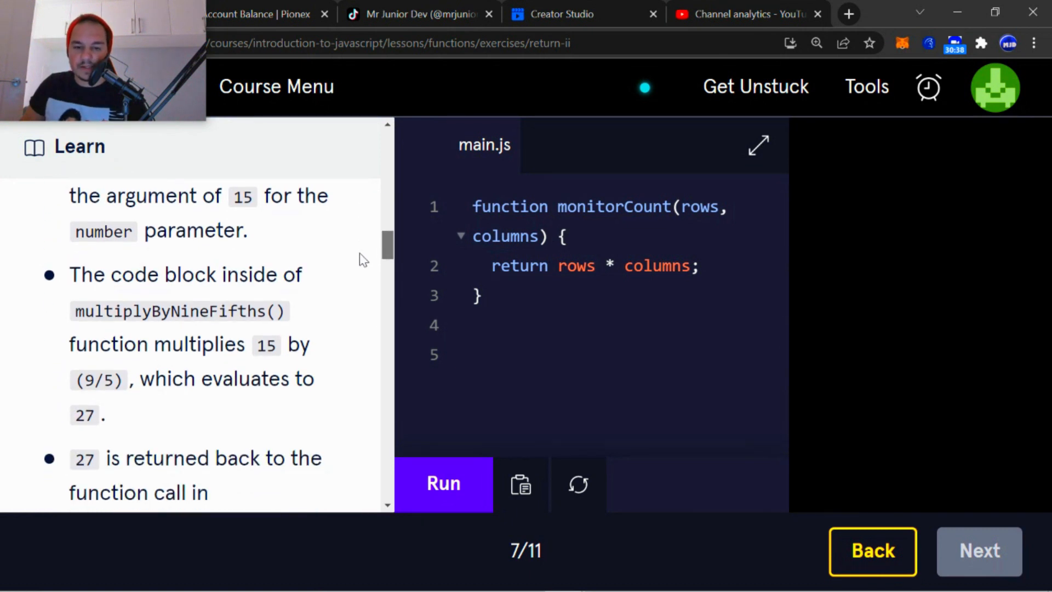
{"action": "scroll", "scroll_direction": "down", "scroll_amount": 3}
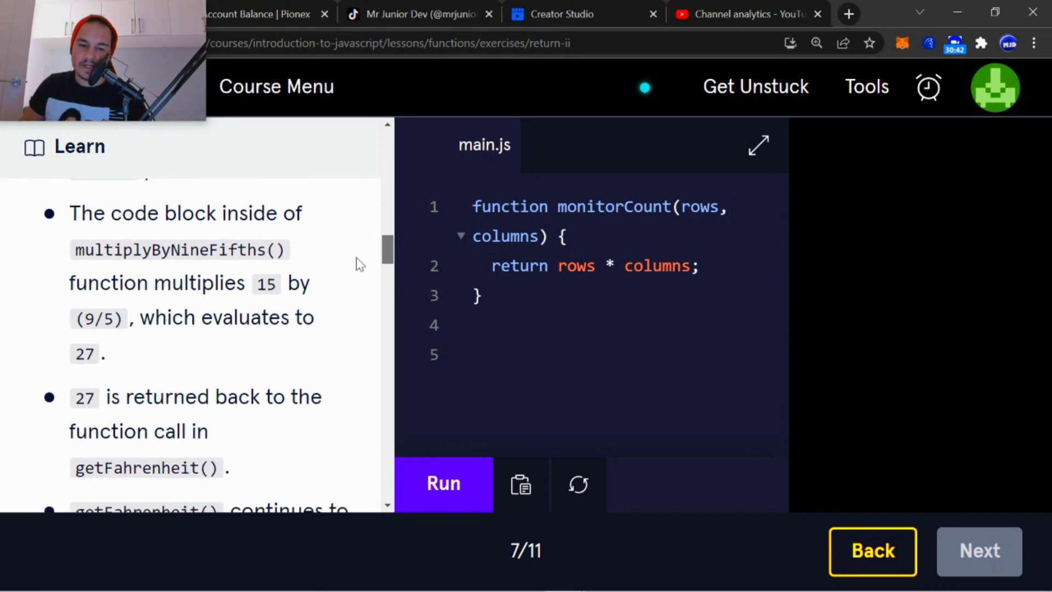
{"action": "scroll", "scroll_direction": "down", "scroll_amount": 3}
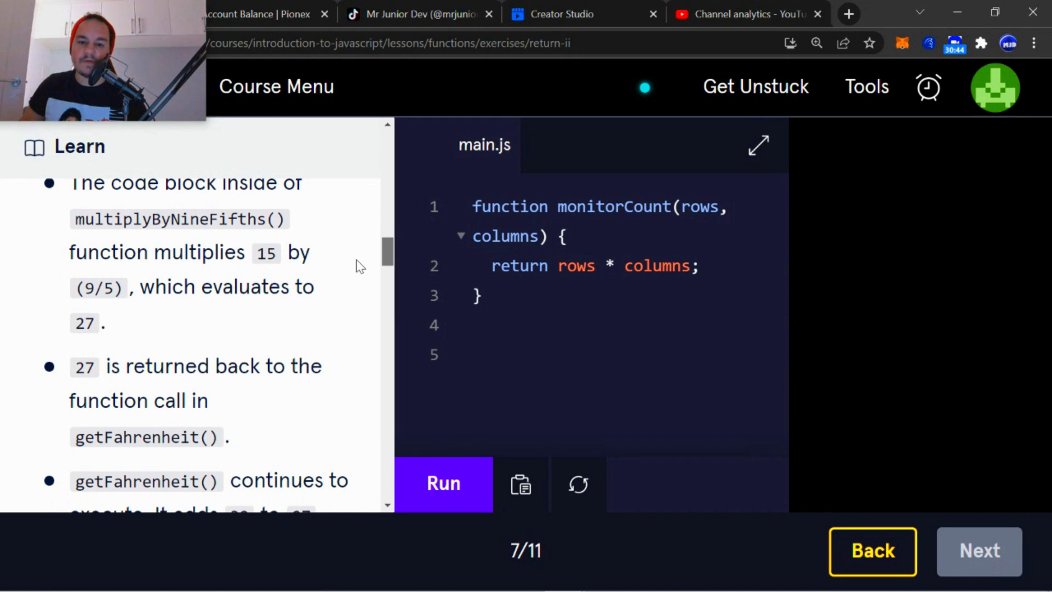
{"action": "scroll", "scroll_direction": "down", "scroll_amount": 3}
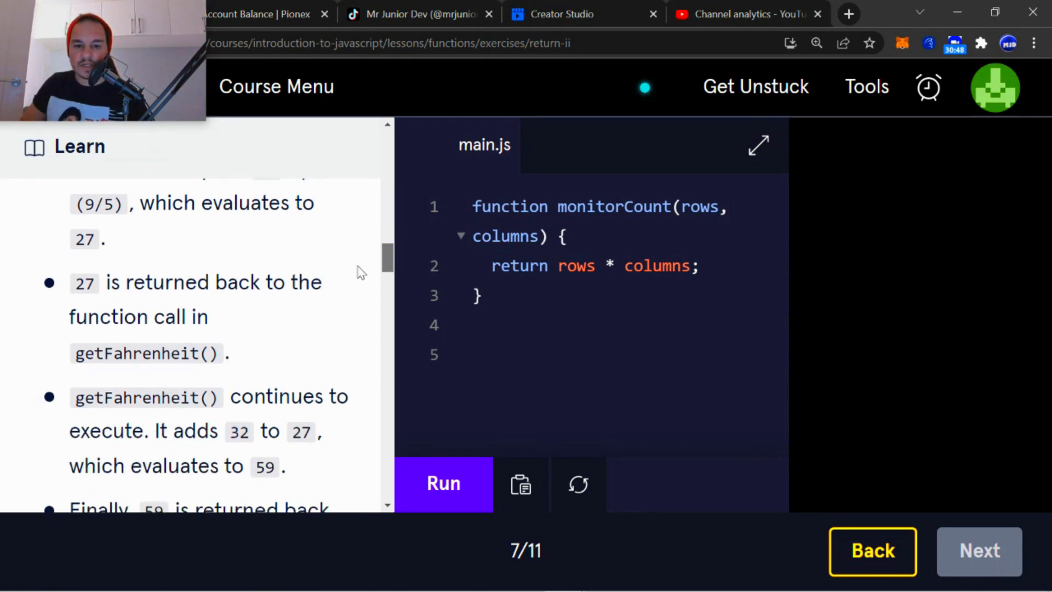
{"action": "scroll", "scroll_direction": "down", "scroll_amount": 3}
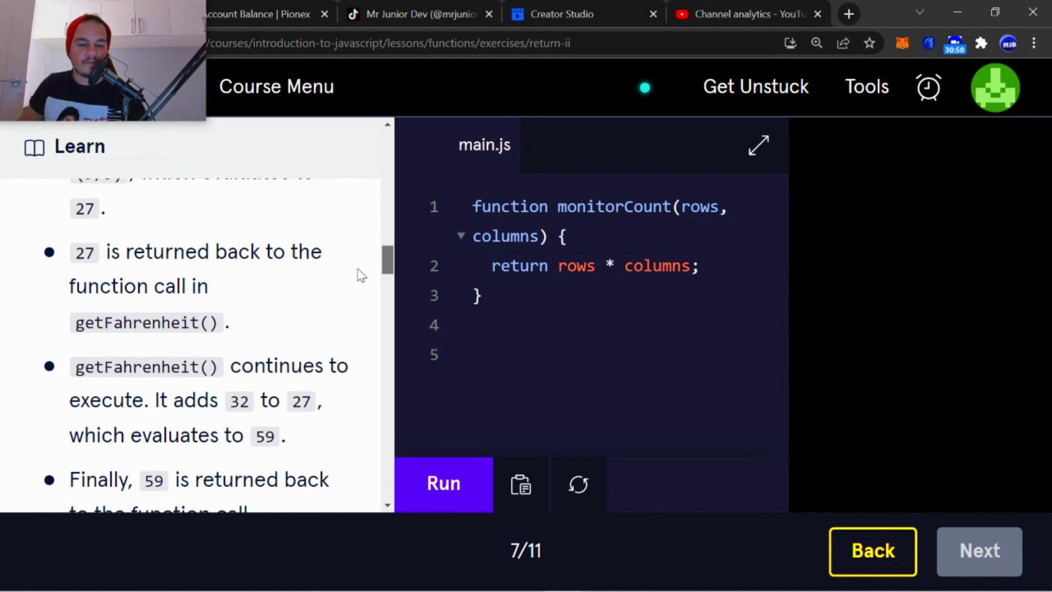
{"action": "scroll", "scroll_direction": "down", "scroll_amount": 3}
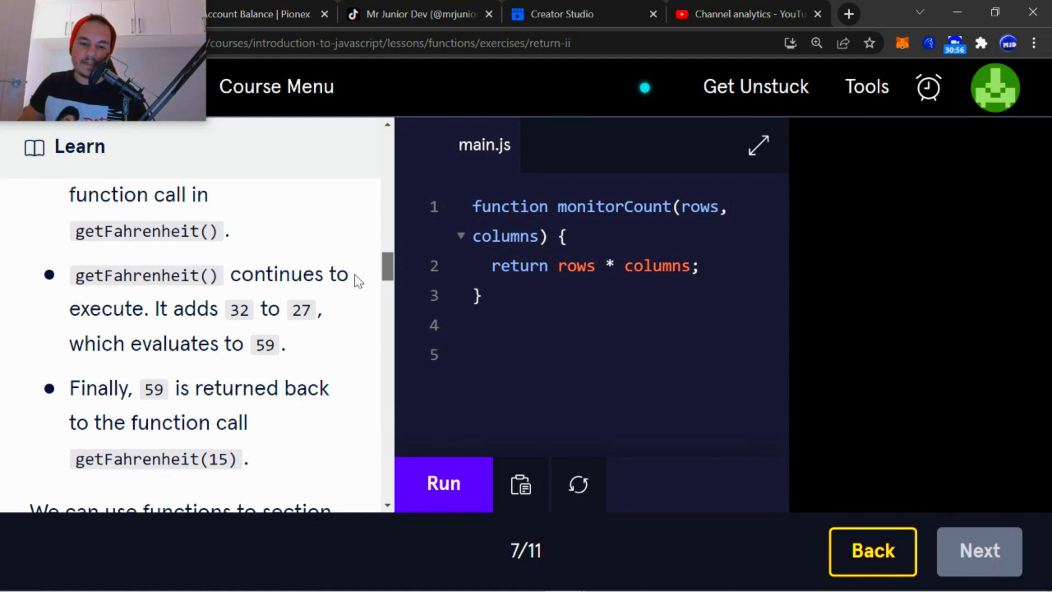
{"action": "scroll", "scroll_direction": "down", "scroll_amount": 3}
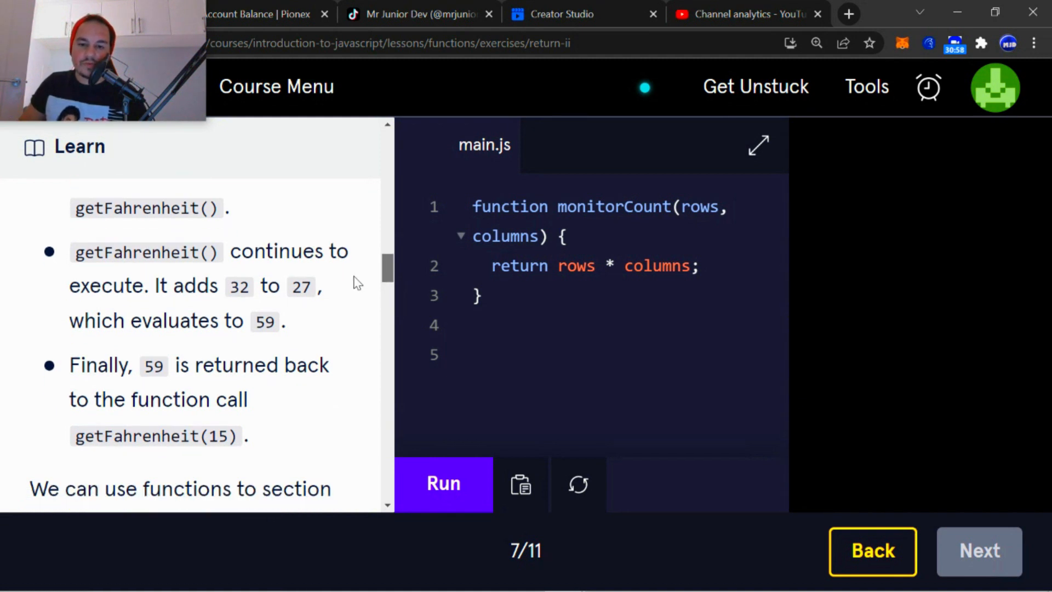
{"action": "scroll", "scroll_direction": "down", "scroll_amount": 3}
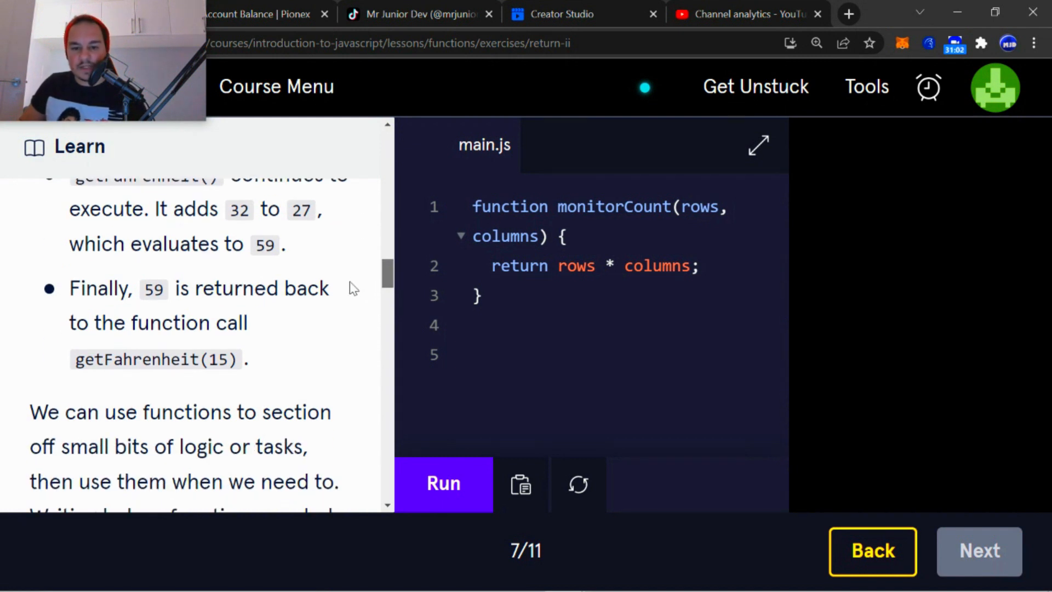
{"action": "scroll", "scroll_direction": "down", "scroll_amount": 3}
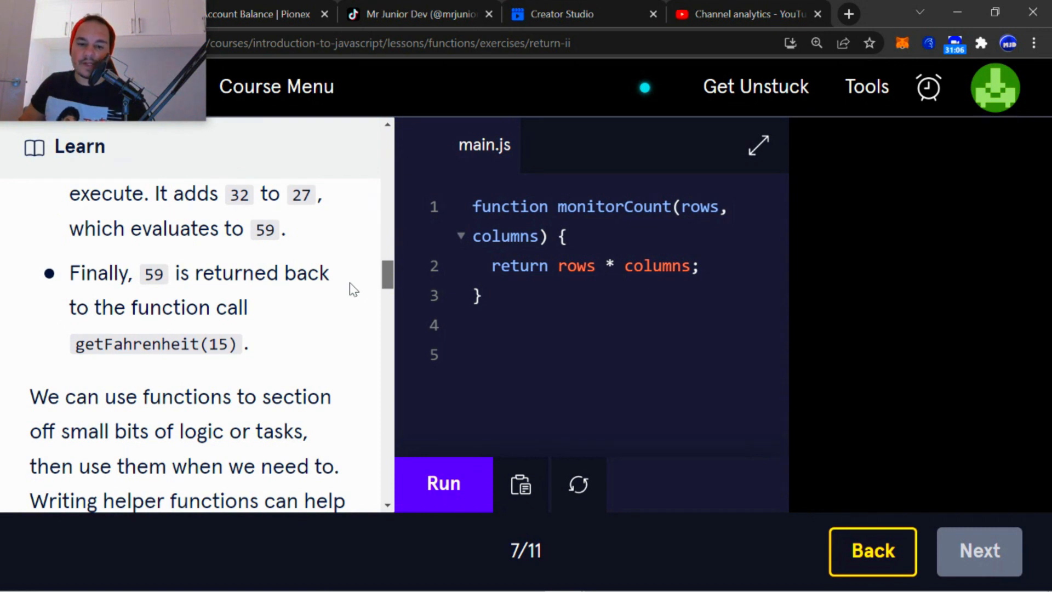
{"action": "scroll", "scroll_direction": "down", "scroll_amount": 3}
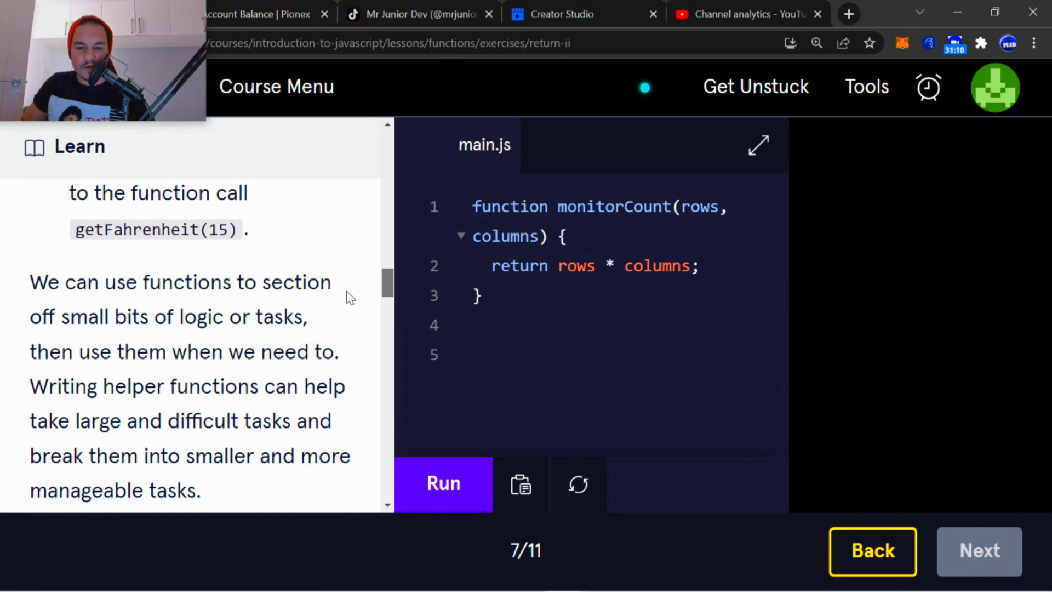
{"action": "scroll", "scroll_direction": "down", "scroll_amount": 3}
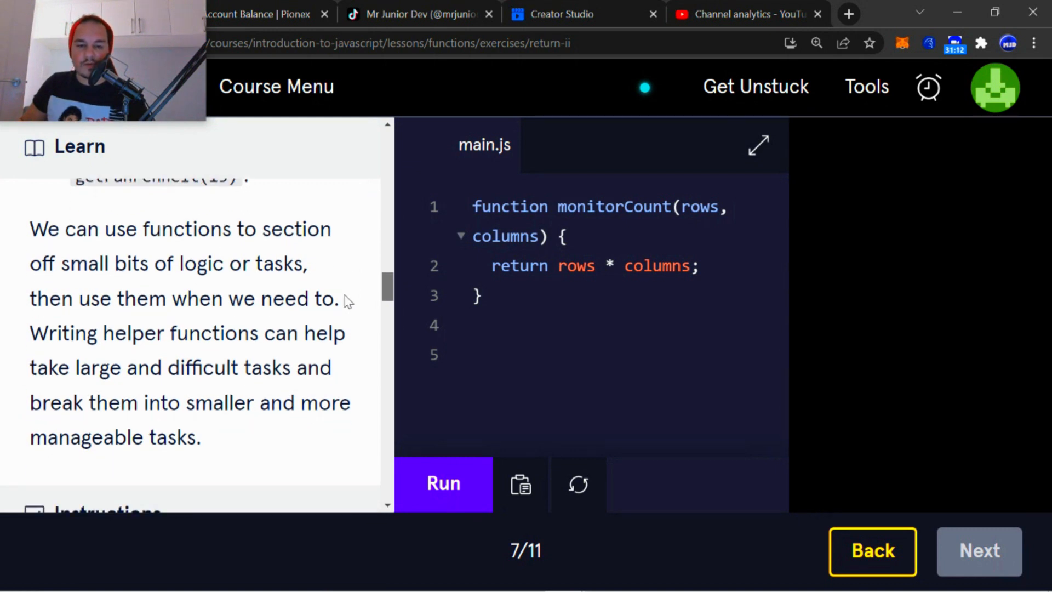
{"action": "scroll", "scroll_direction": "down", "scroll_amount": 3}
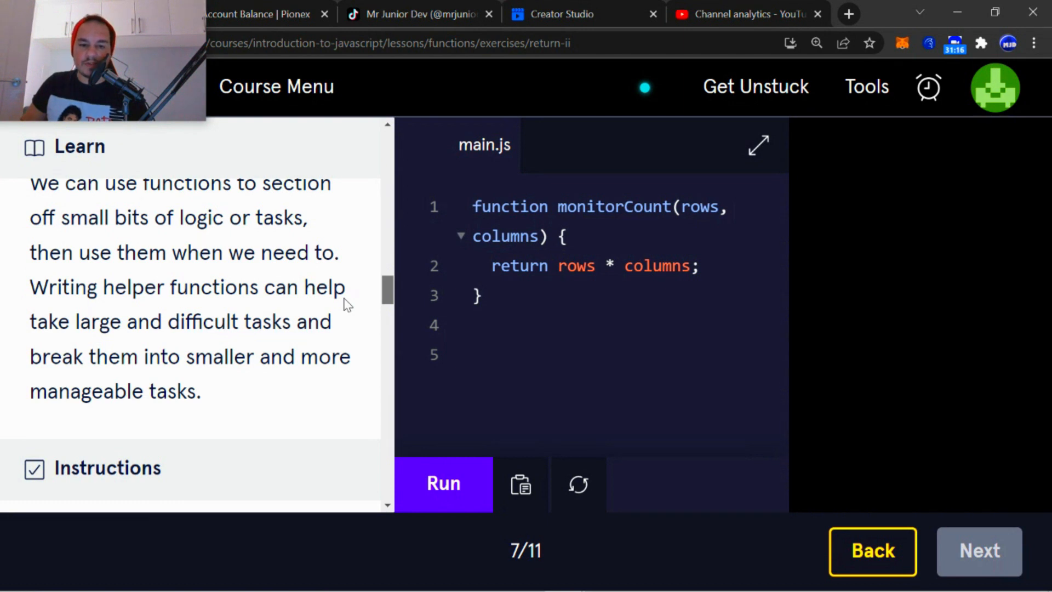
{"action": "scroll", "scroll_direction": "up", "scroll_amount": 3}
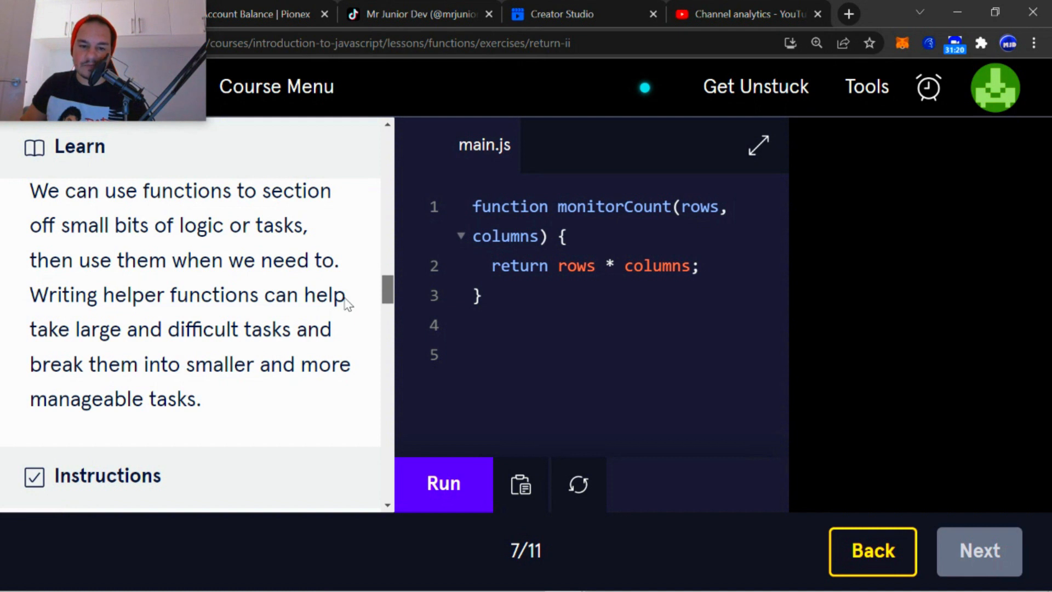
{"action": "scroll", "scroll_direction": "down", "scroll_amount": 3}
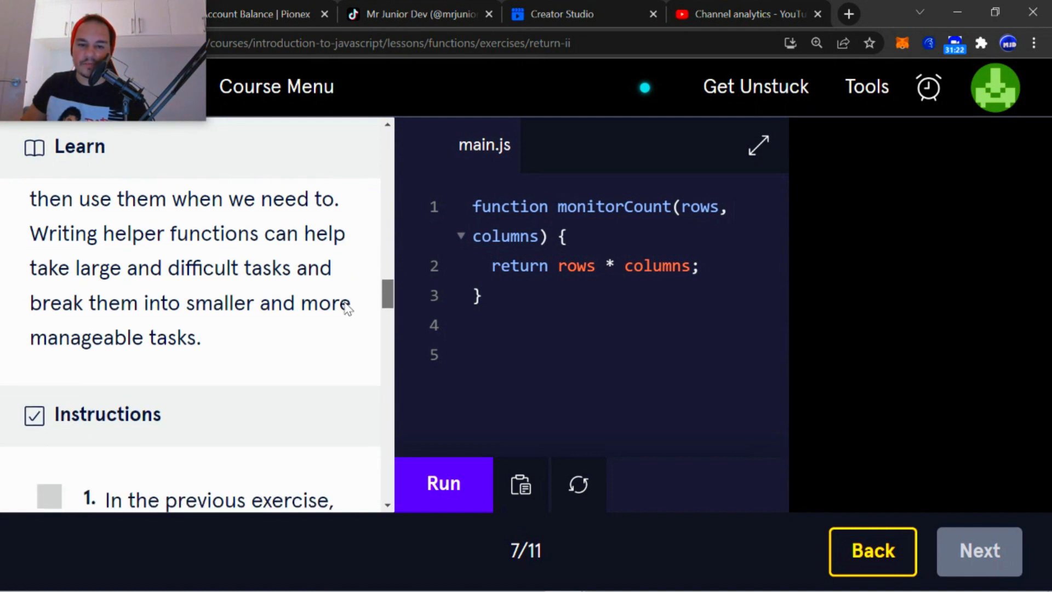
{"action": "scroll", "scroll_direction": "down", "scroll_amount": 3}
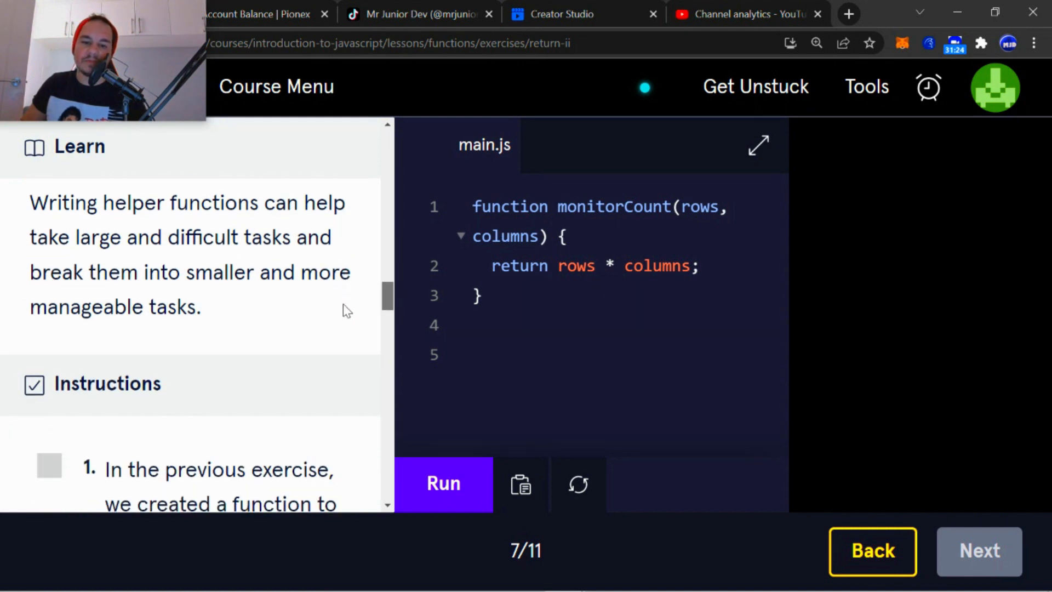
{"action": "scroll", "scroll_direction": "down", "scroll_amount": 3}
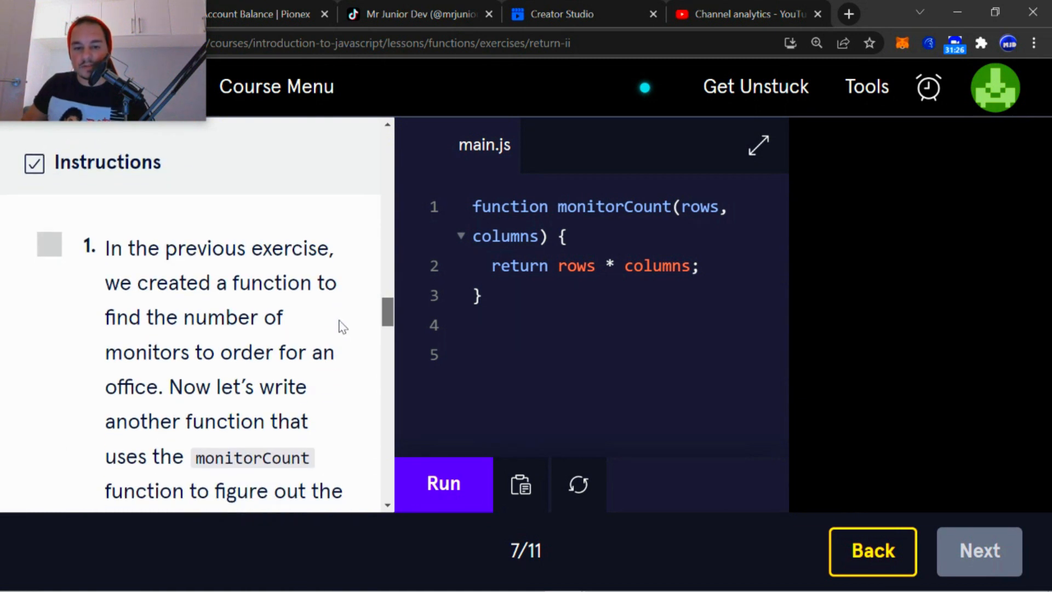
{"action": "scroll", "scroll_direction": "down", "scroll_amount": 3}
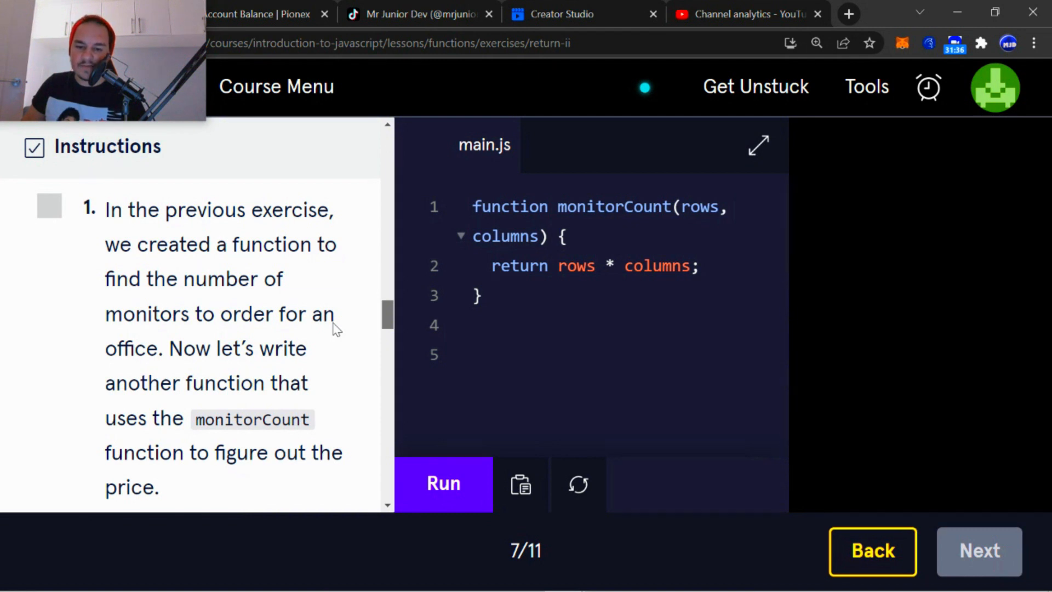
{"action": "scroll", "scroll_direction": "down", "scroll_amount": 3}
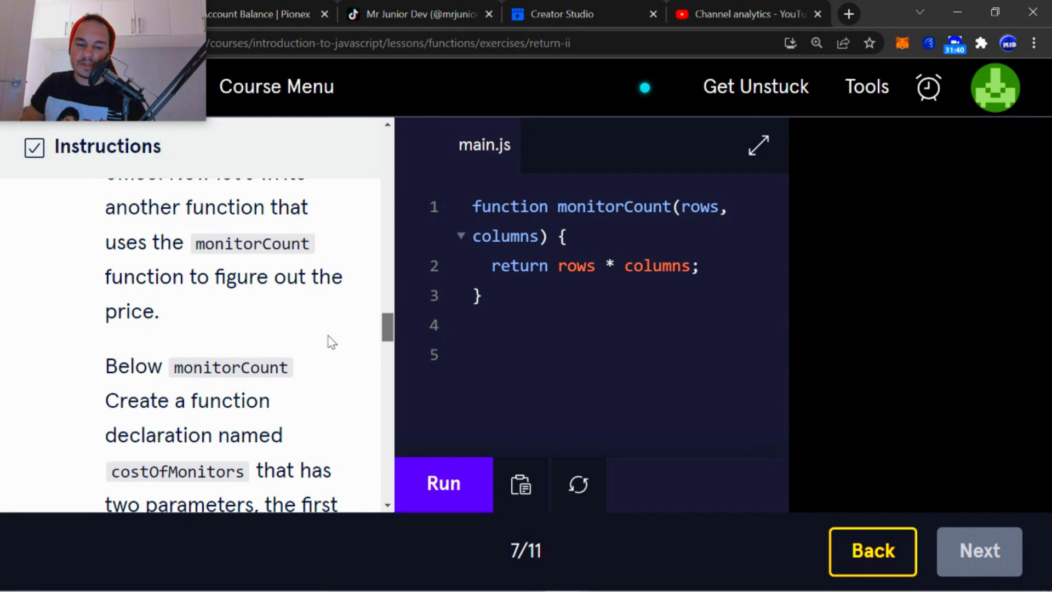
{"action": "scroll", "scroll_direction": "up", "scroll_amount": 3}
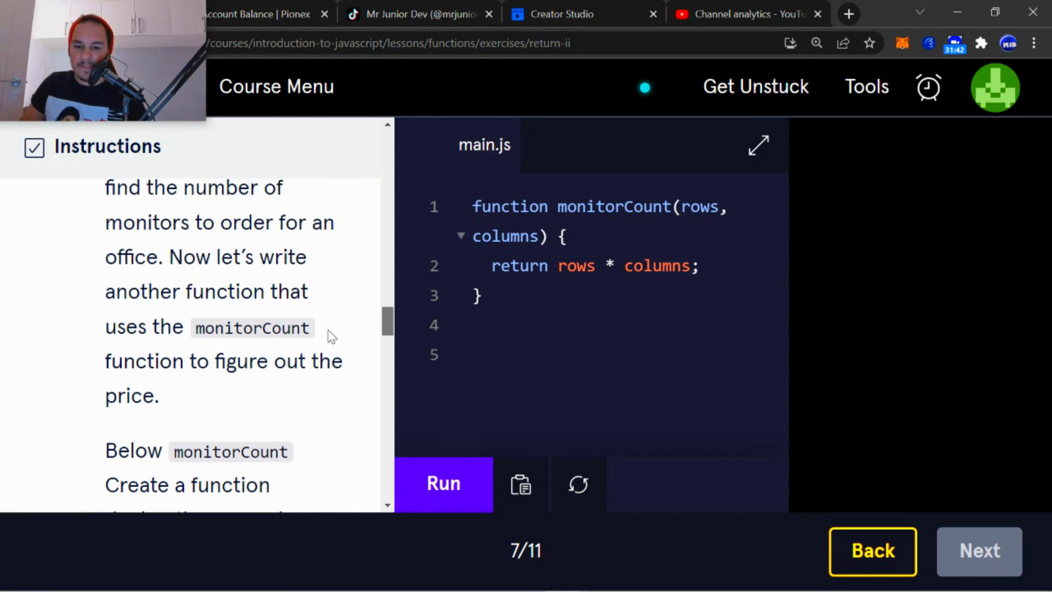
{"action": "scroll", "scroll_direction": "down", "scroll_amount": 3}
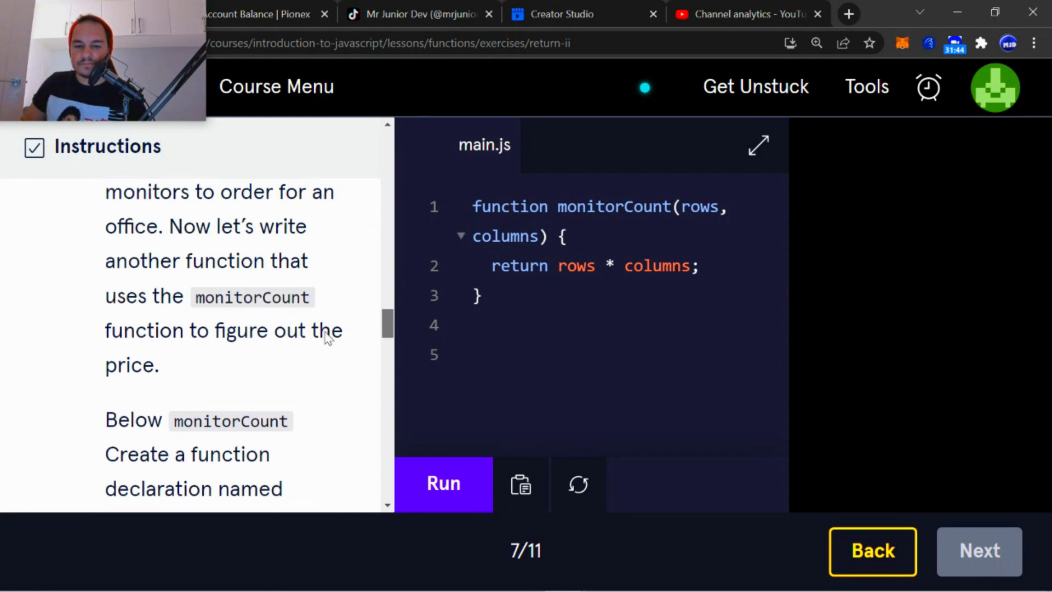
{"action": "scroll", "scroll_direction": "down", "scroll_amount": 3}
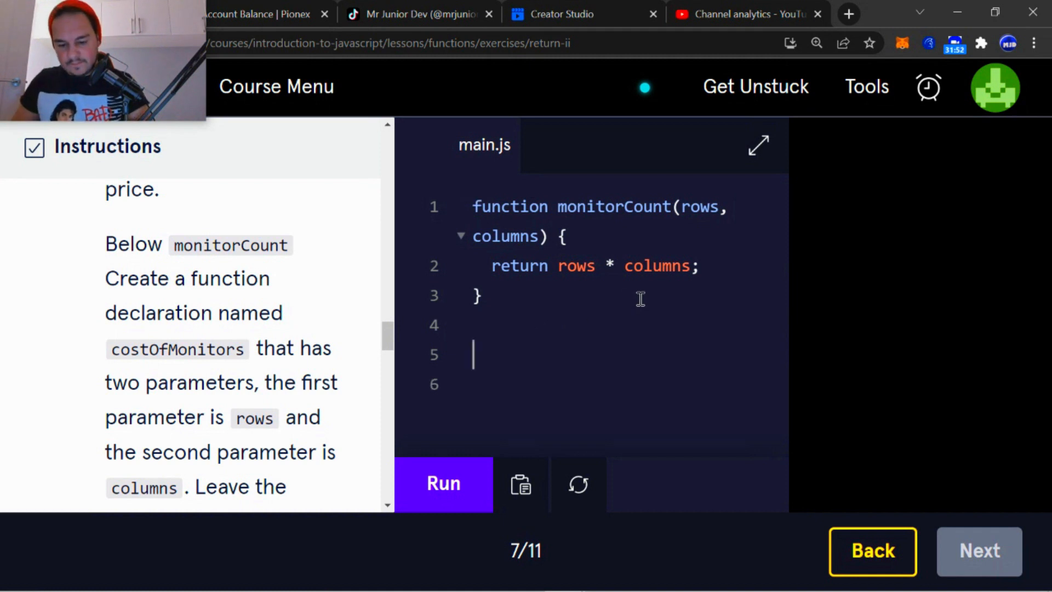
Start a function named costOfMonitors below monitorCount
{"action": "type", "text": "functi"}
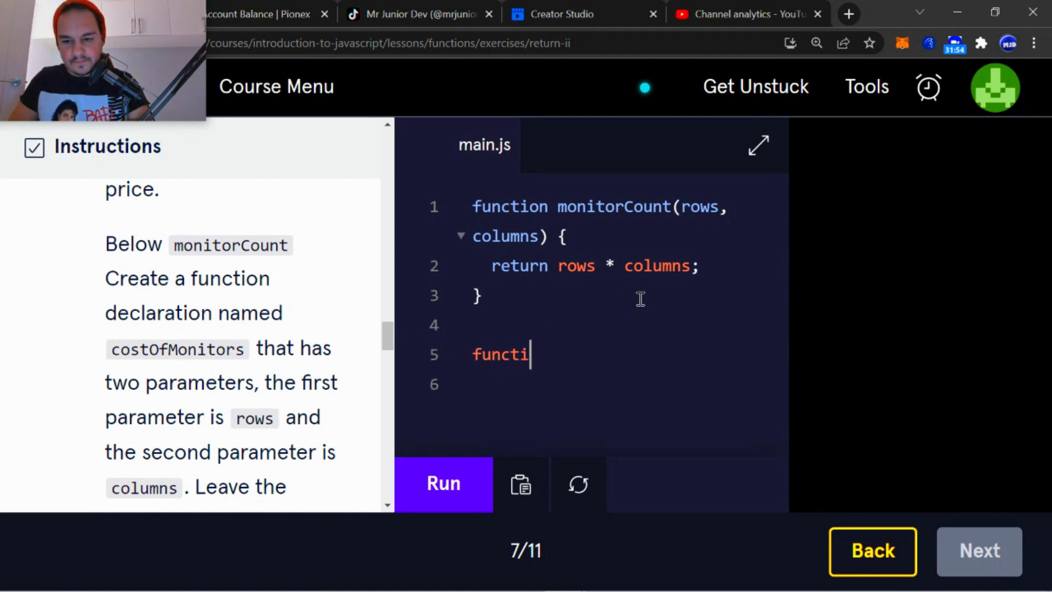
{"action": "type", "text": "on co"}
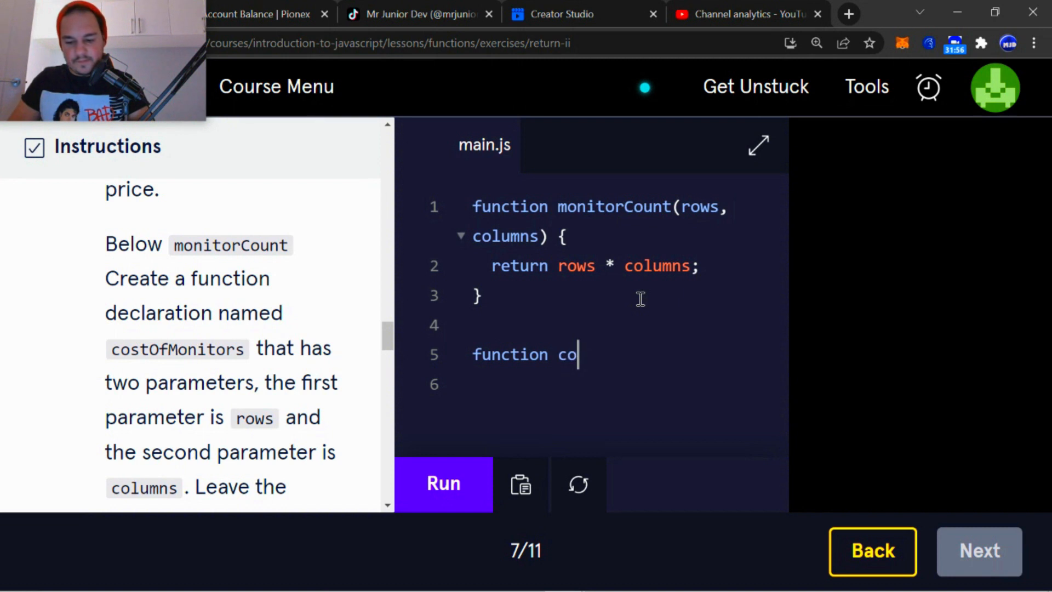
{"action": "type", "text": "stO"}
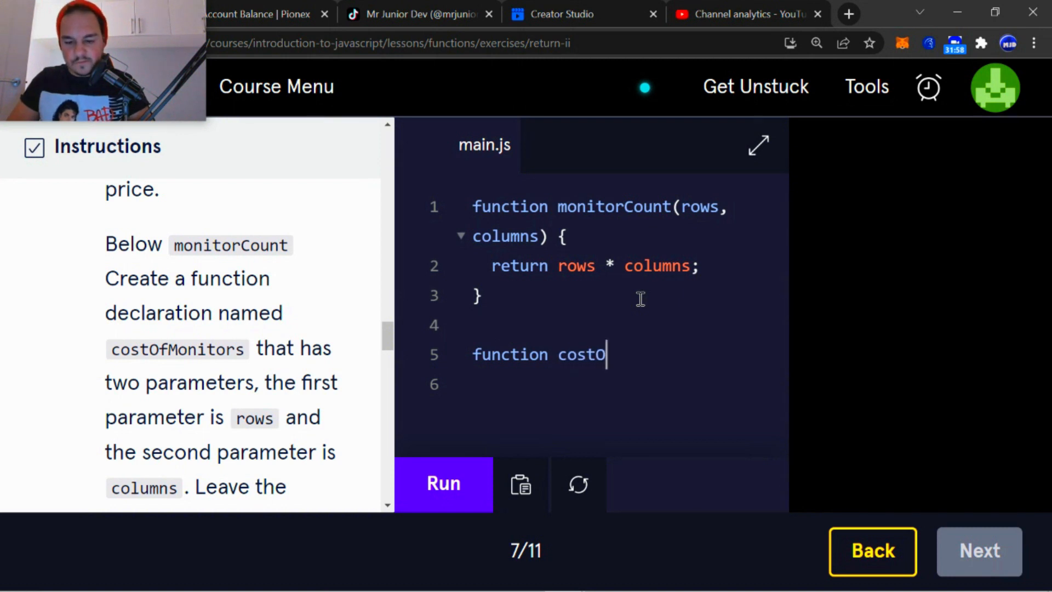
{"action": "type", "text": "fMon"}
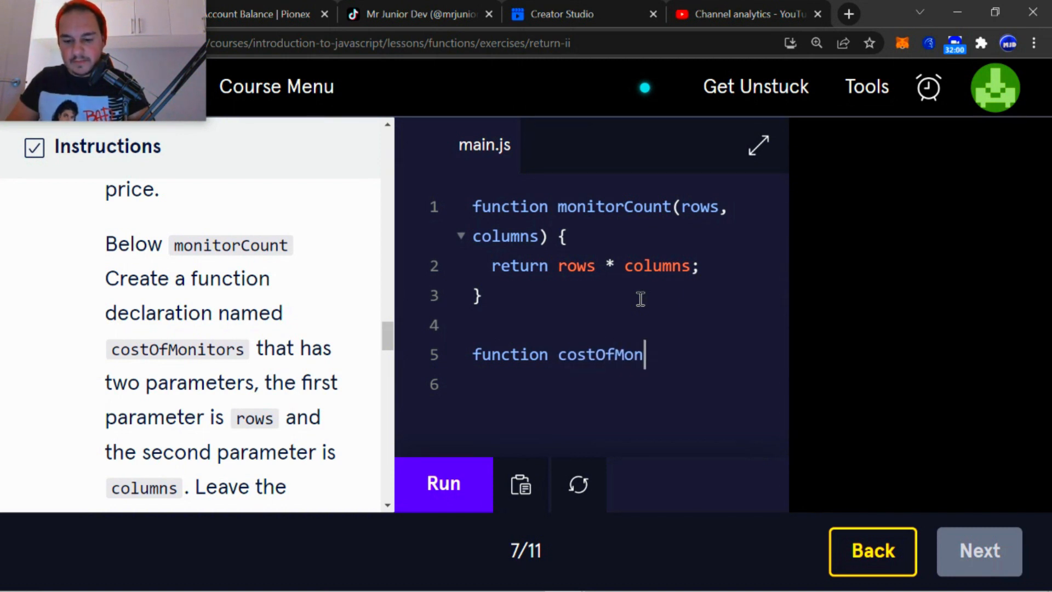
{"action": "type", "text": "itors"}
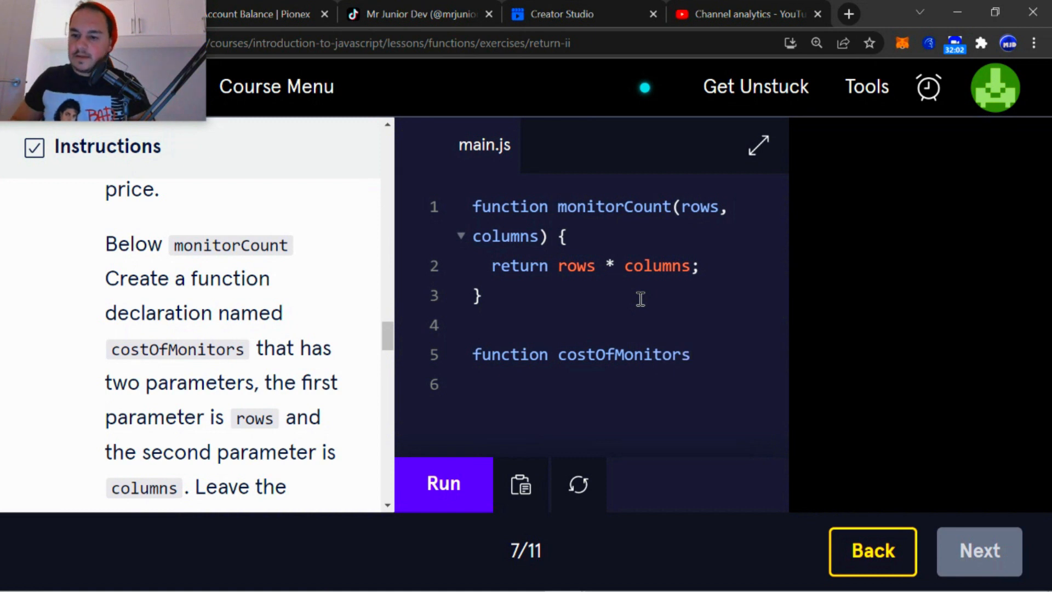
{"action": "left_click", "coordinate": [691, 355]}
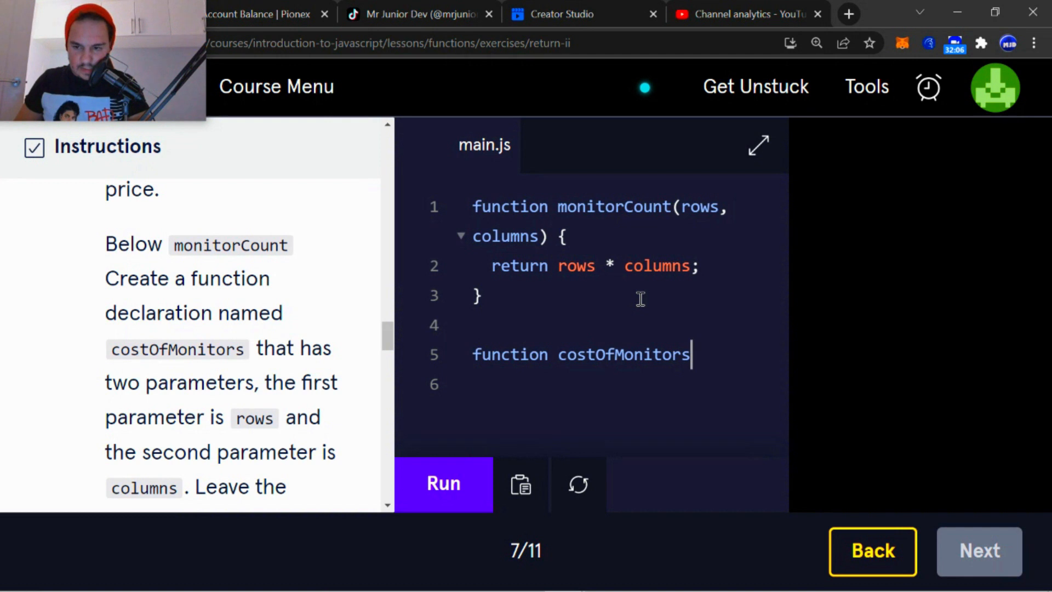
Give costOfMonitors rows and columns parameters and an empty body
{"action": "type", "text": "()"}
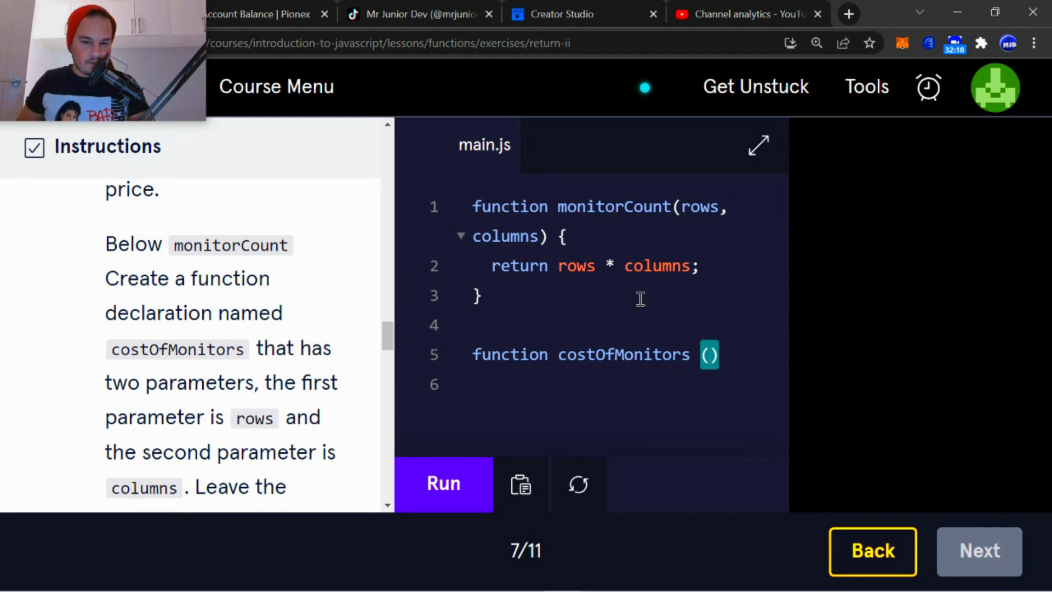
{"action": "type", "text": "{"}
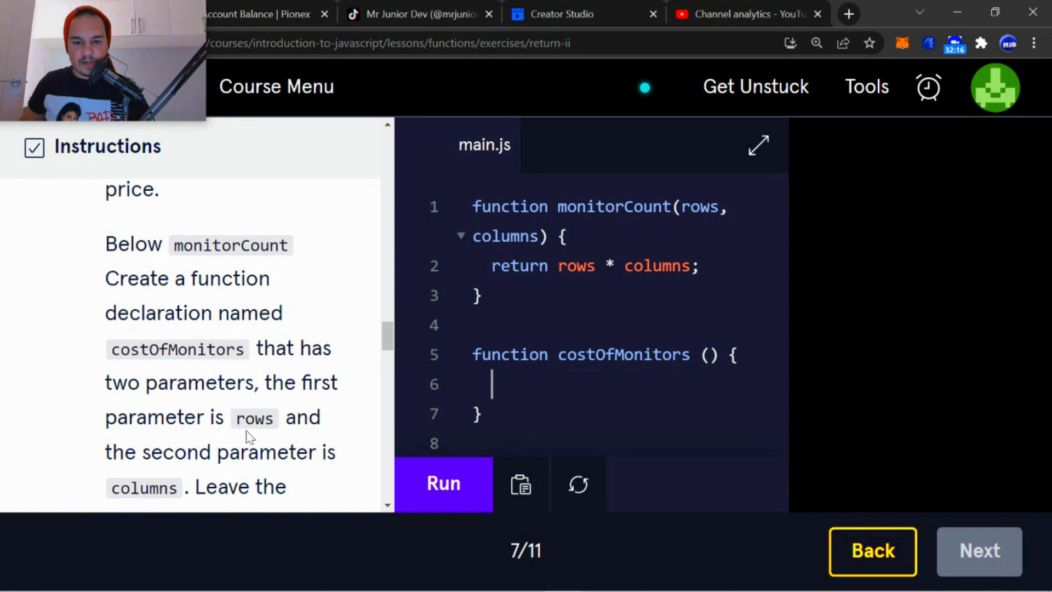
{"action": "mouse_move", "coordinate": [442, 482]}
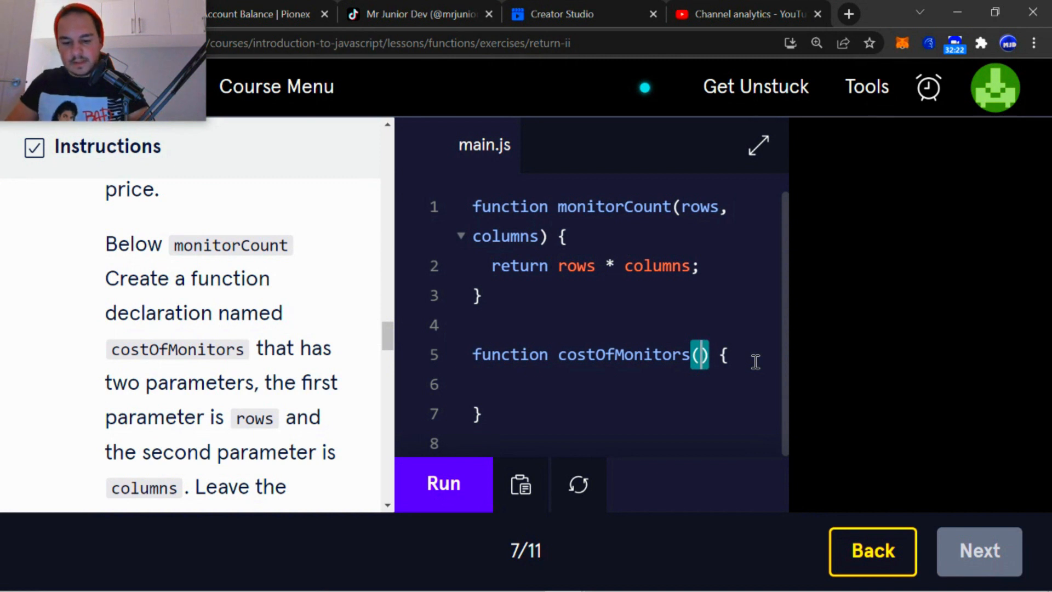
{"action": "type", "text": "rows,"}
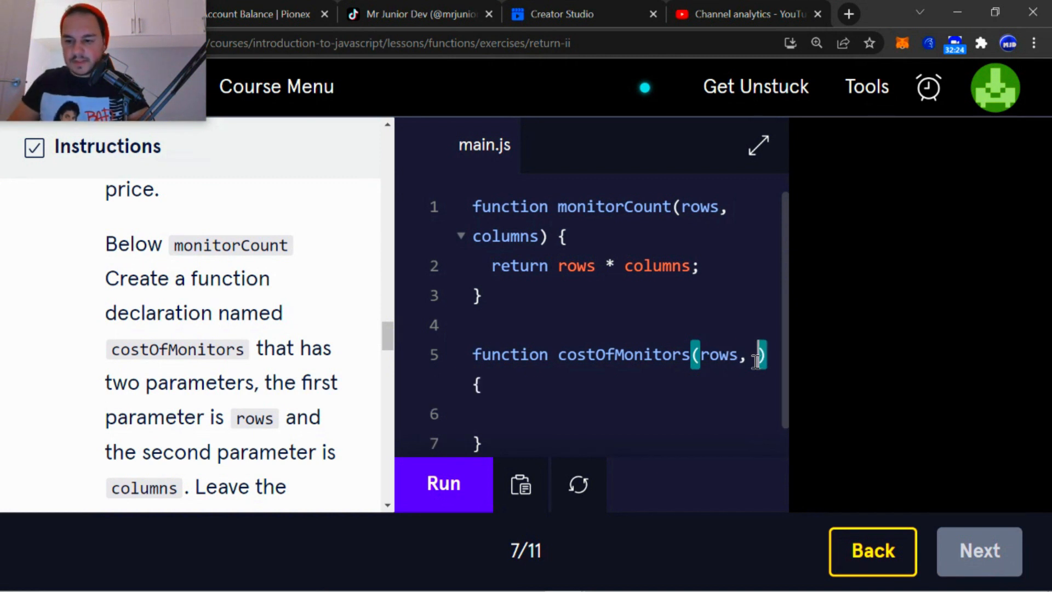
{"action": "type", "text": "colum"}
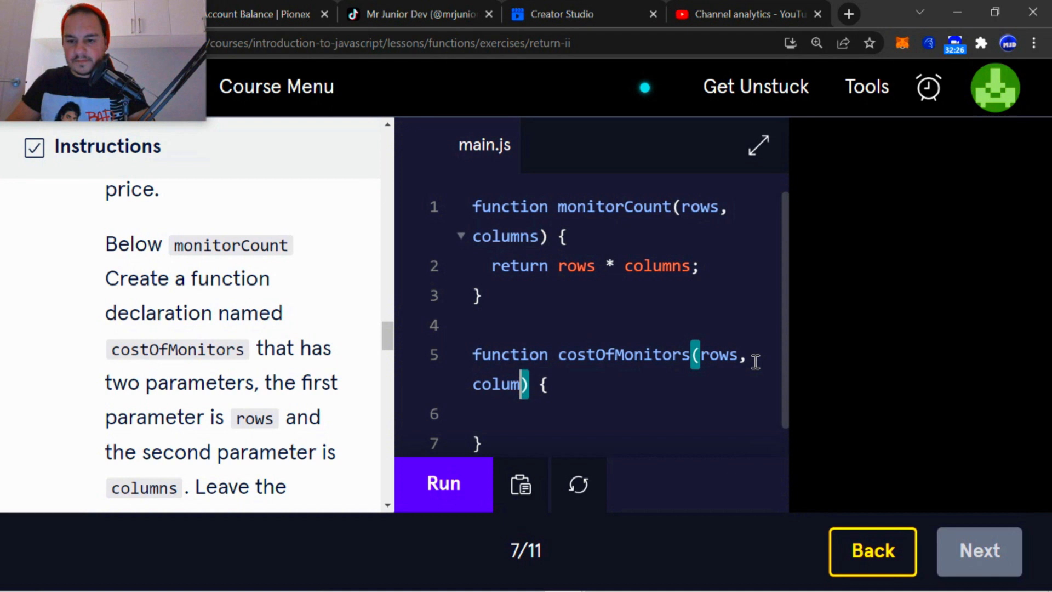
{"action": "type", "text": "ns"}
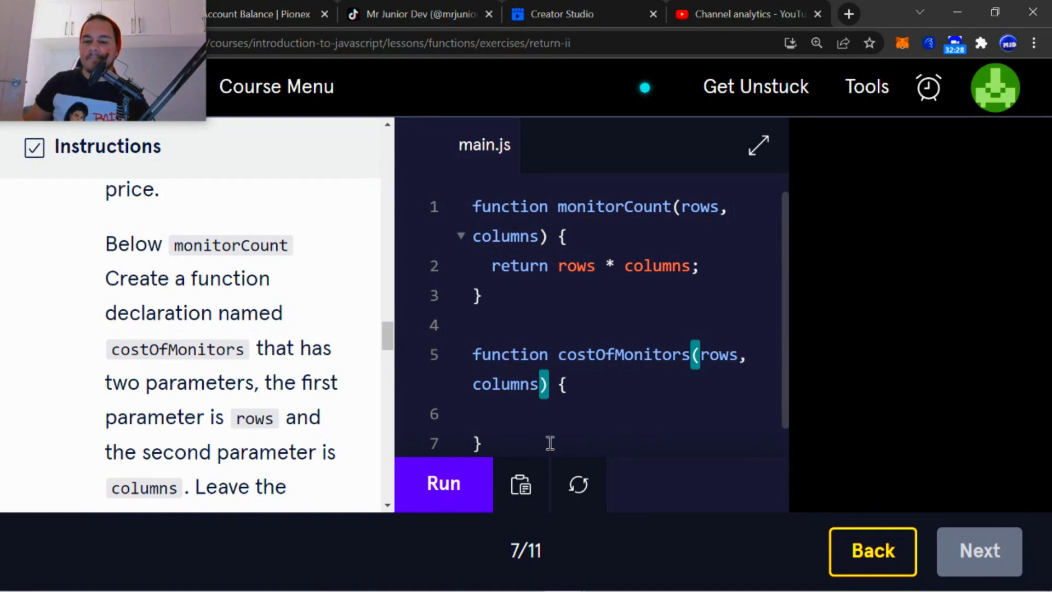
{"action": "scroll", "scroll_direction": "down", "scroll_amount": 3}
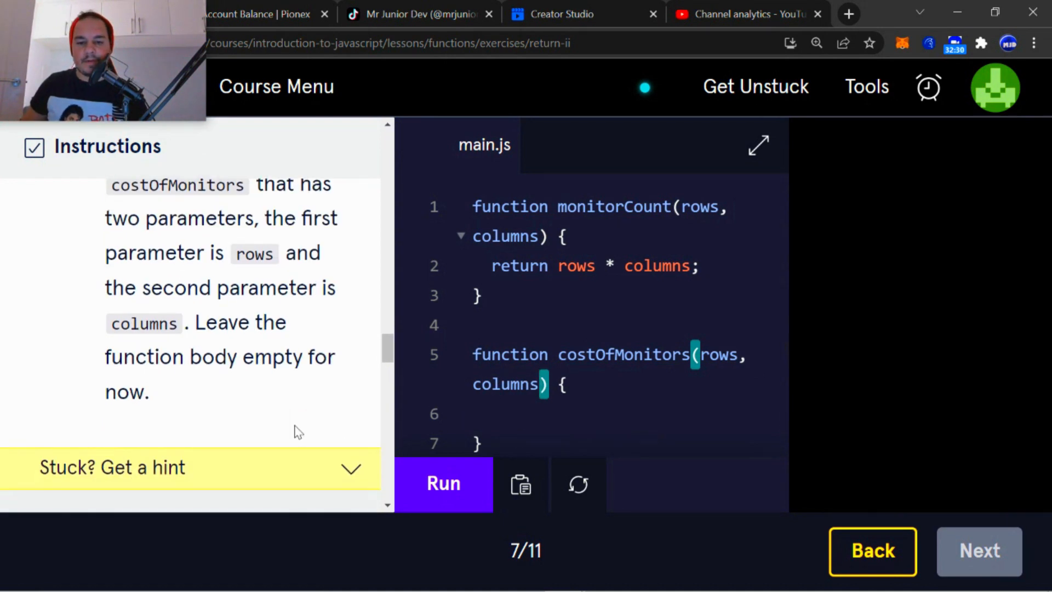
{"action": "mouse_move", "coordinate": [188, 359]}
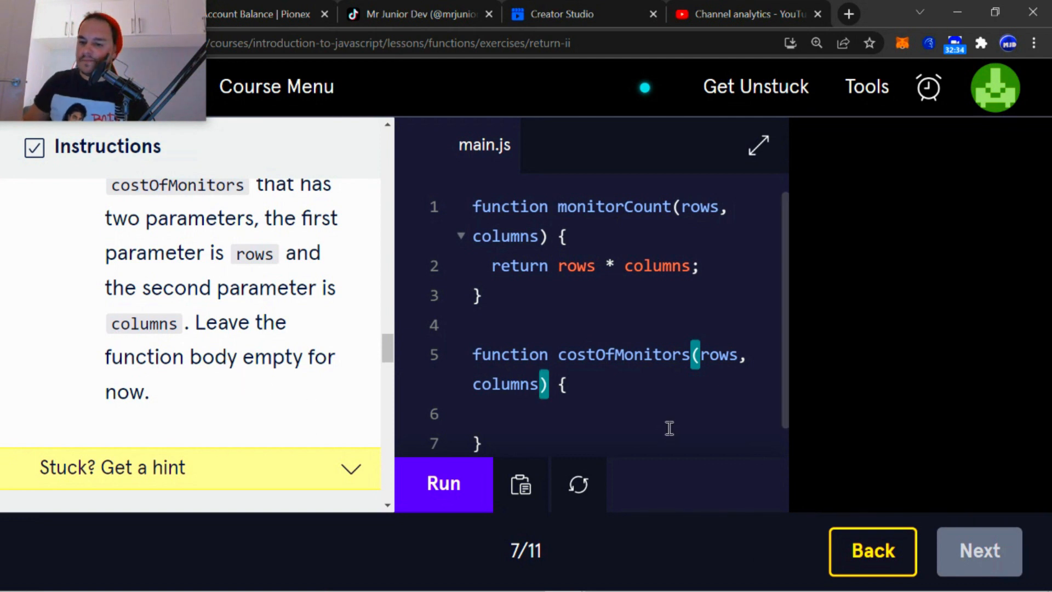
{"action": "left_click", "coordinate": [443, 483]}
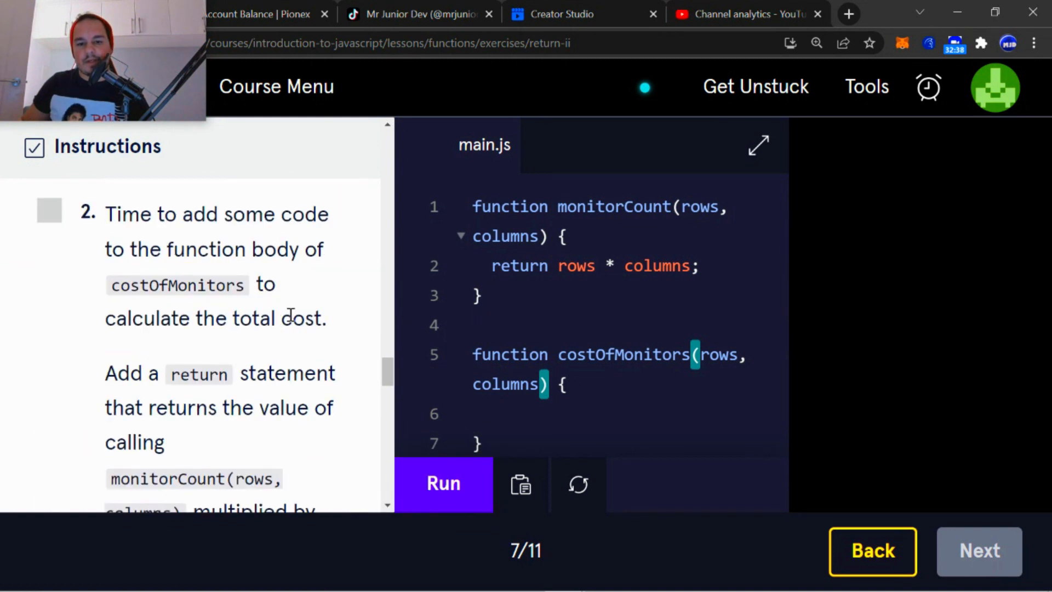
{"action": "mouse_move", "coordinate": [293, 349]}
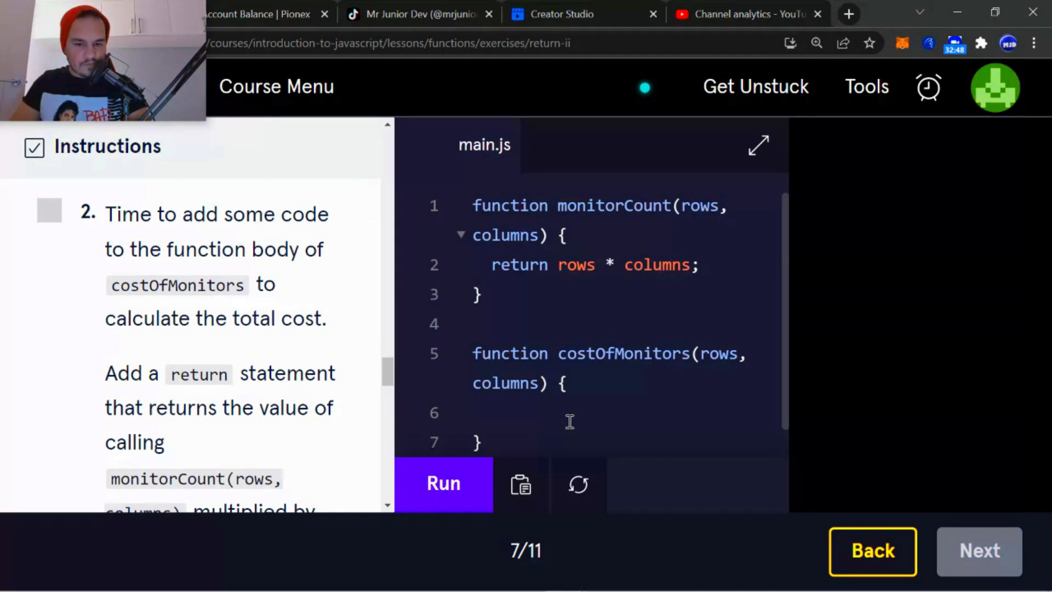
Fill the costOfMonitors body with return monitorCount(rows, columns) * 200;
{"action": "type", "text": "re"}
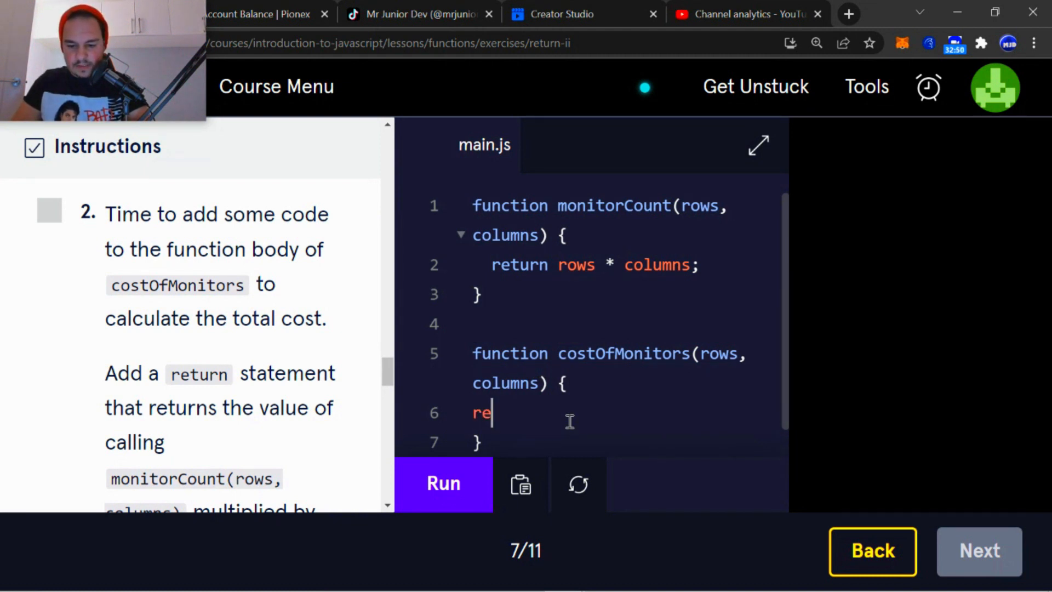
{"action": "type", "text": "turn"}
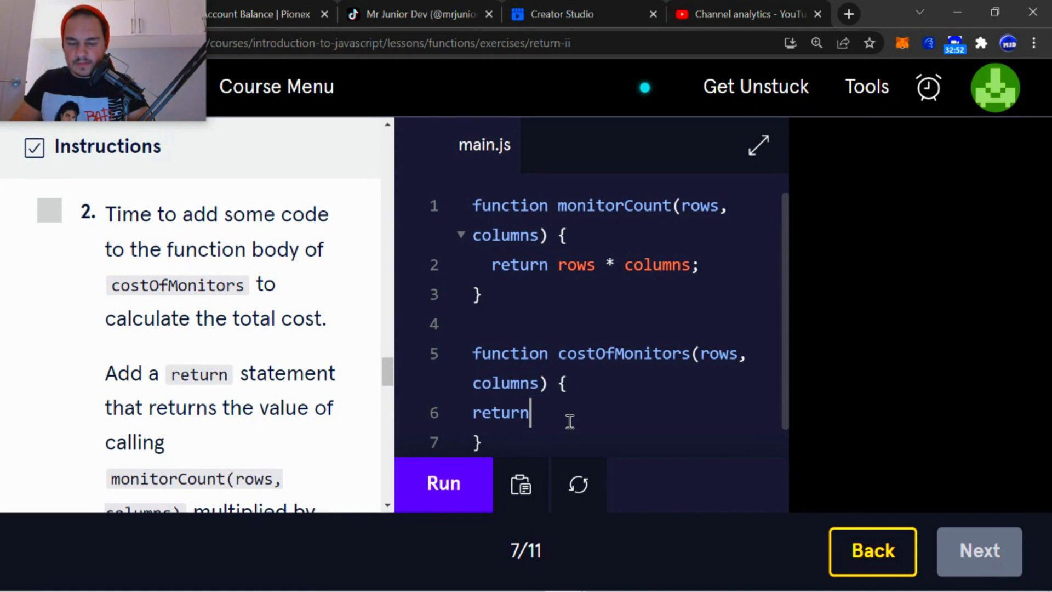
{"action": "mouse_move", "coordinate": [335, 421]}
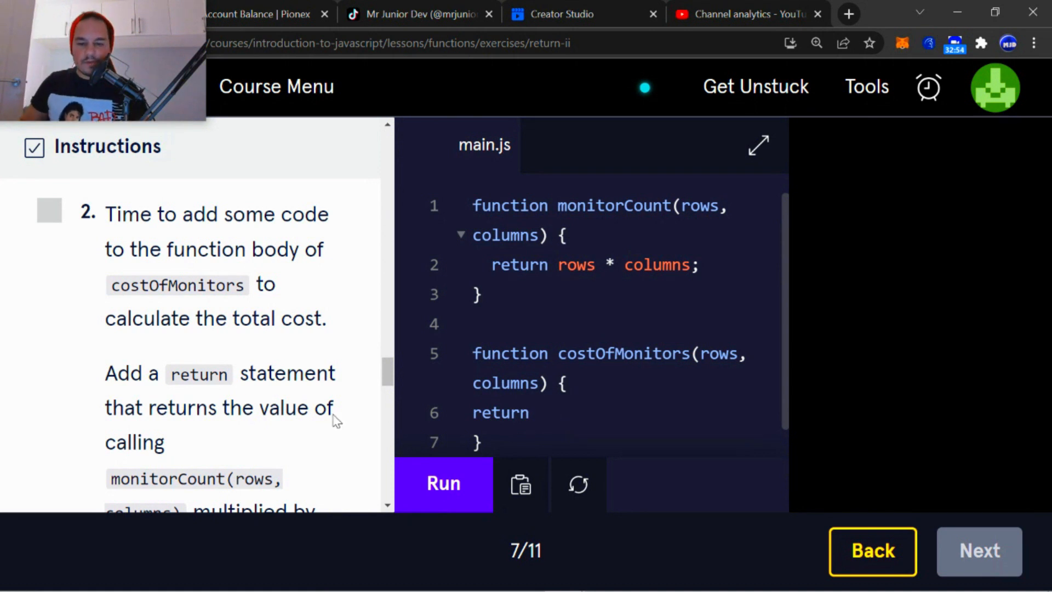
{"action": "scroll", "scroll_direction": "down", "scroll_amount": 3}
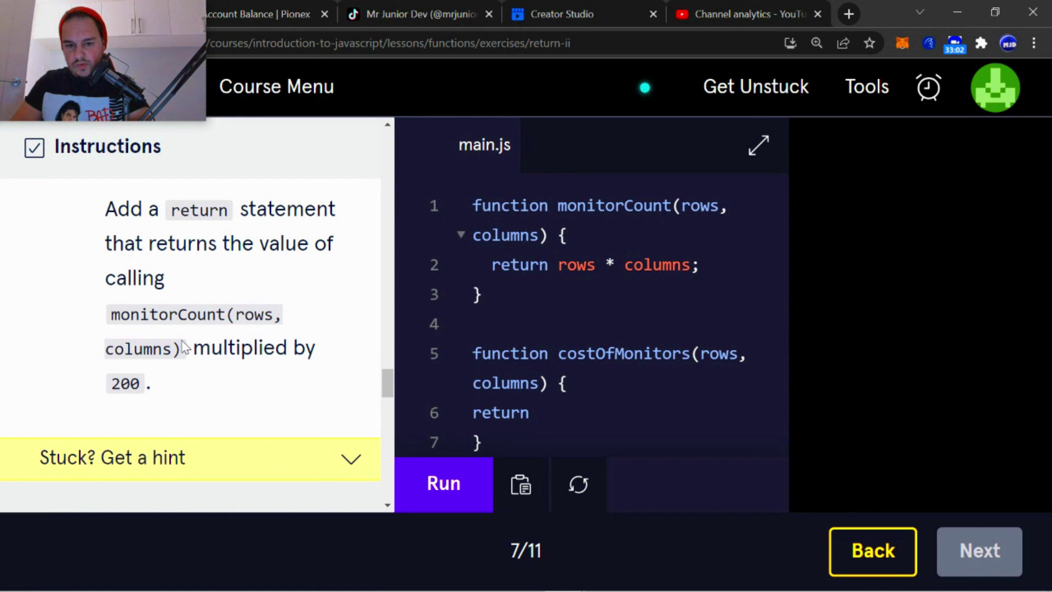
{"action": "type", "text": "monit"}
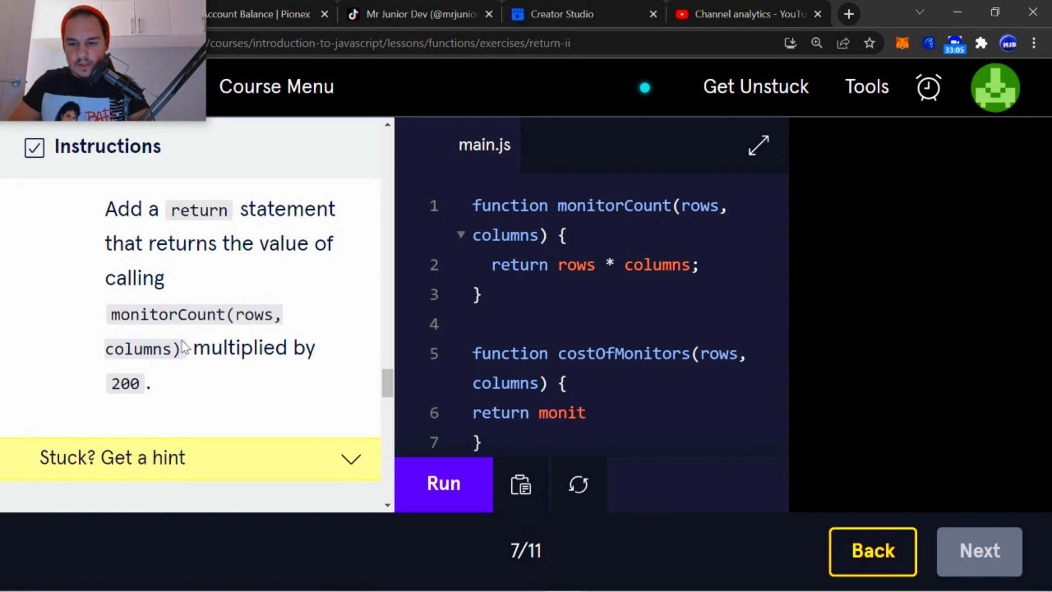
{"action": "type", "text": "or"}
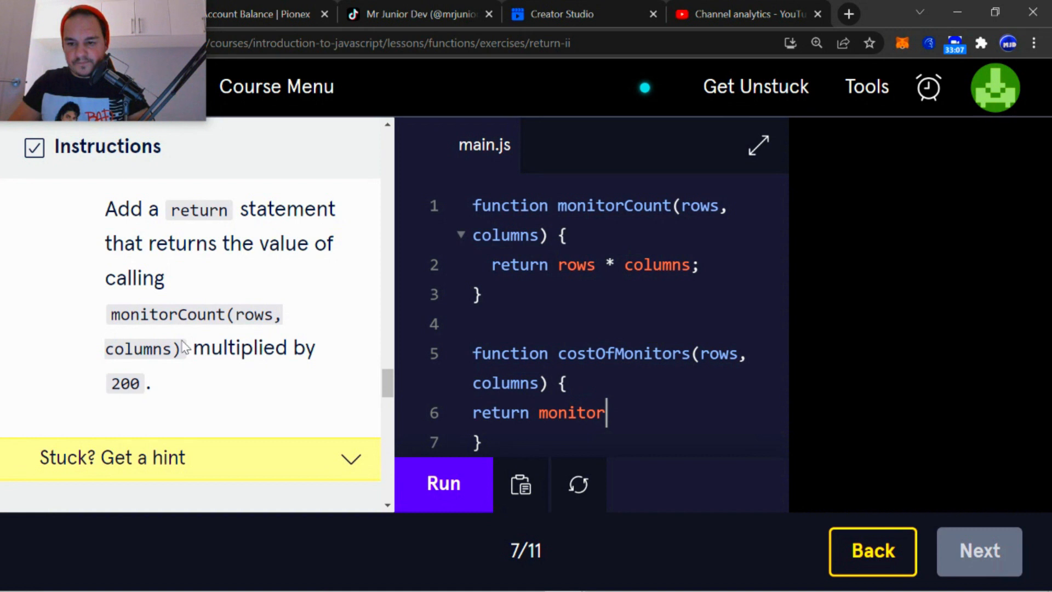
{"action": "type", "text": "Count(rows"}
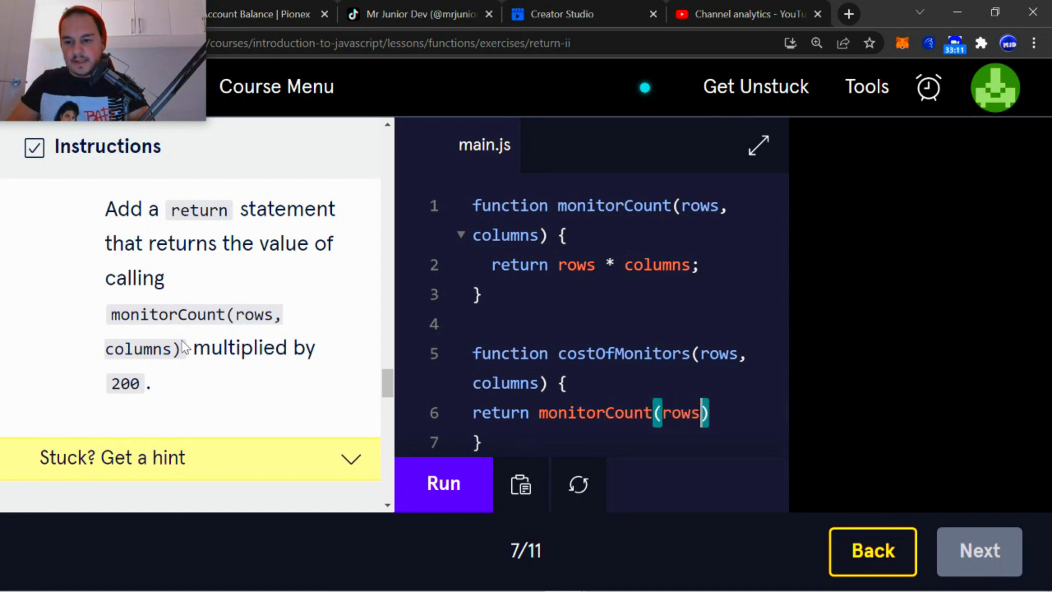
{"action": "type", "text": ", columns"}
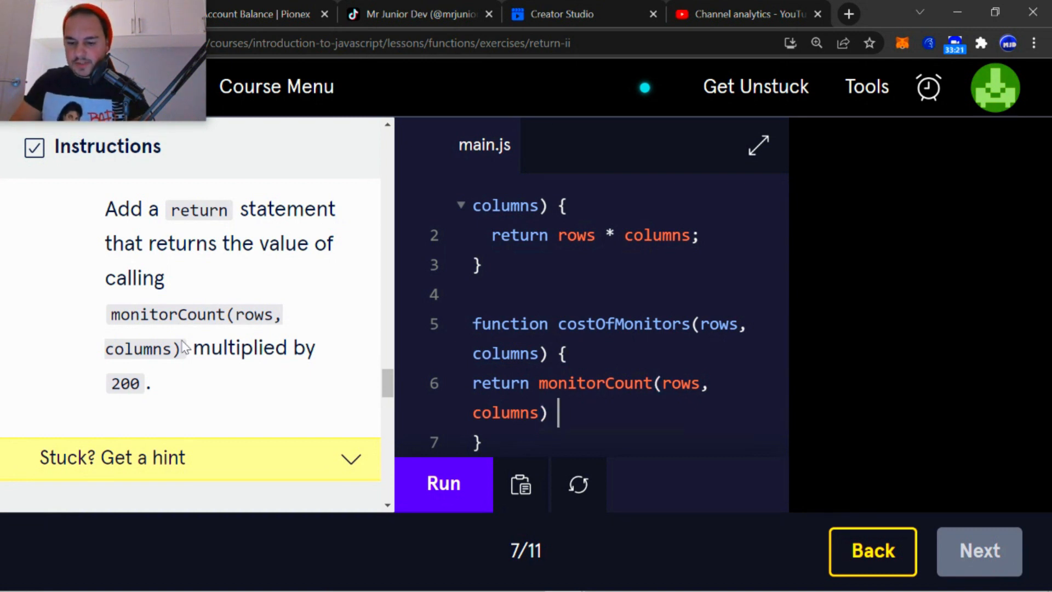
{"action": "type", "text": "* 200"}
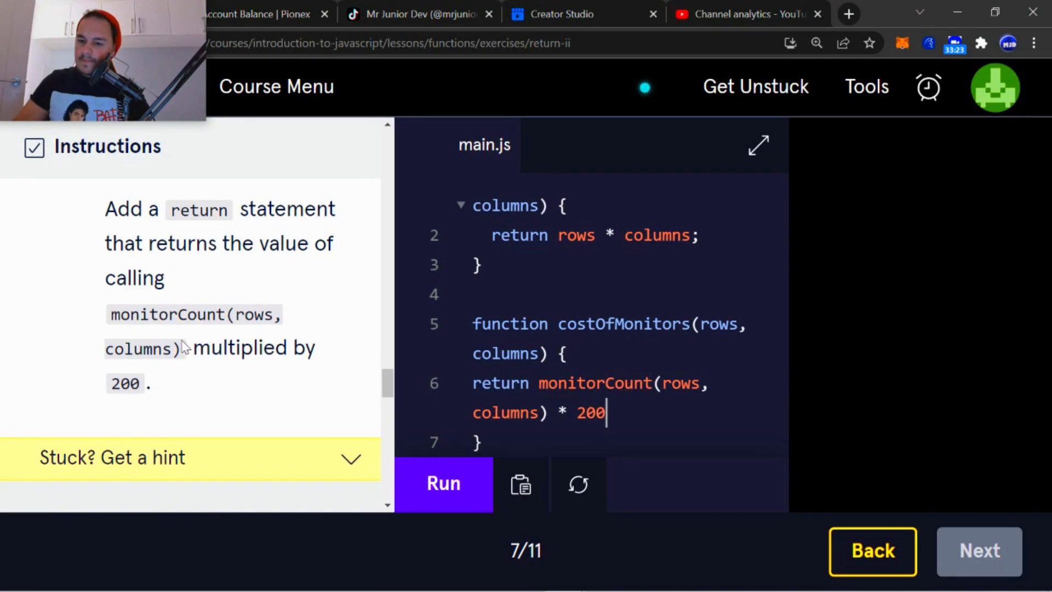
{"action": "type", "text": ";"}
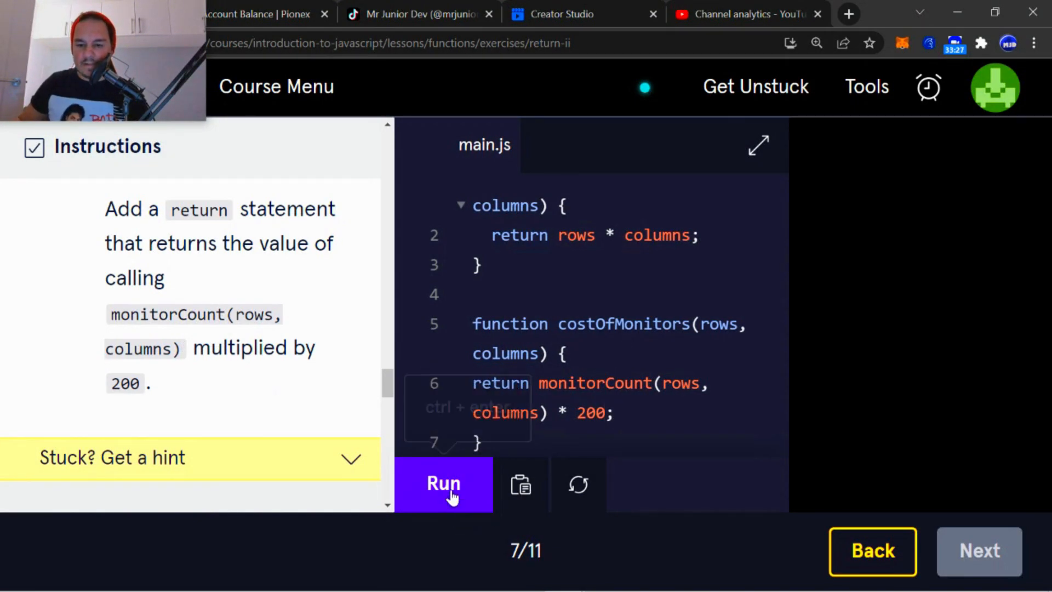
{"action": "scroll", "scroll_direction": "down", "scroll_amount": 3}
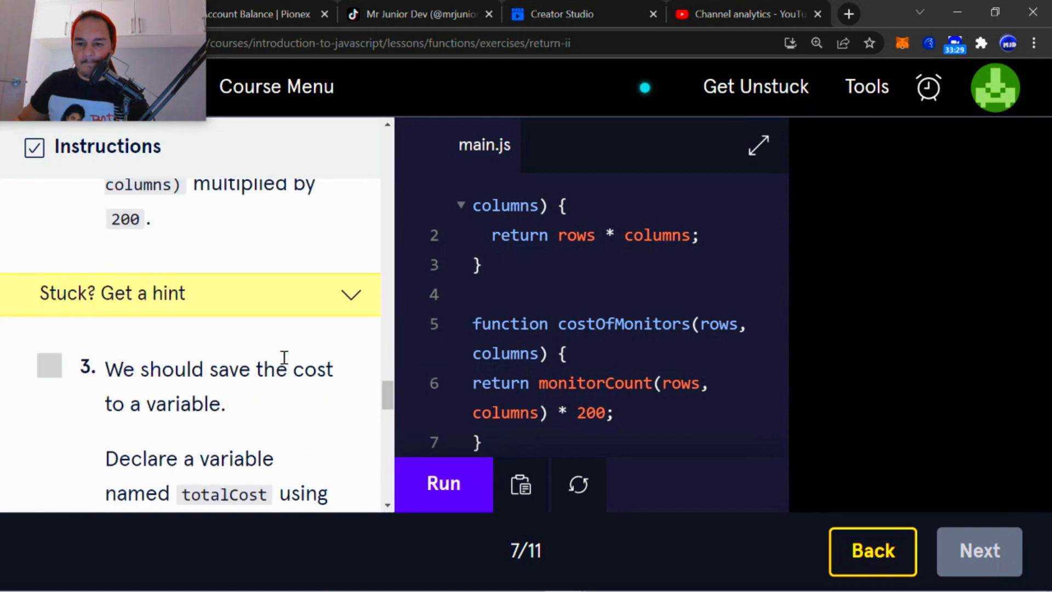
{"action": "scroll", "scroll_direction": "down", "scroll_amount": 3}
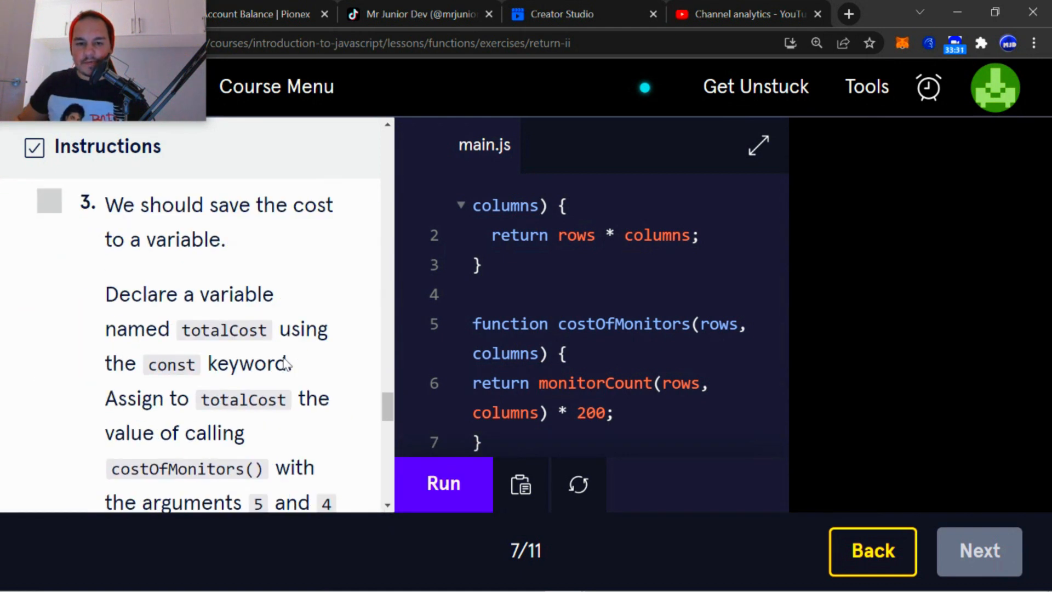
{"action": "mouse_move", "coordinate": [353, 368]}
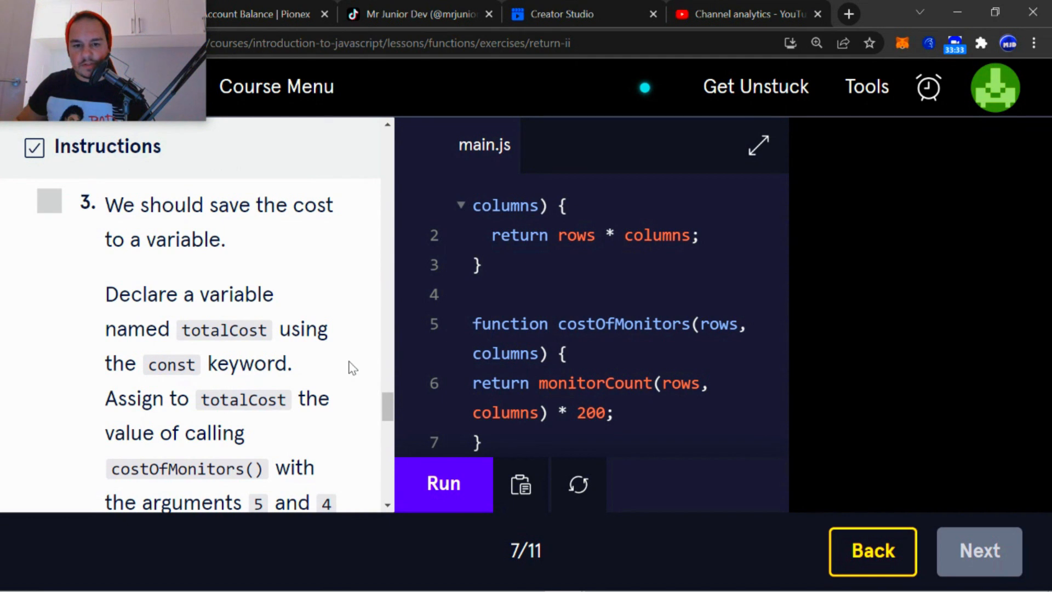
{"action": "mouse_move", "coordinate": [235, 332]}
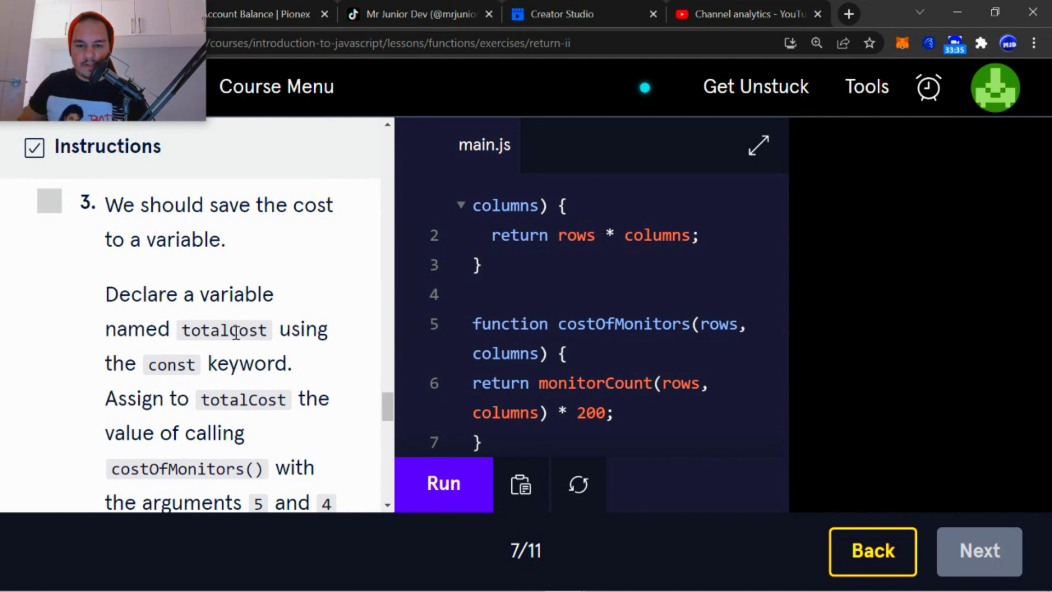
{"action": "mouse_move", "coordinate": [170, 326]}
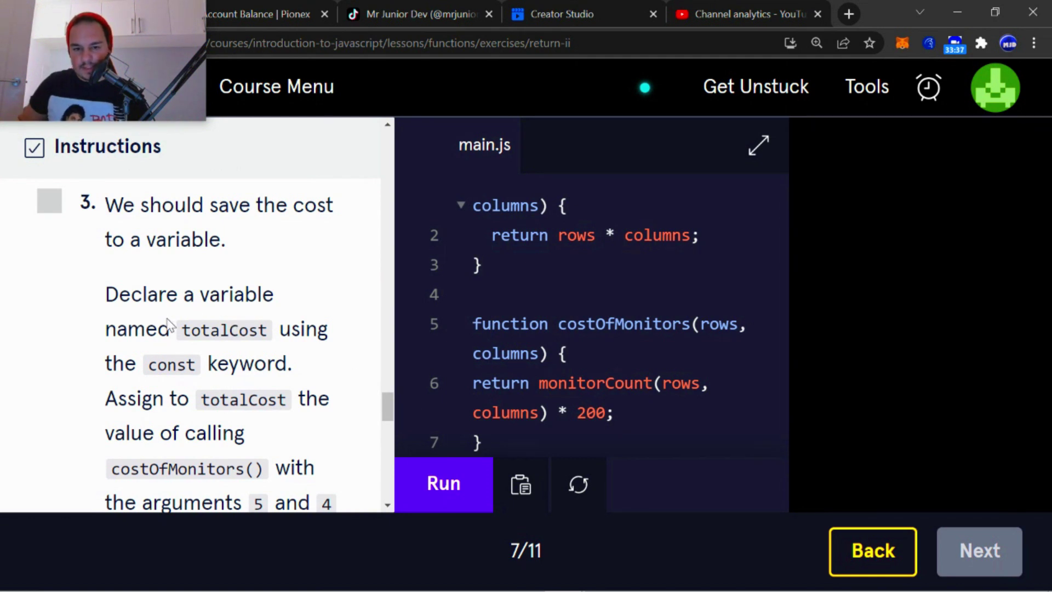
{"action": "mouse_move", "coordinate": [334, 355]}
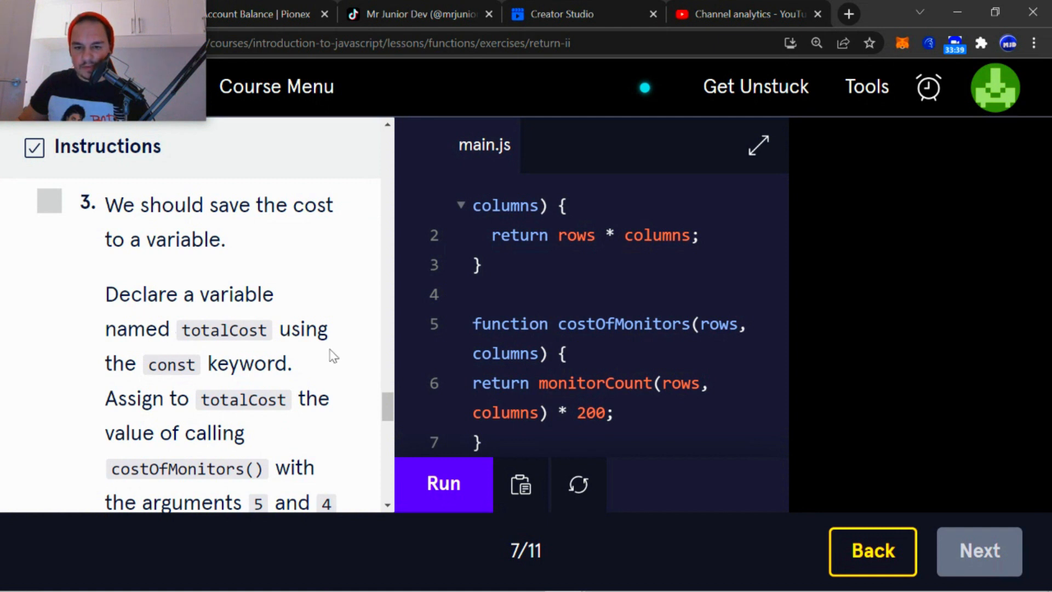
{"action": "mouse_move", "coordinate": [242, 408]}
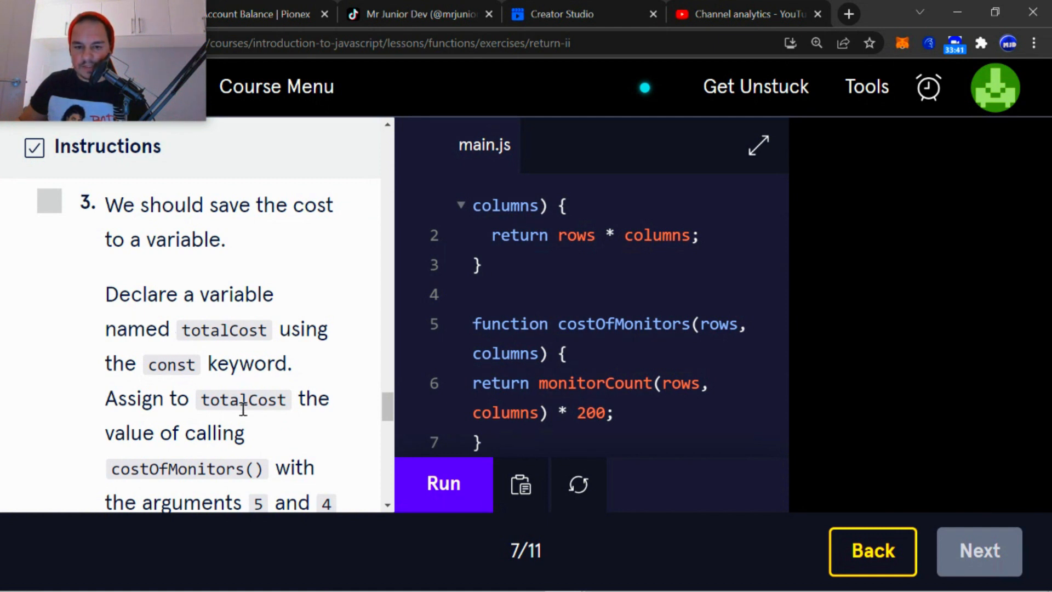
{"action": "scroll", "scroll_direction": "down", "scroll_amount": 3}
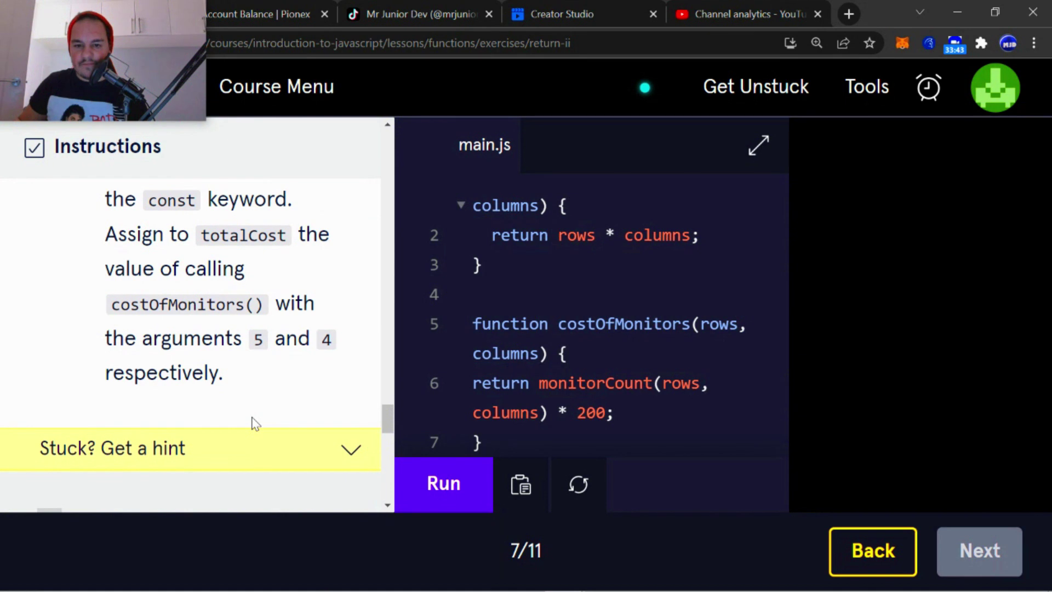
{"action": "mouse_move", "coordinate": [139, 313]}
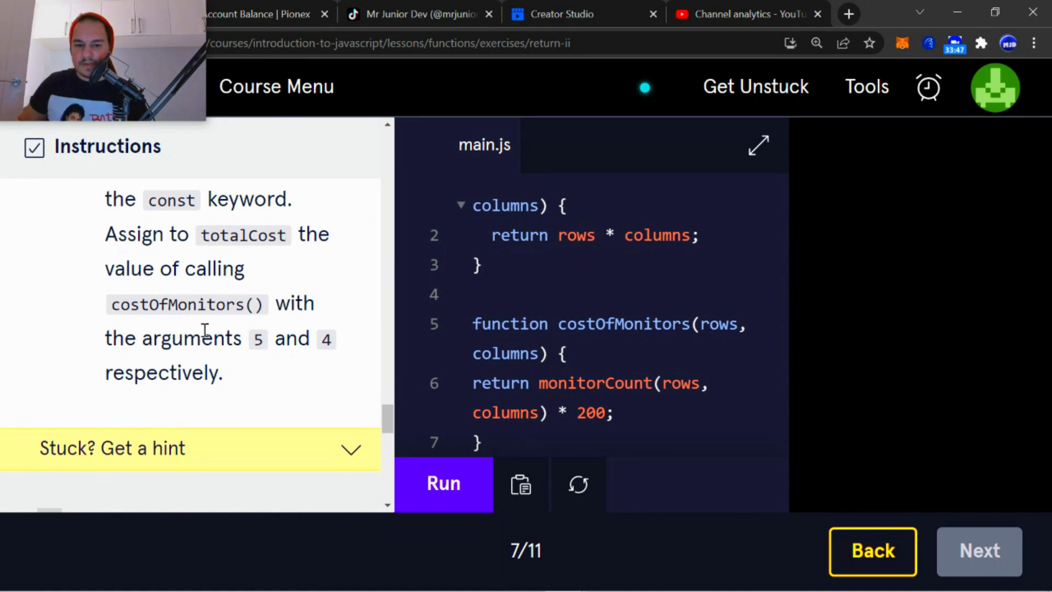
{"action": "mouse_move", "coordinate": [248, 380]}
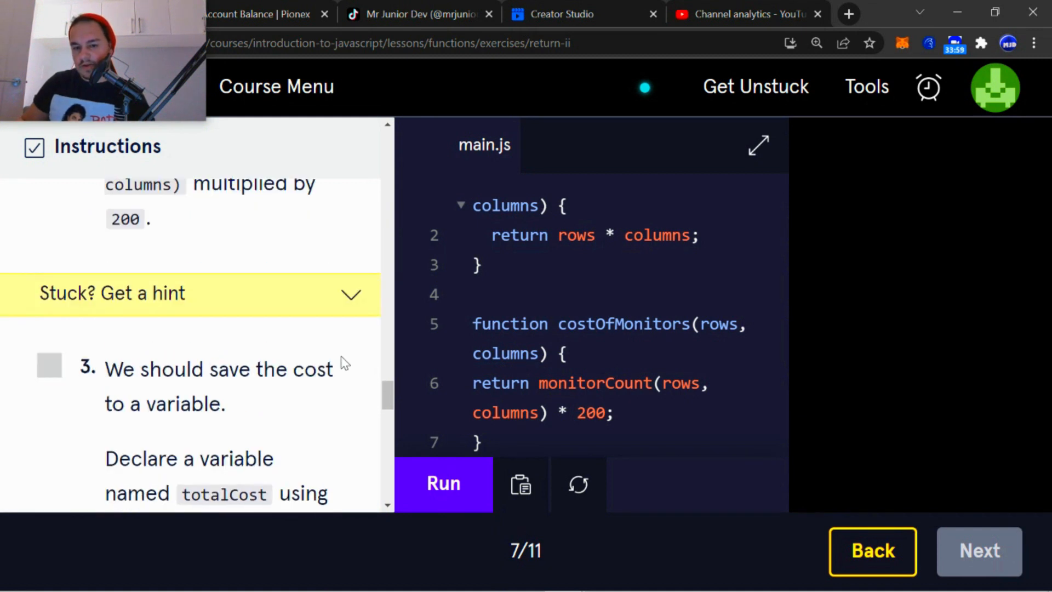
{"action": "scroll", "scroll_direction": "down", "scroll_amount": 3}
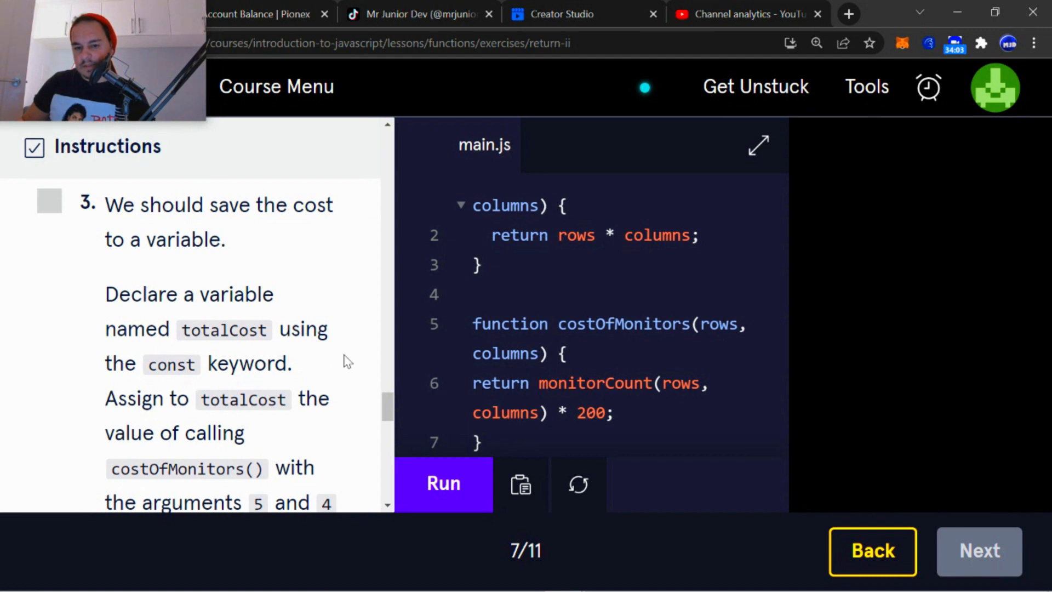
Add const totalCost = costOfMonitors(5, 4); below the costOfMonitors function
{"action": "left_click", "coordinate": [527, 431]}
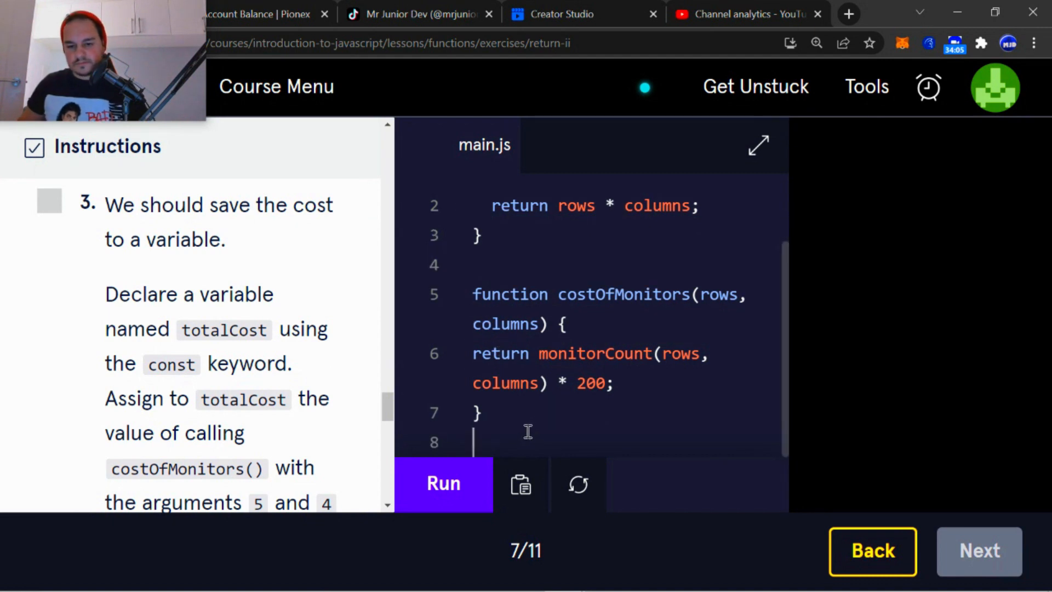
{"action": "type", "text": "cons"}
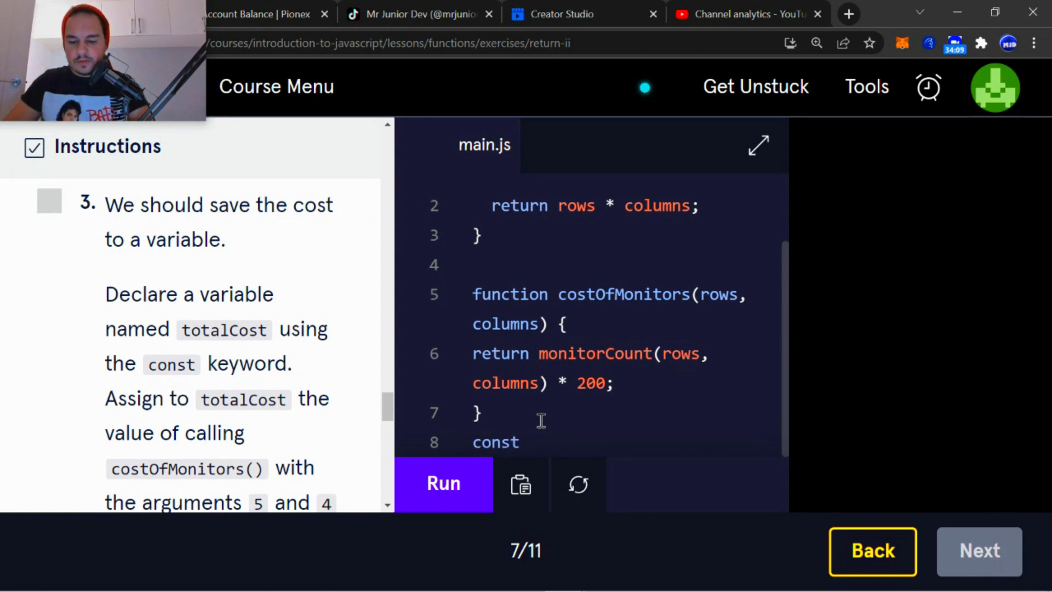
{"action": "type", "text": "totalCost ="}
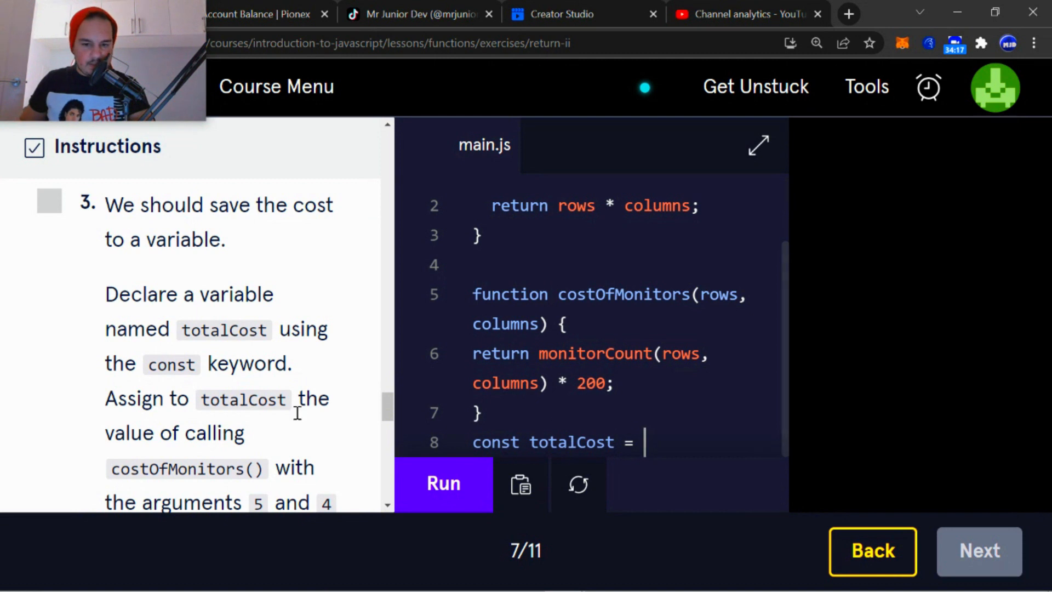
{"action": "scroll", "scroll_direction": "down", "scroll_amount": 3}
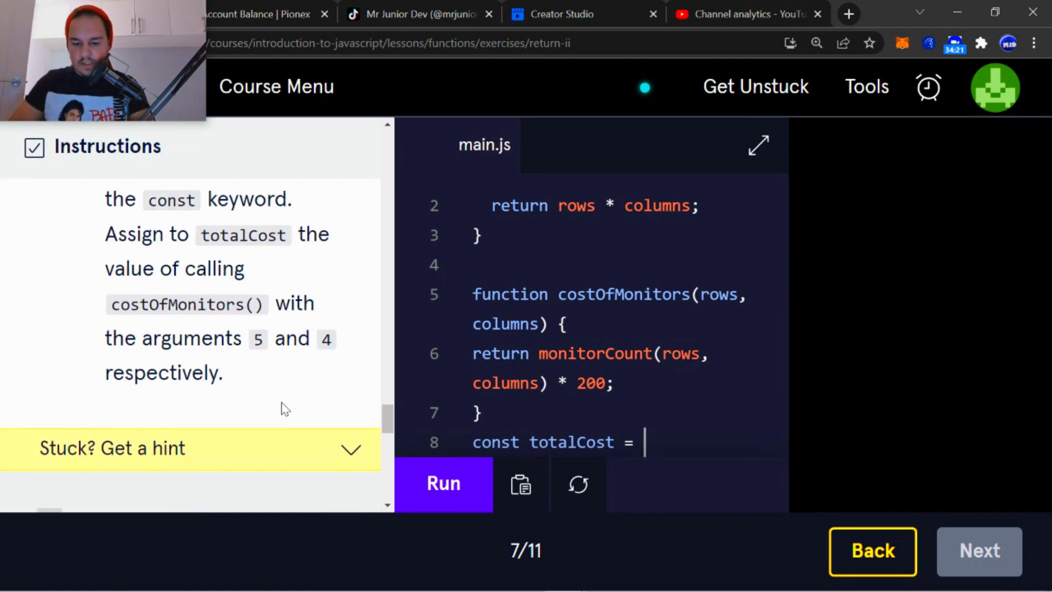
{"action": "type", "text": "cost"}
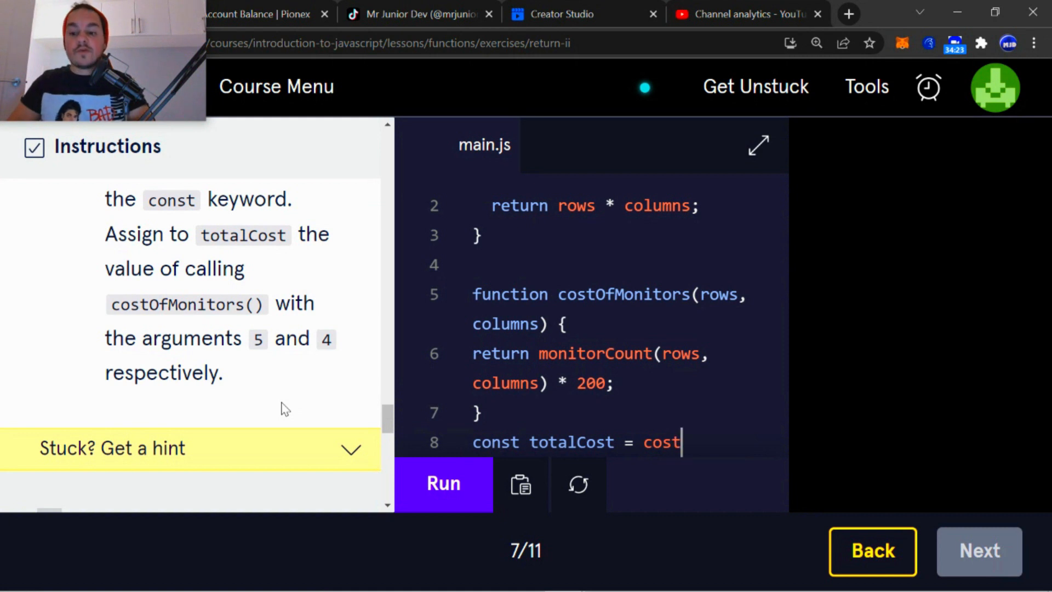
{"action": "type", "text": "OfM"}
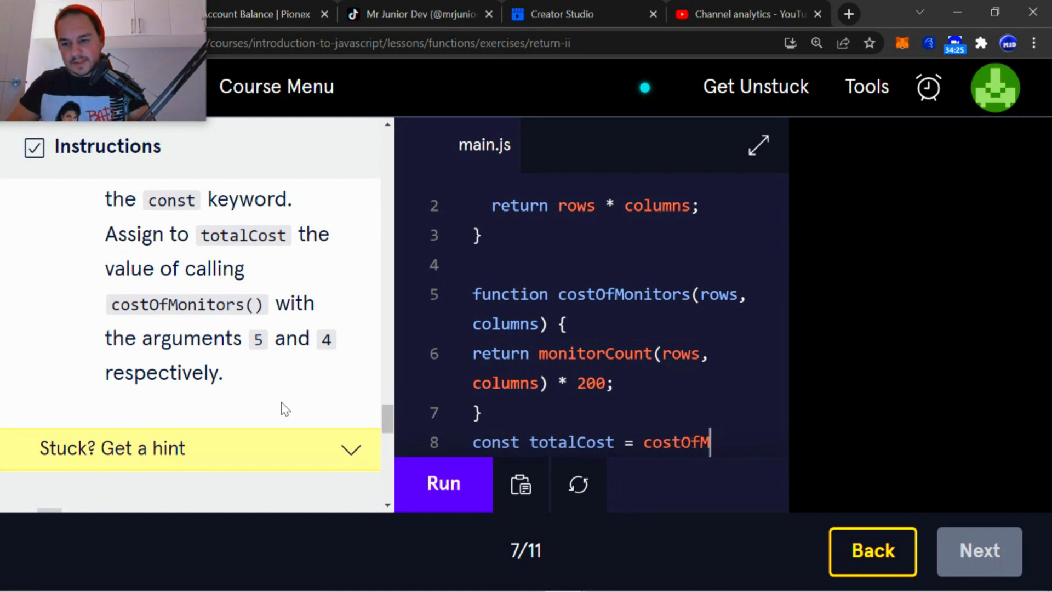
{"action": "type", "text": "onitors"}
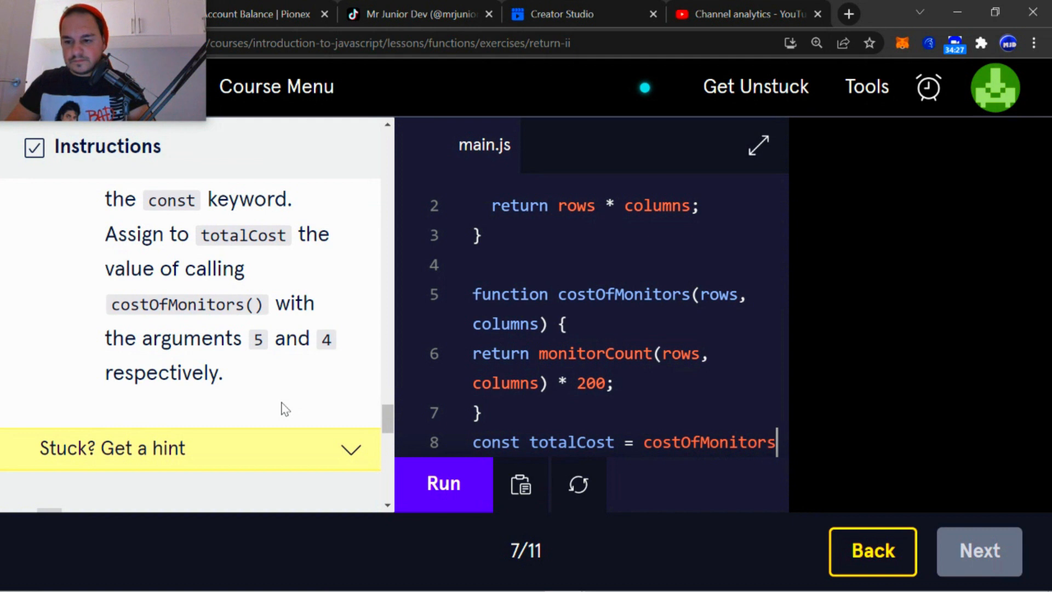
{"action": "scroll", "scroll_direction": "down", "scroll_amount": 3}
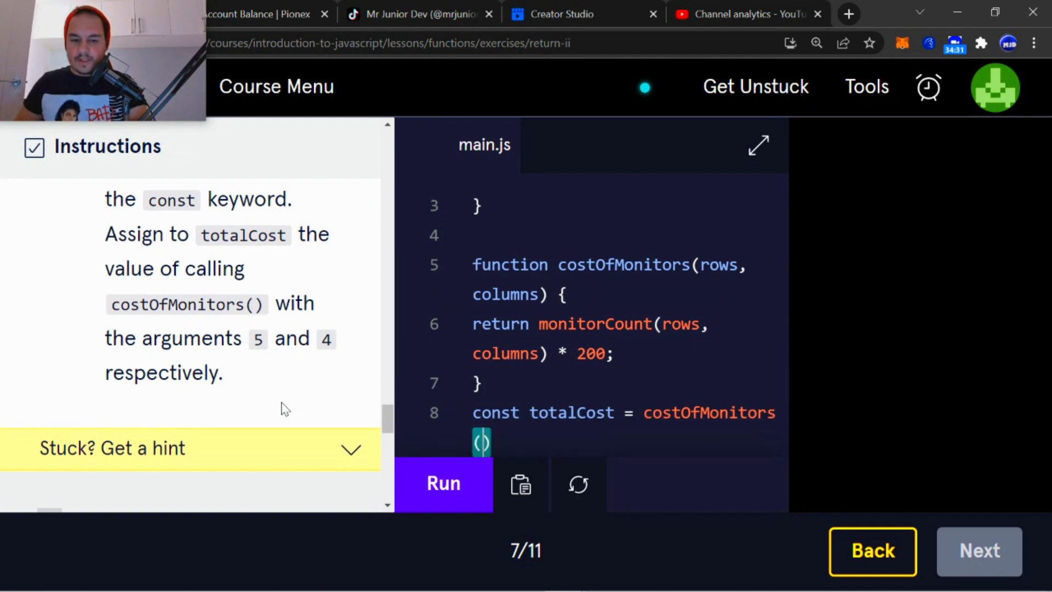
{"action": "type", "text": "5,"}
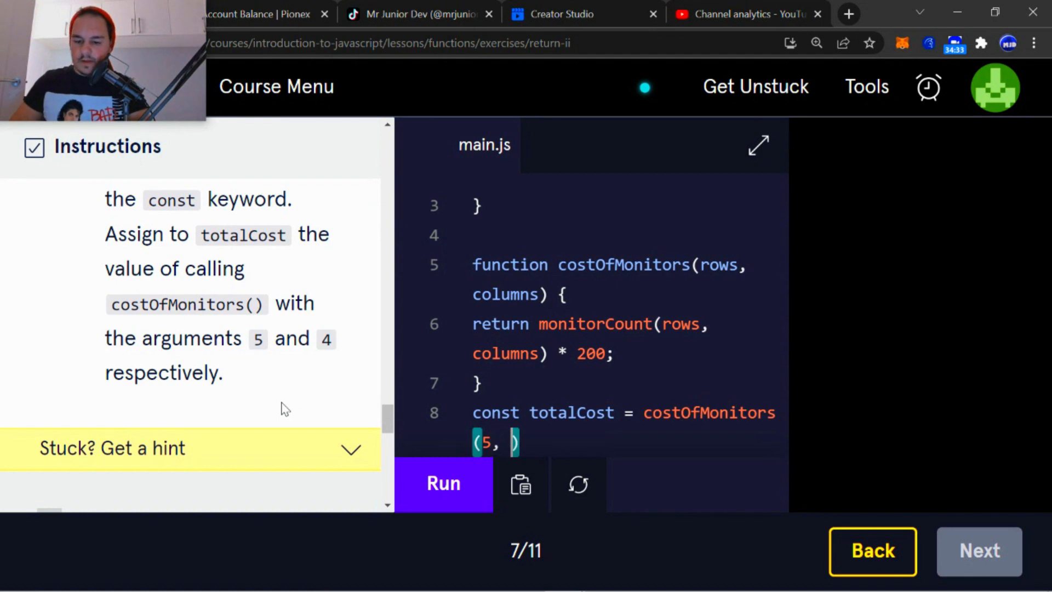
{"action": "type", "text": "4"}
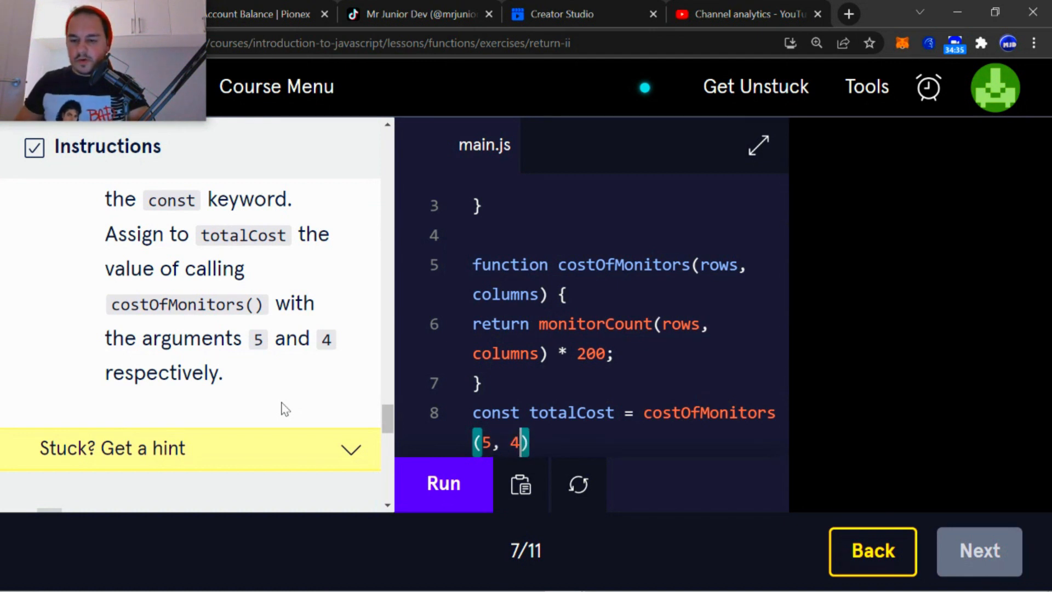
{"action": "type", "text": ";"}
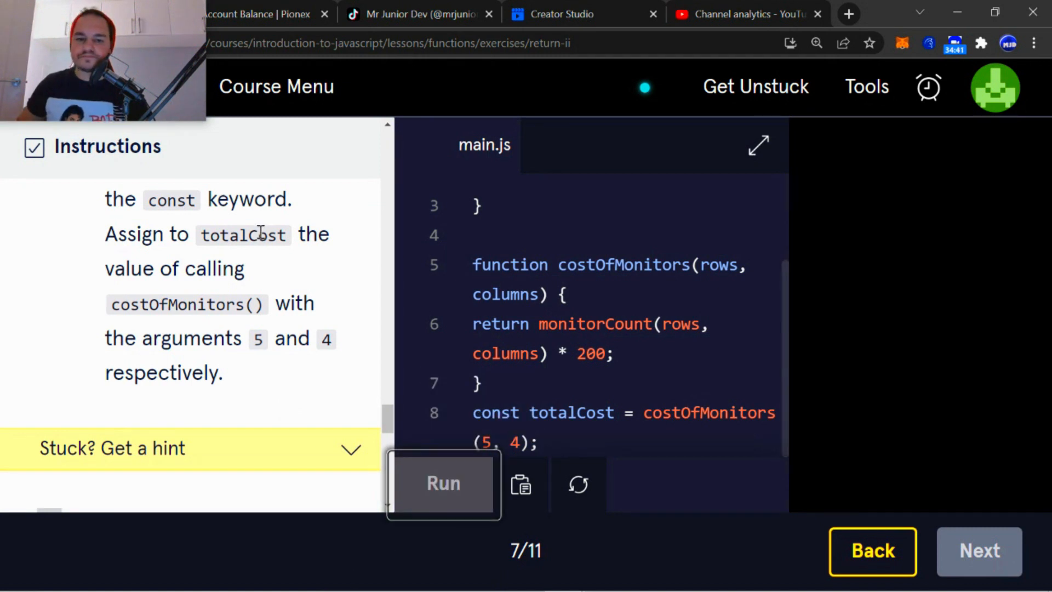
Add console.log(totalCost); on line 9 of main.js
{"action": "scroll", "scroll_direction": "down", "scroll_amount": 3}
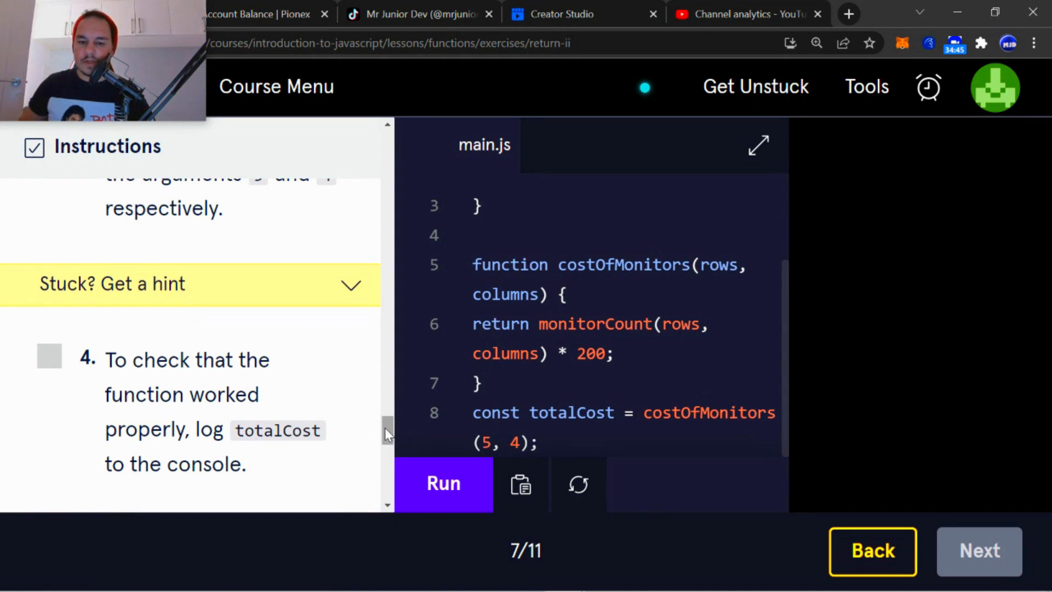
{"action": "scroll", "scroll_direction": "down", "scroll_amount": 3}
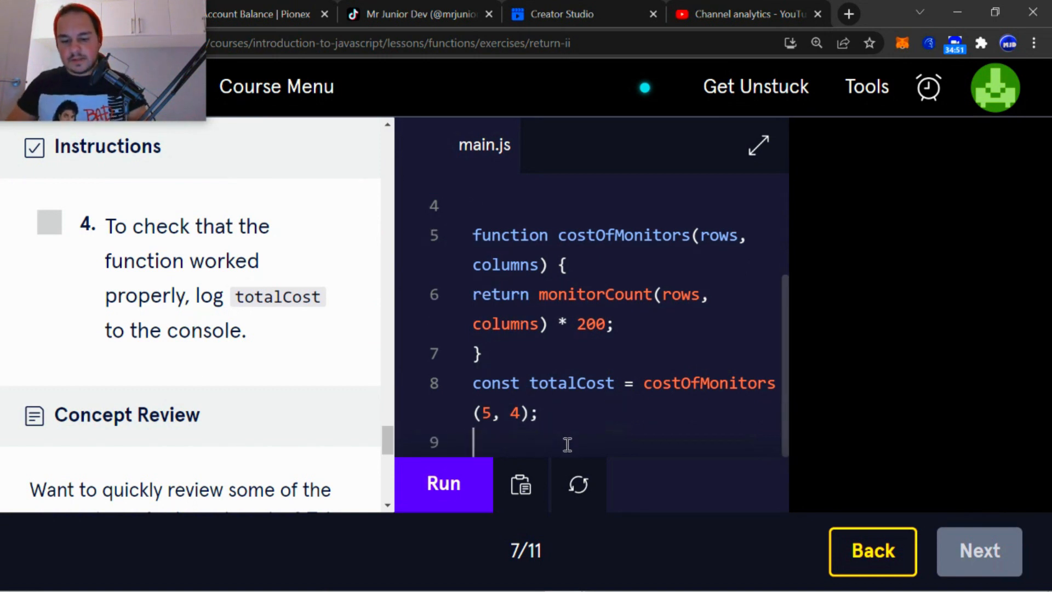
{"action": "type", "text": "conso"}
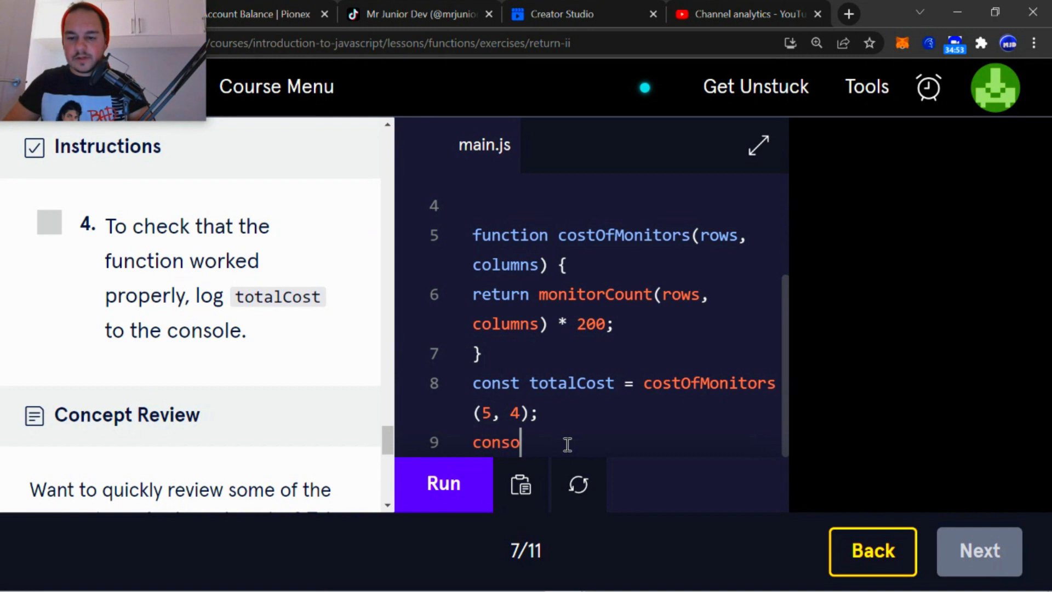
{"action": "type", "text": "const"}
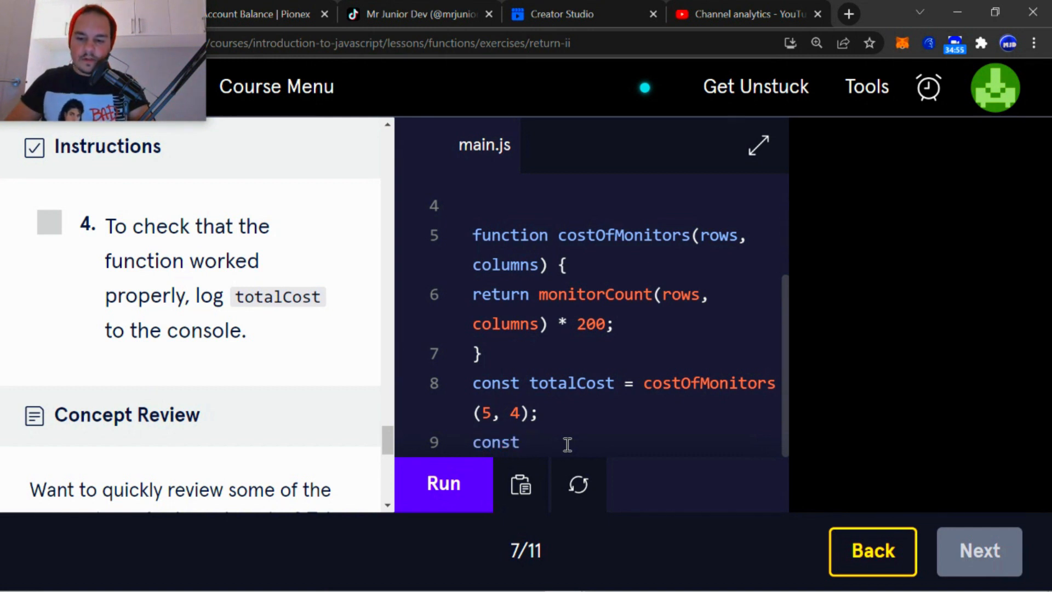
{"action": "type", "text": "console.l"}
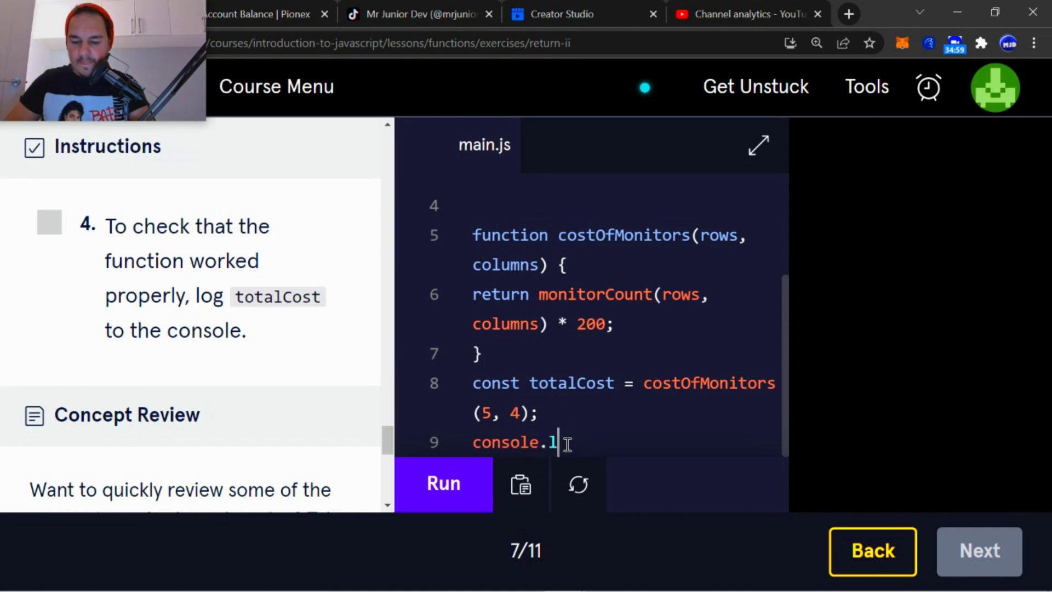
{"action": "type", "text": "og()"}
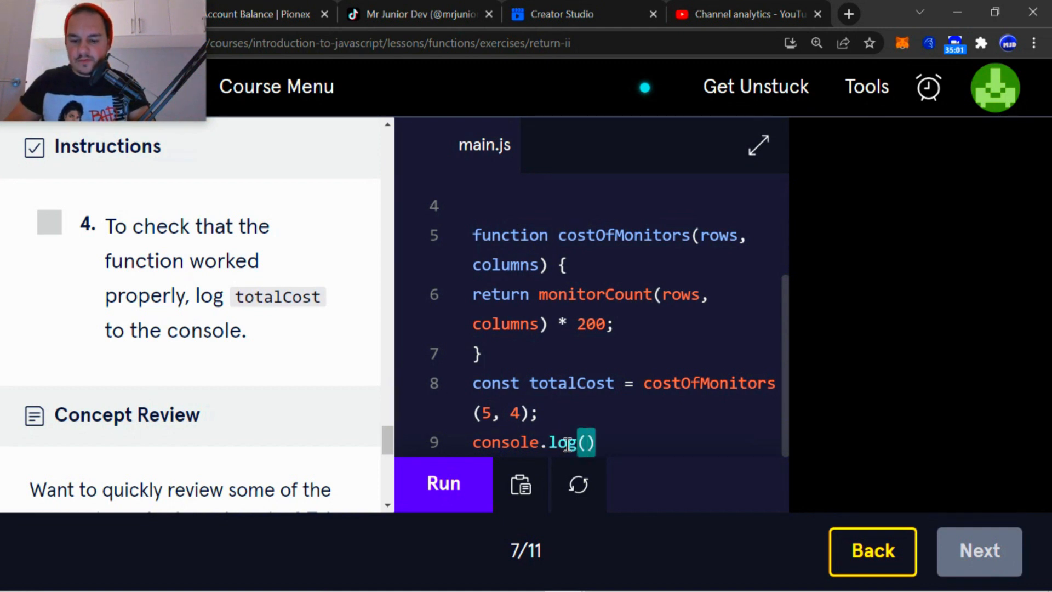
{"action": "type", "text": "tota"}
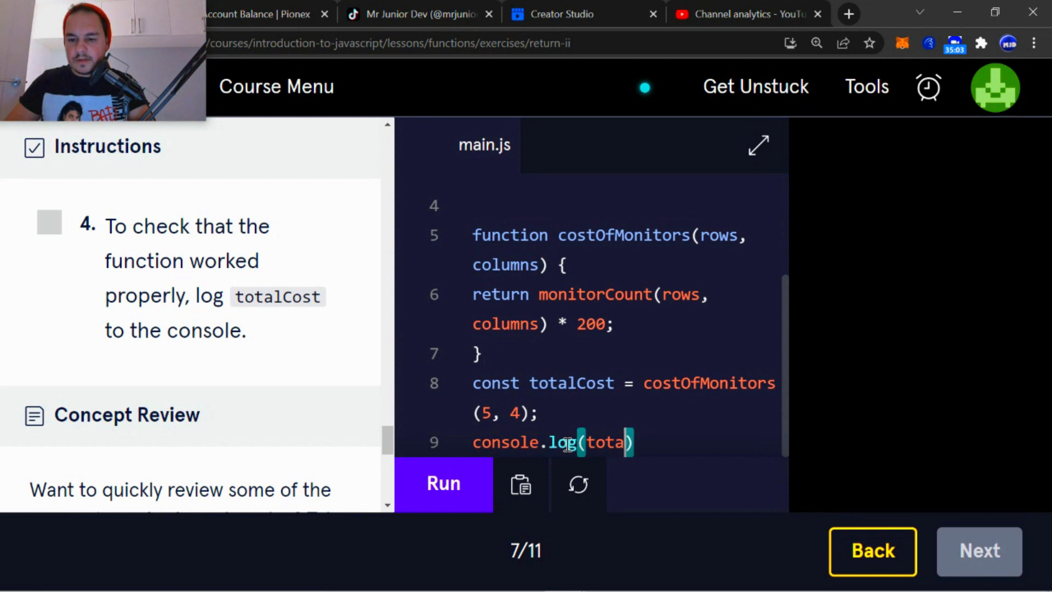
{"action": "type", "text": "Coa"}
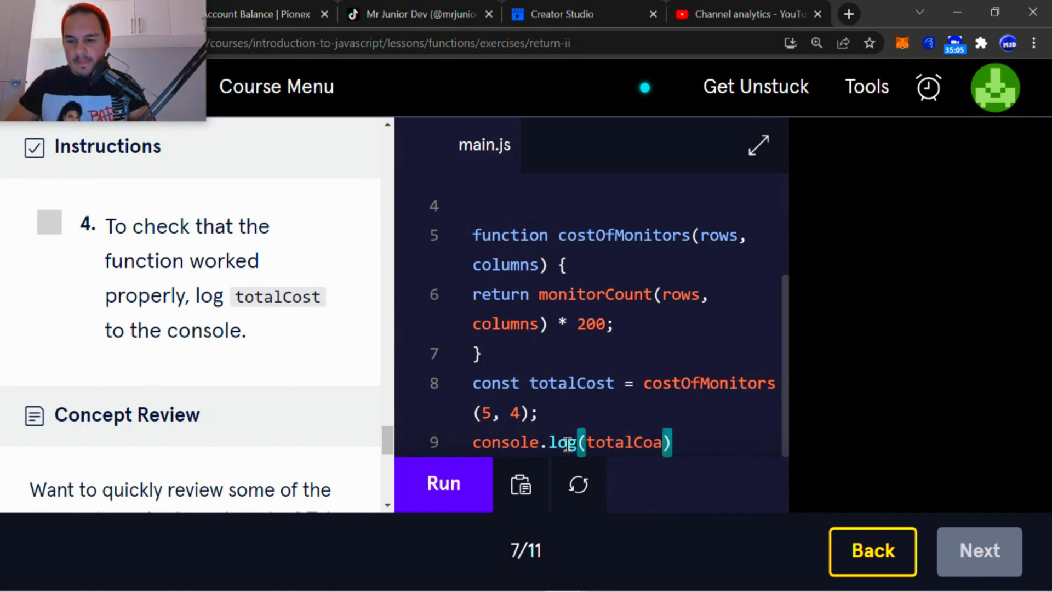
{"action": "type", "text": "st"}
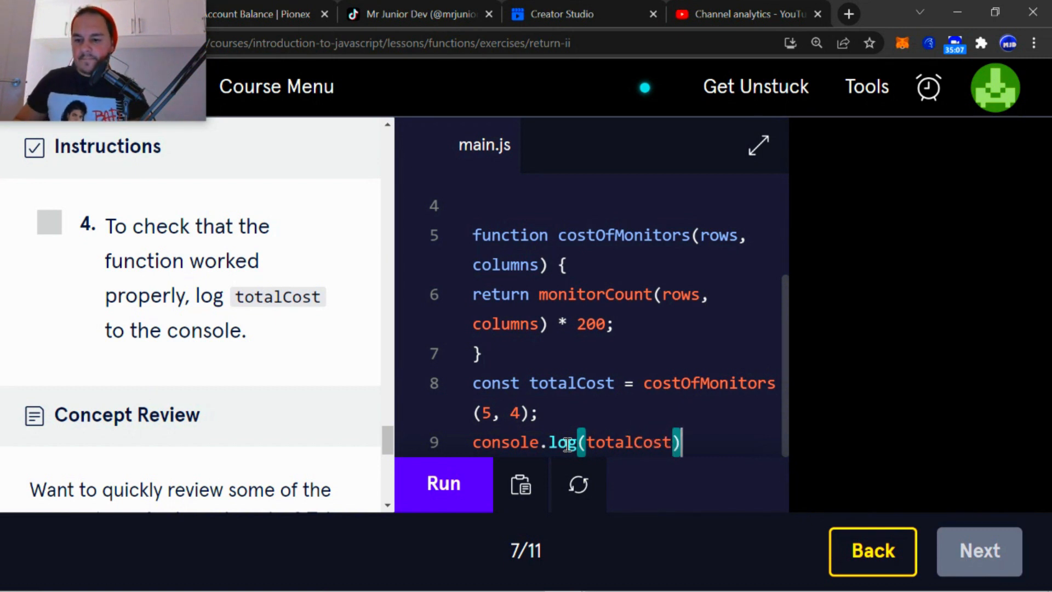
{"action": "type", "text": ";"}
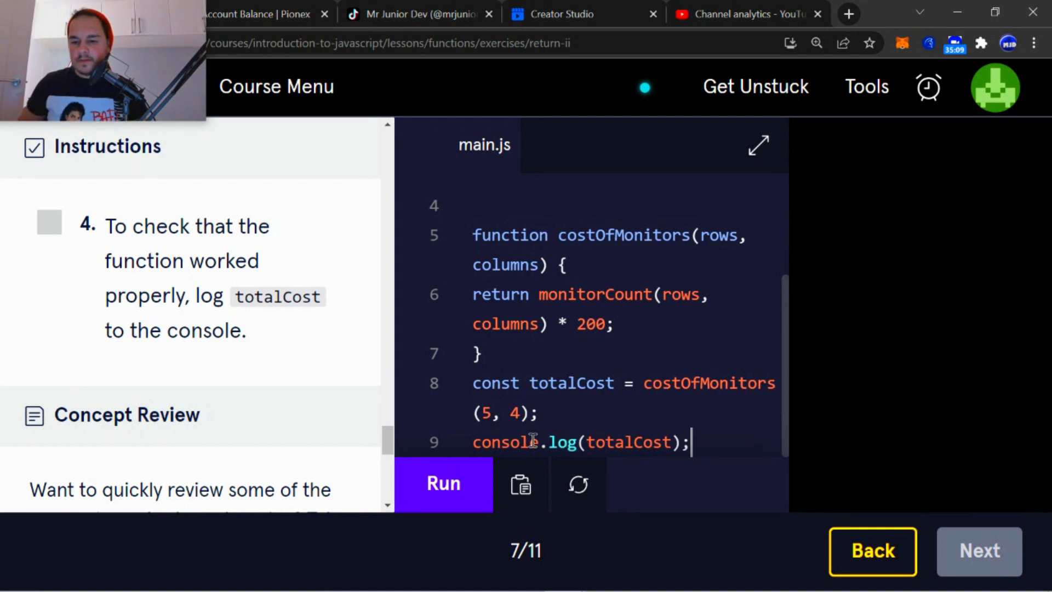
Run the code to print 4000, then delete the blank line between the functions
{"action": "left_click", "coordinate": [443, 483]}
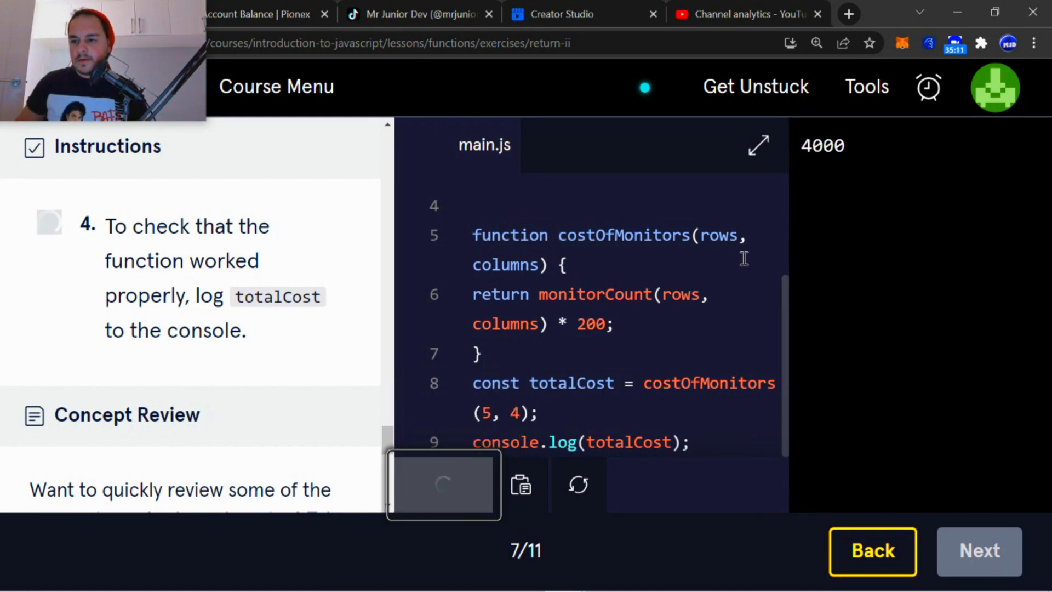
{"action": "left_click", "coordinate": [442, 484]}
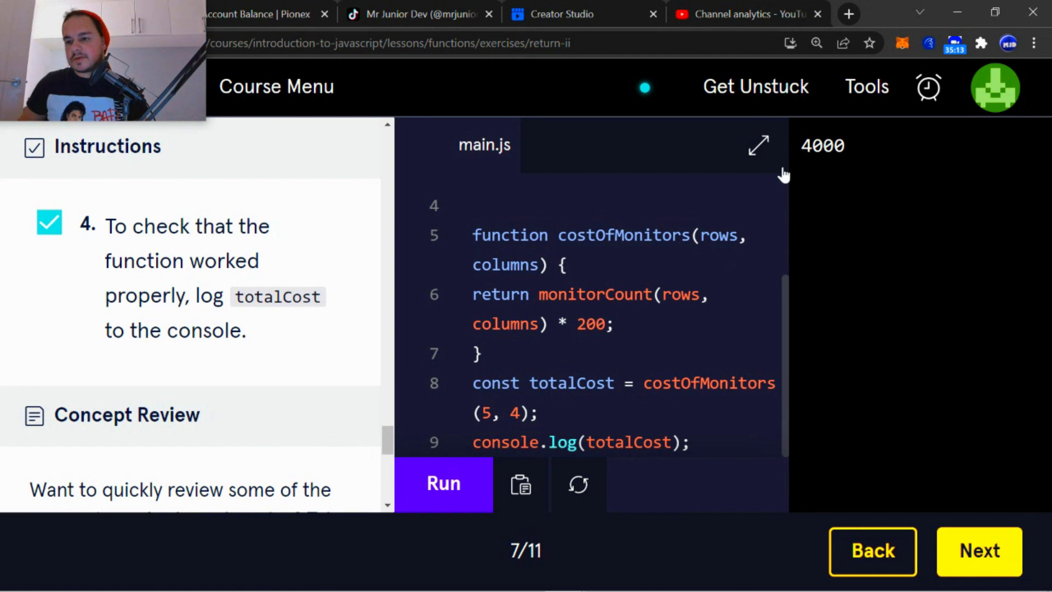
{"action": "left_click", "coordinate": [443, 483]}
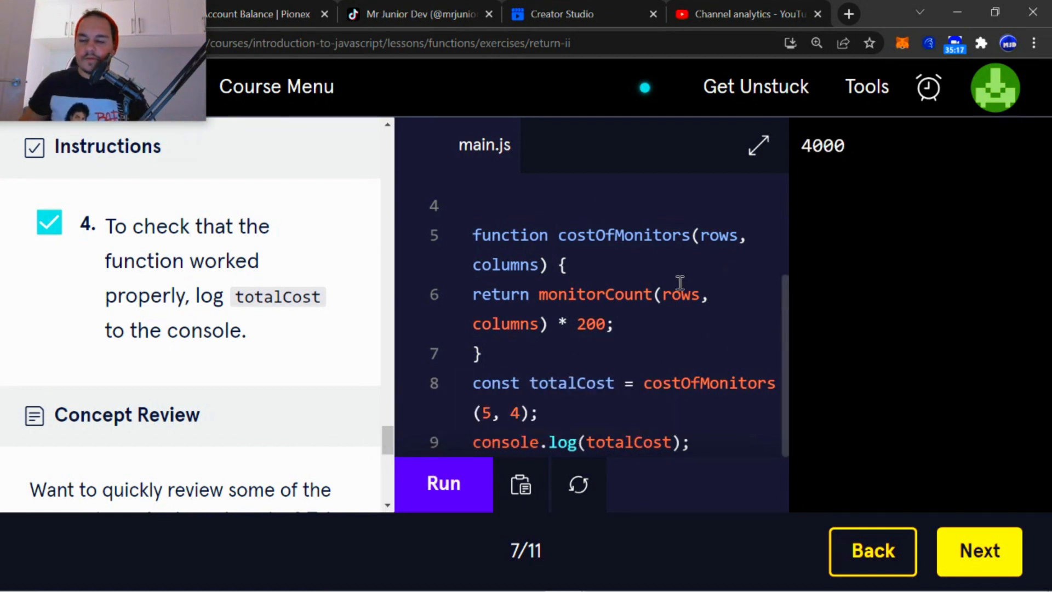
{"action": "scroll", "scroll_direction": "up", "scroll_amount": 3}
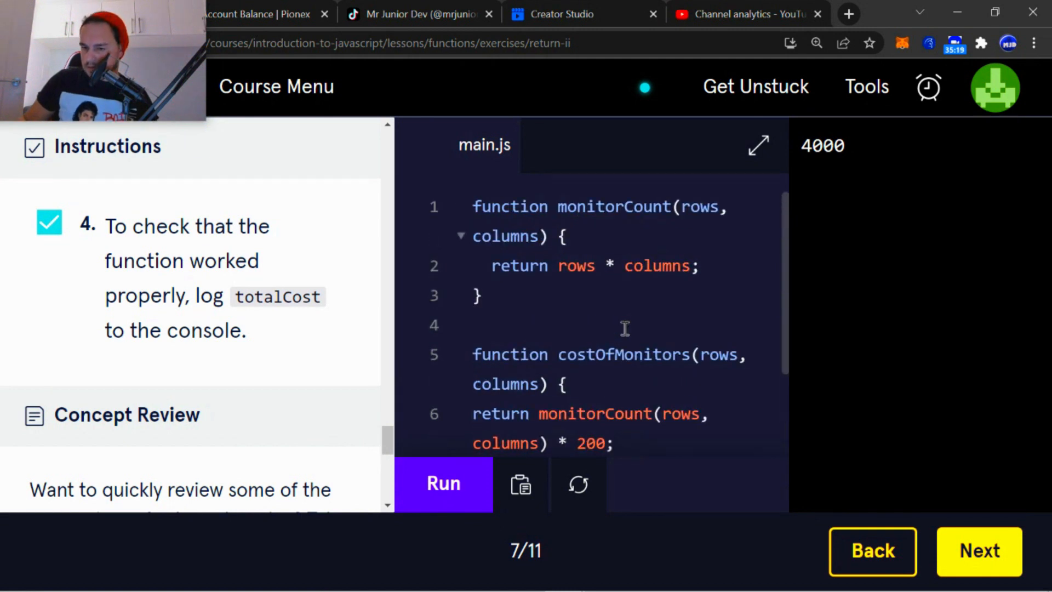
{"action": "left_click", "coordinate": [516, 326]}
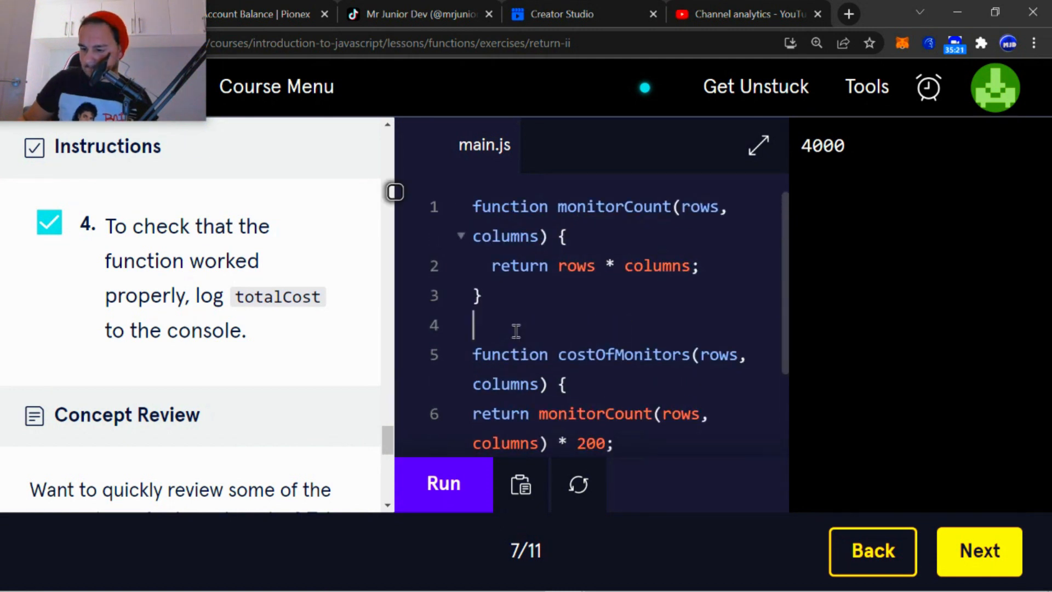
{"action": "scroll", "scroll_direction": "down", "scroll_amount": 3}
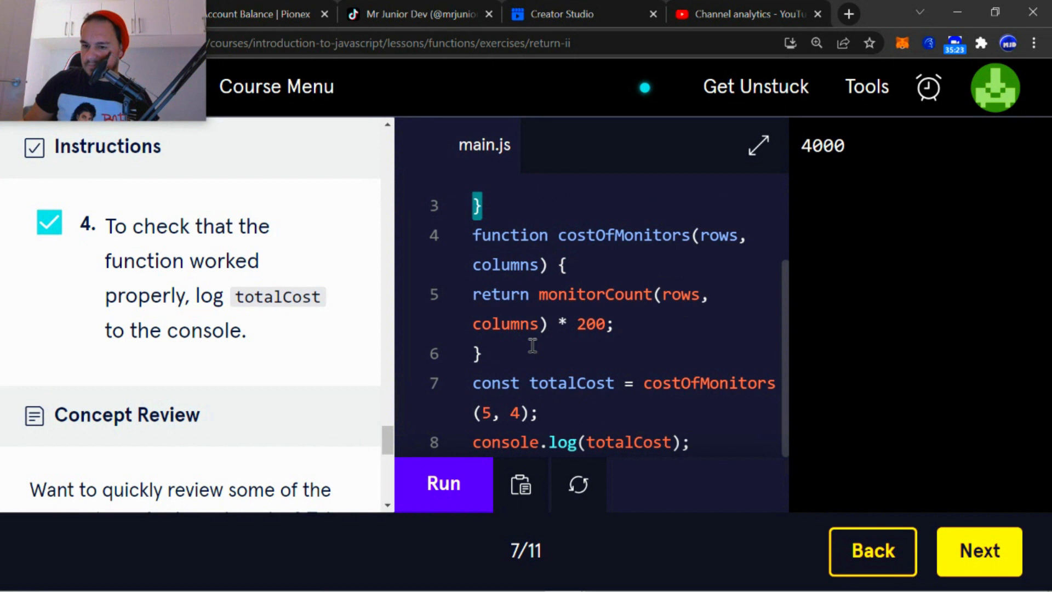
{"action": "mouse_move", "coordinate": [978, 551]}
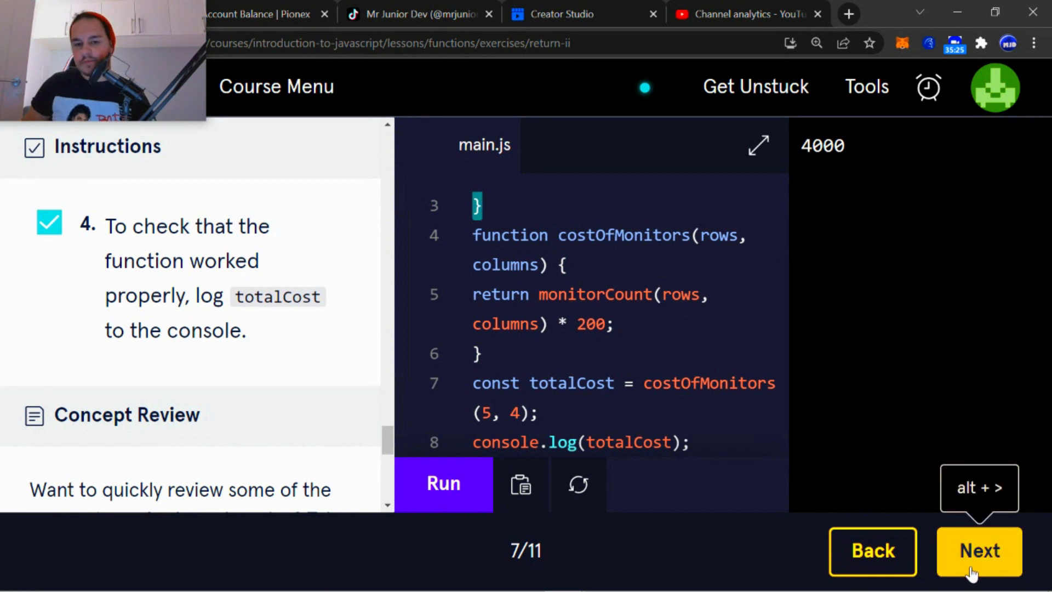